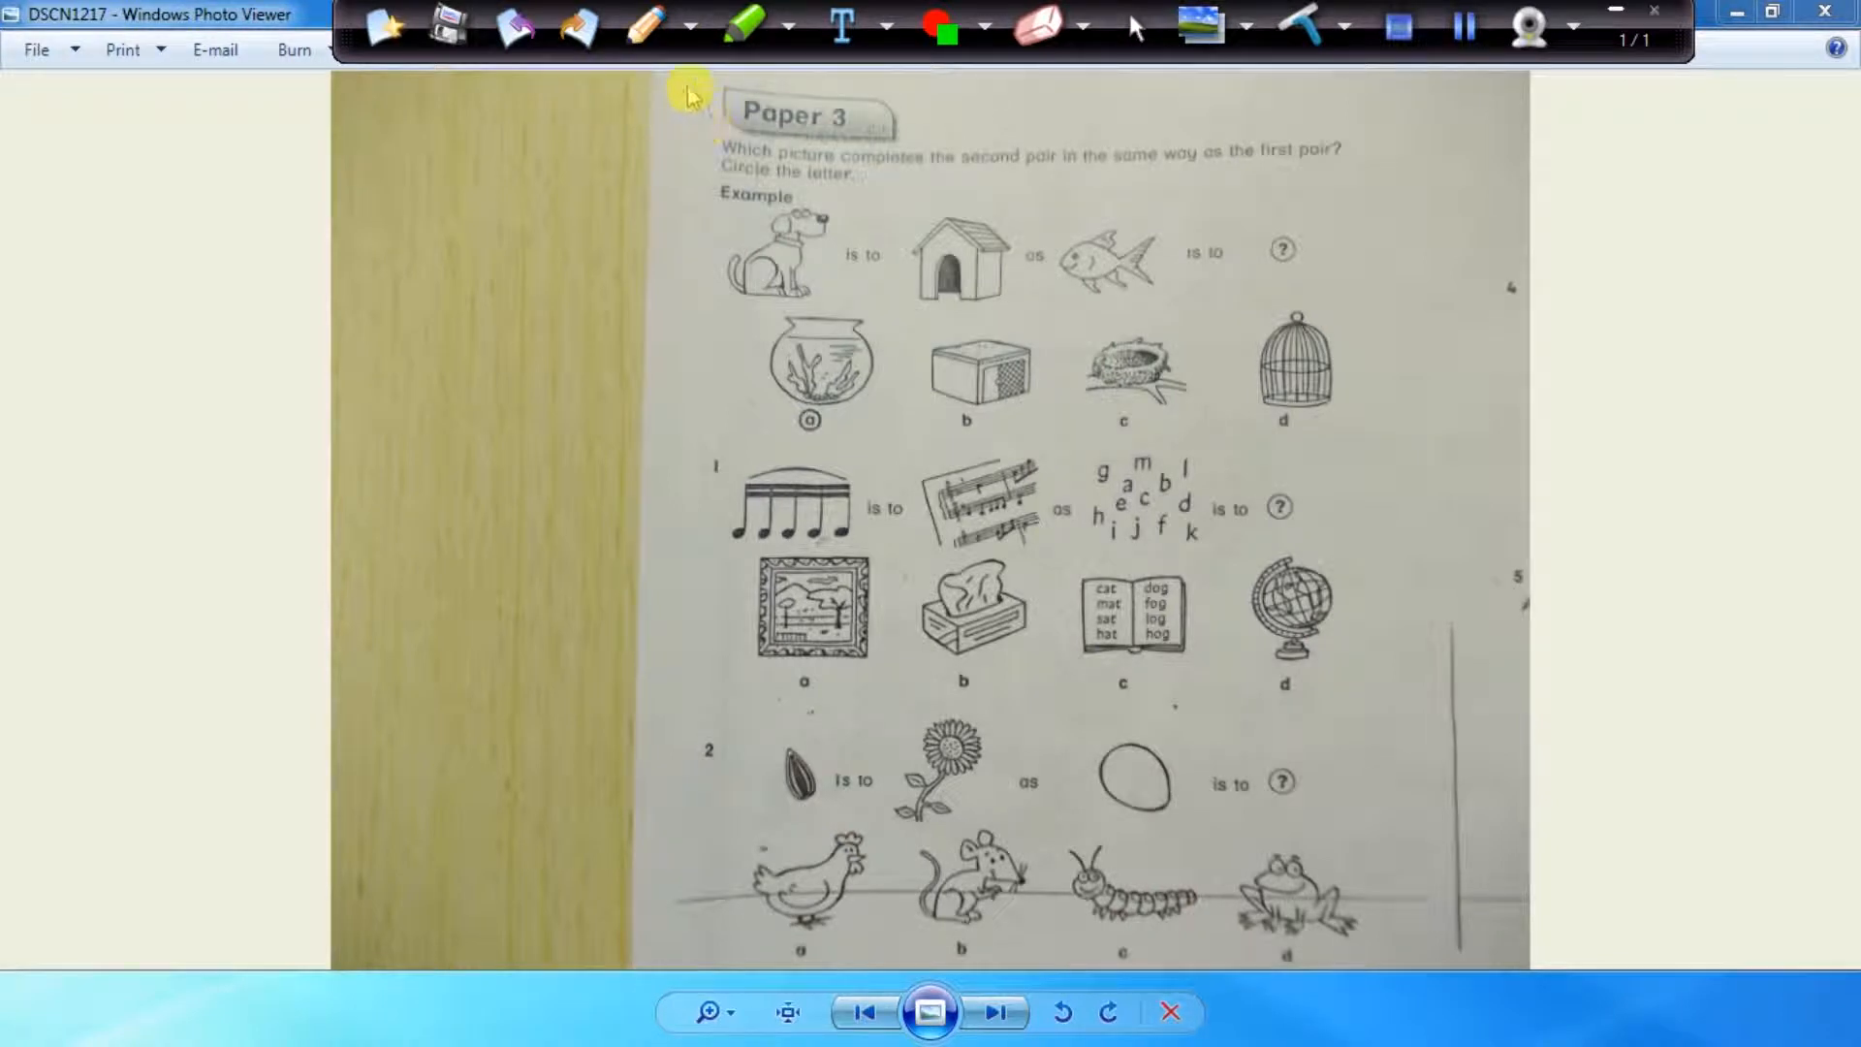
# - With a yellow highlighter, draw strokes linking dog to kennel, then fish to the fishbowl answer
pyautogui.click(745, 23)
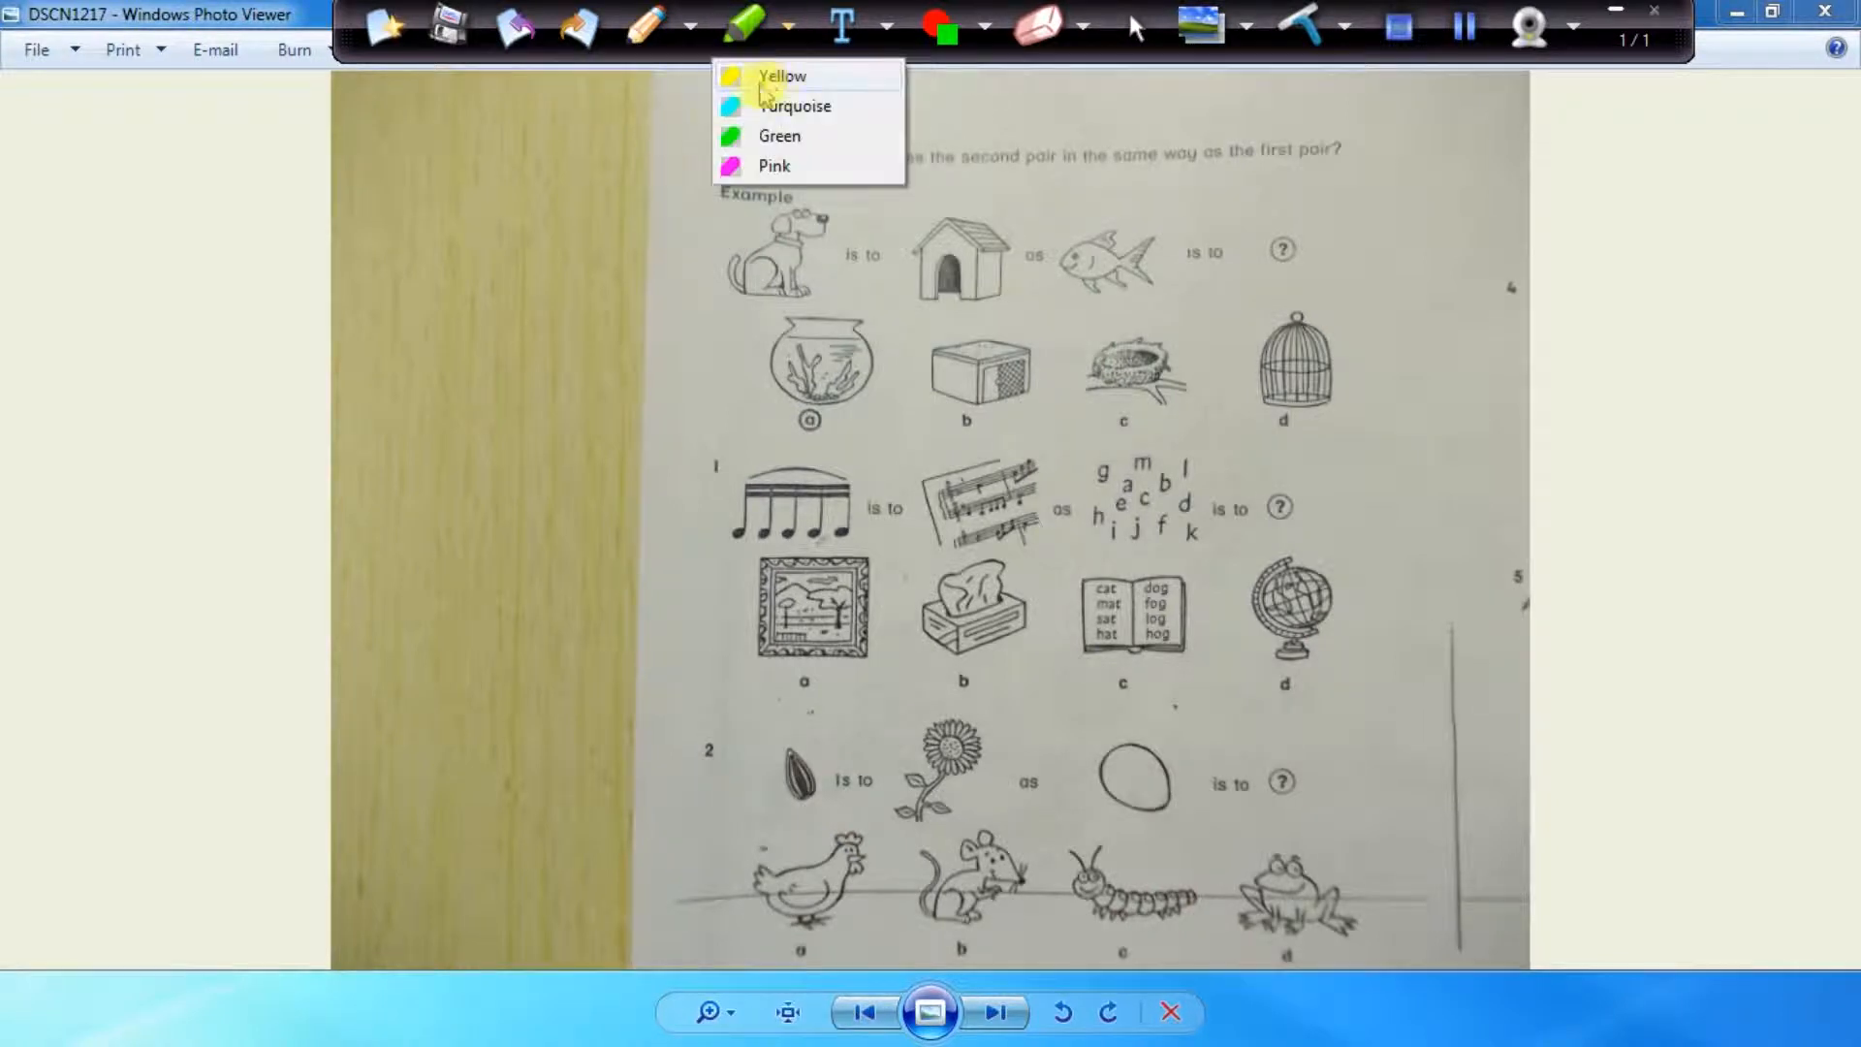
pyautogui.click(782, 75)
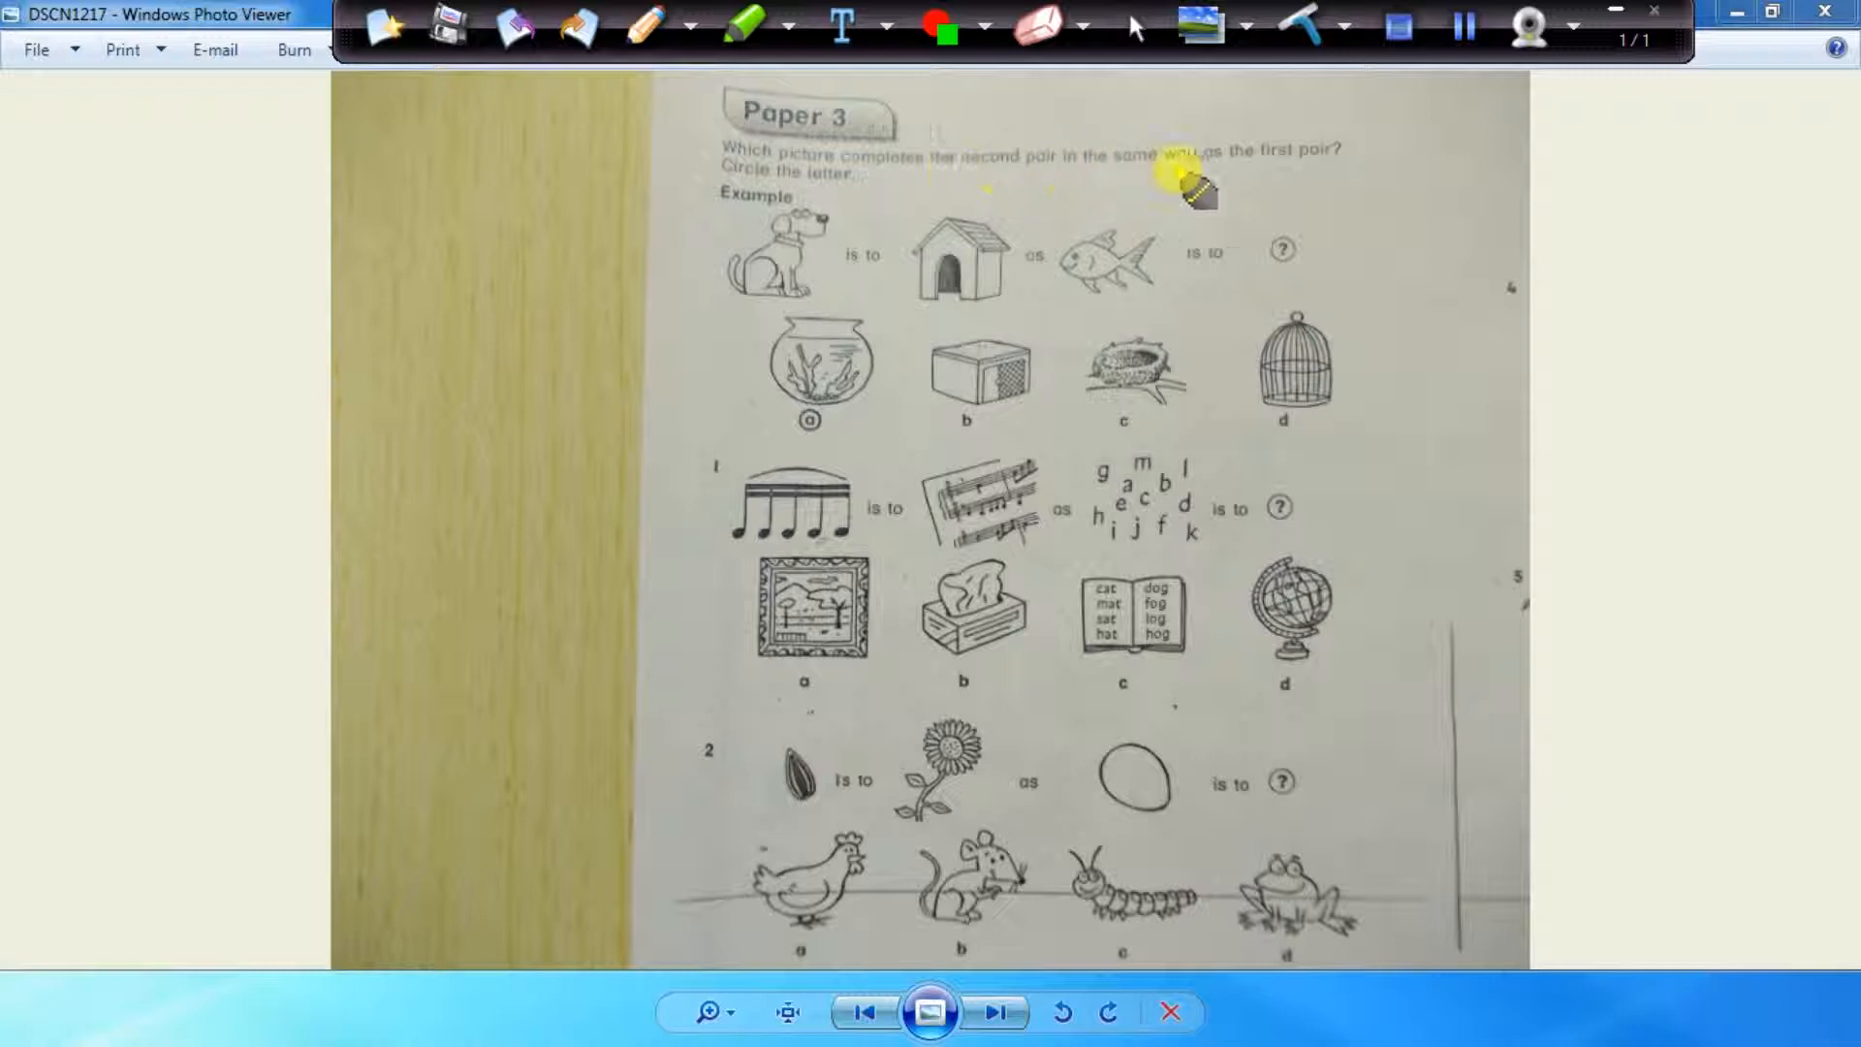
pyautogui.moveTo(831, 202)
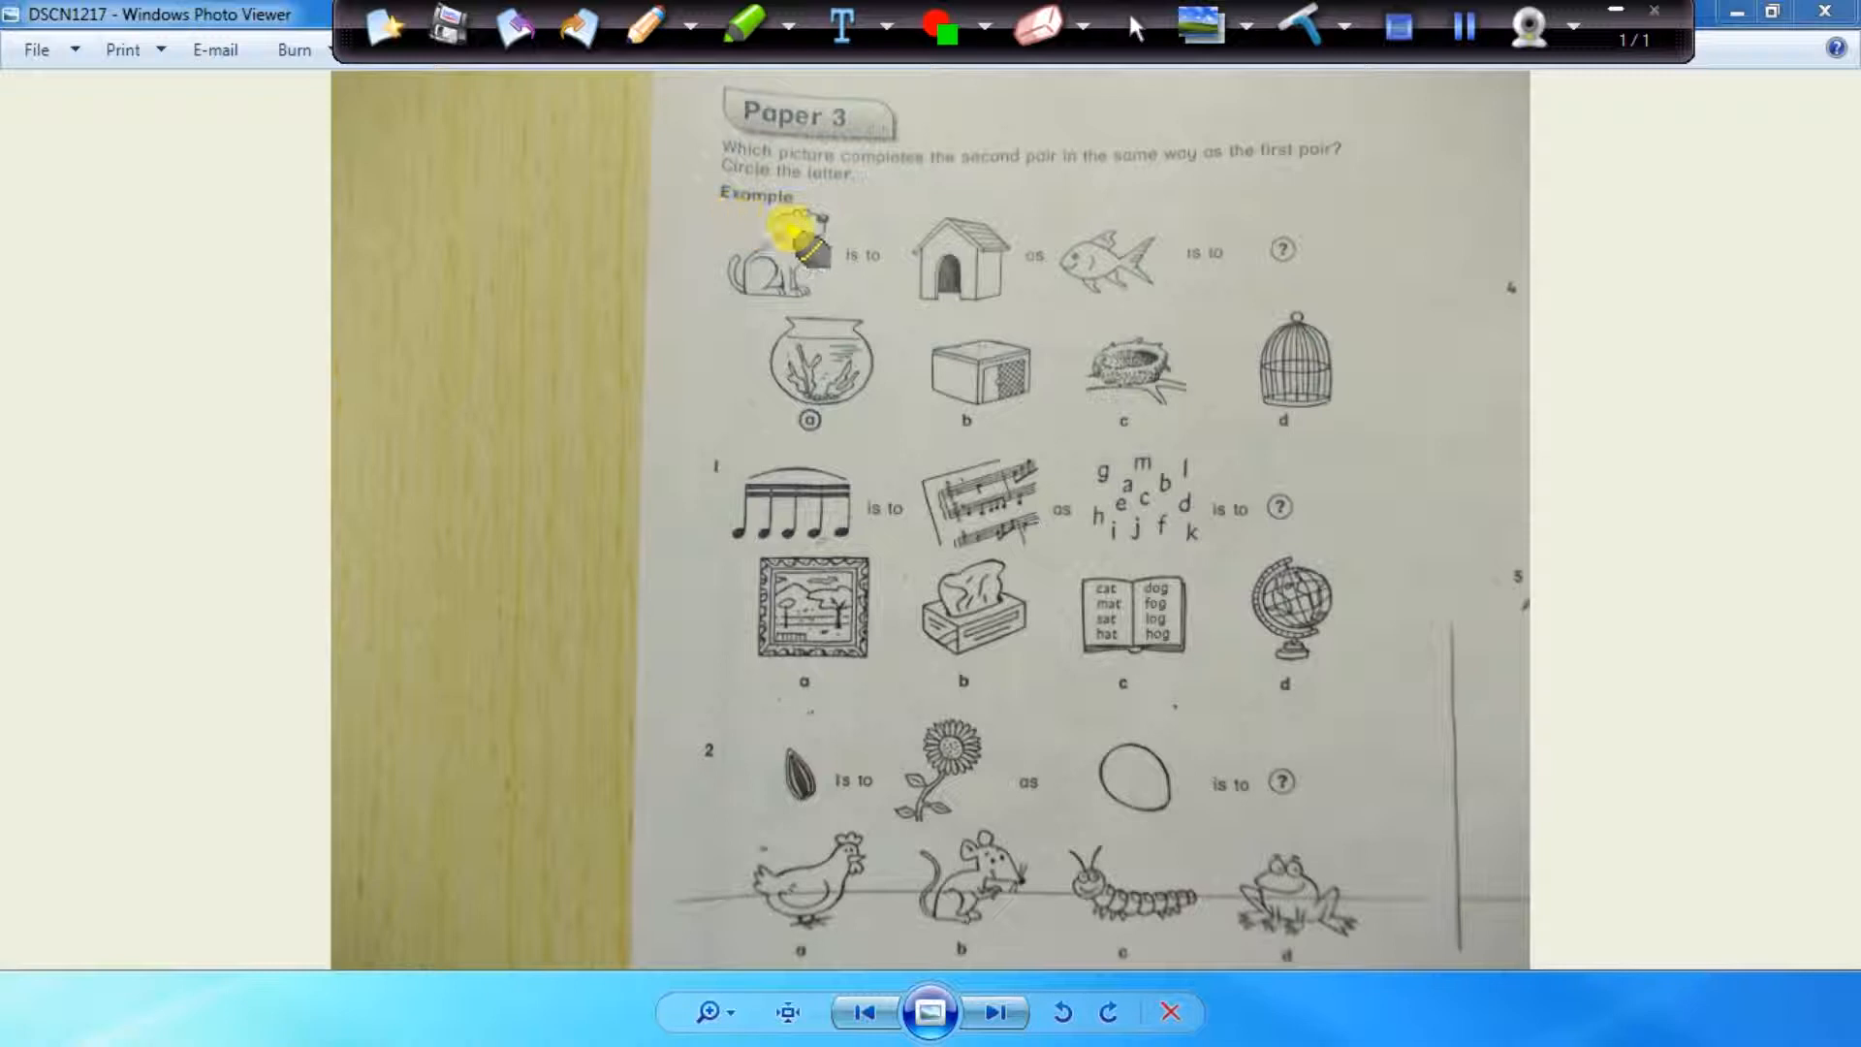
pyautogui.moveTo(795, 236); pyautogui.dragTo(968, 268)
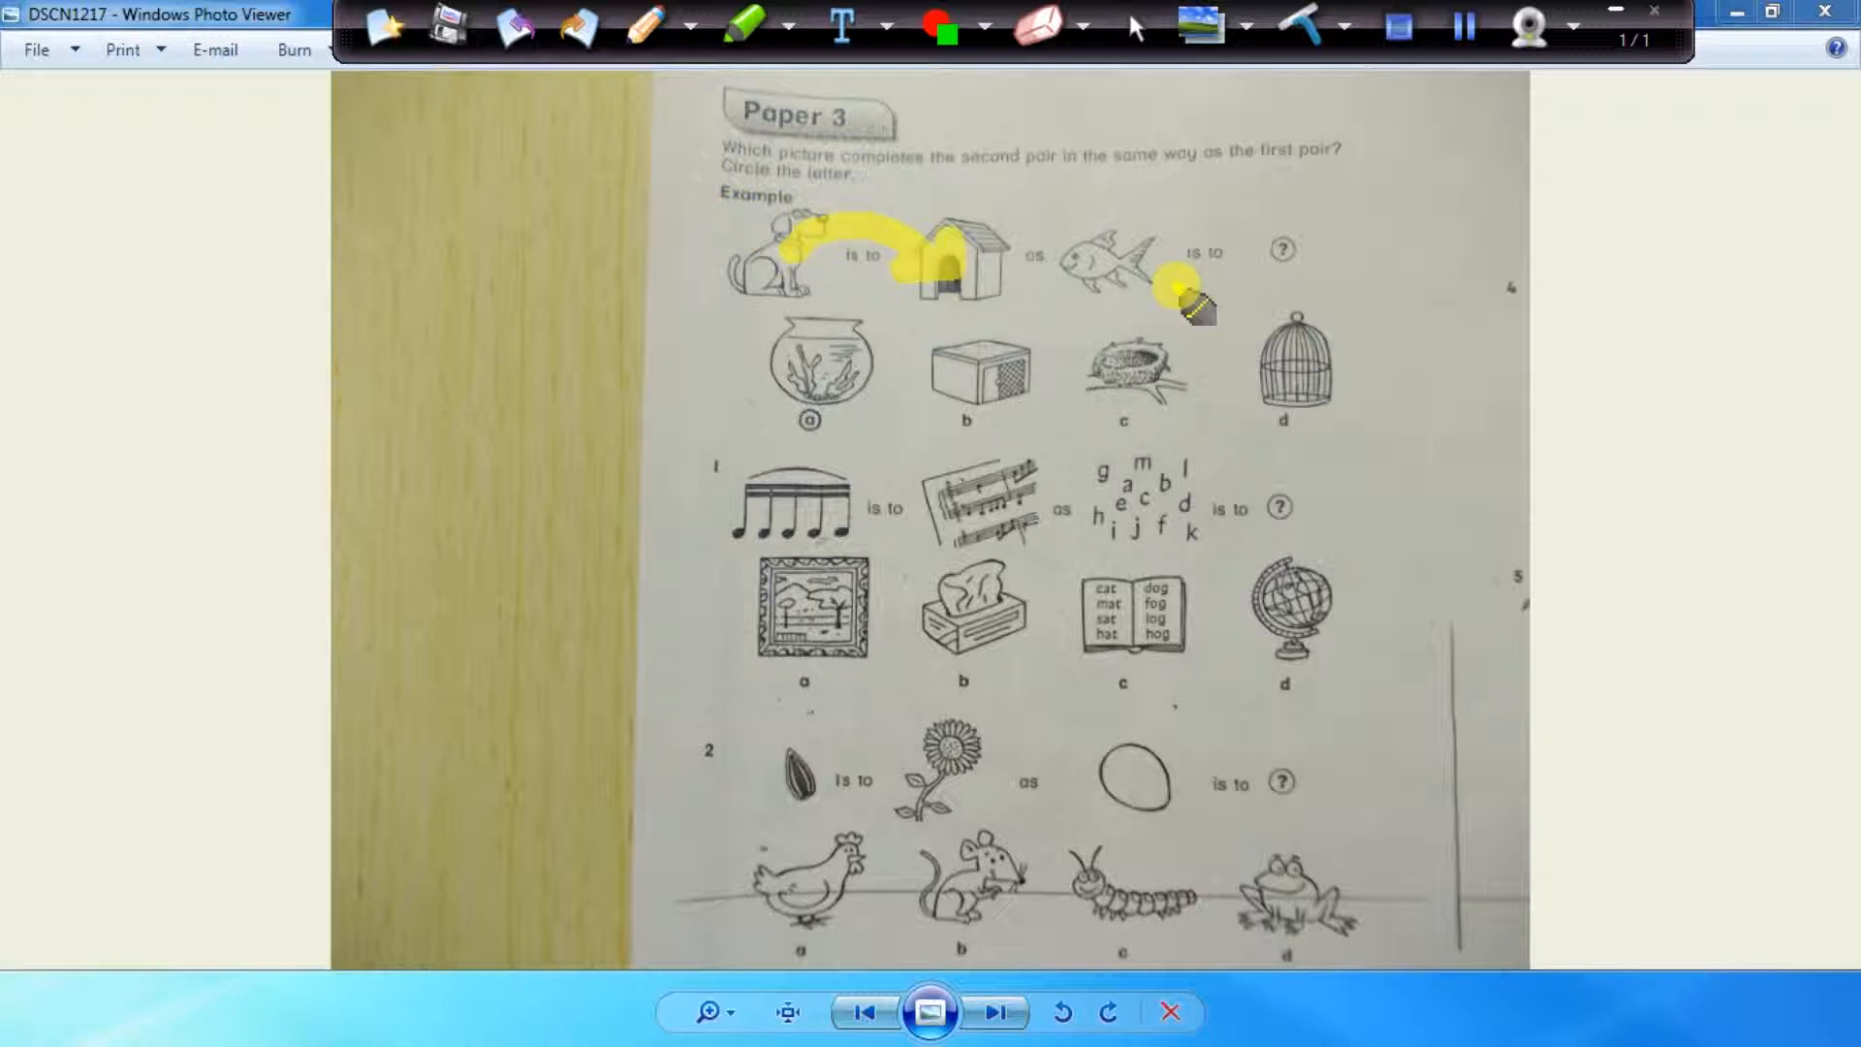
pyautogui.moveTo(1186, 297); pyautogui.dragTo(832, 357)
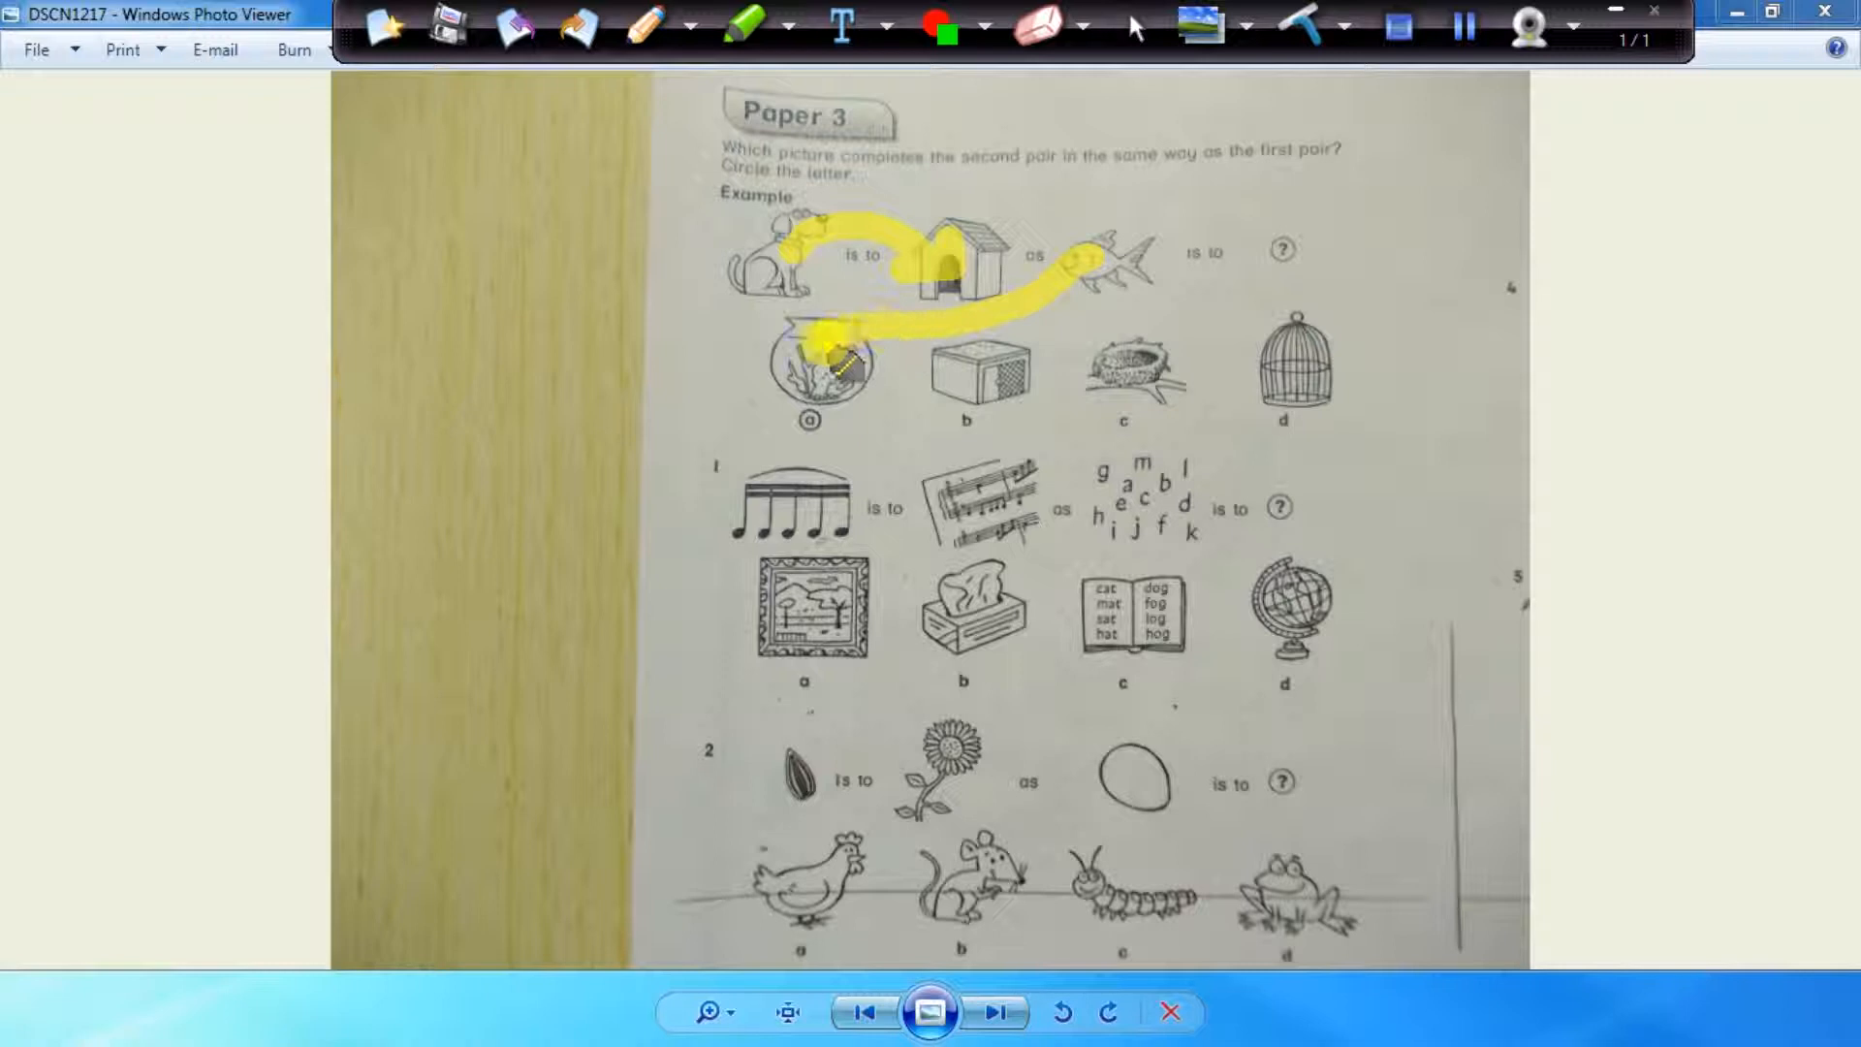
pyautogui.moveTo(843, 357); pyautogui.dragTo(806, 345)
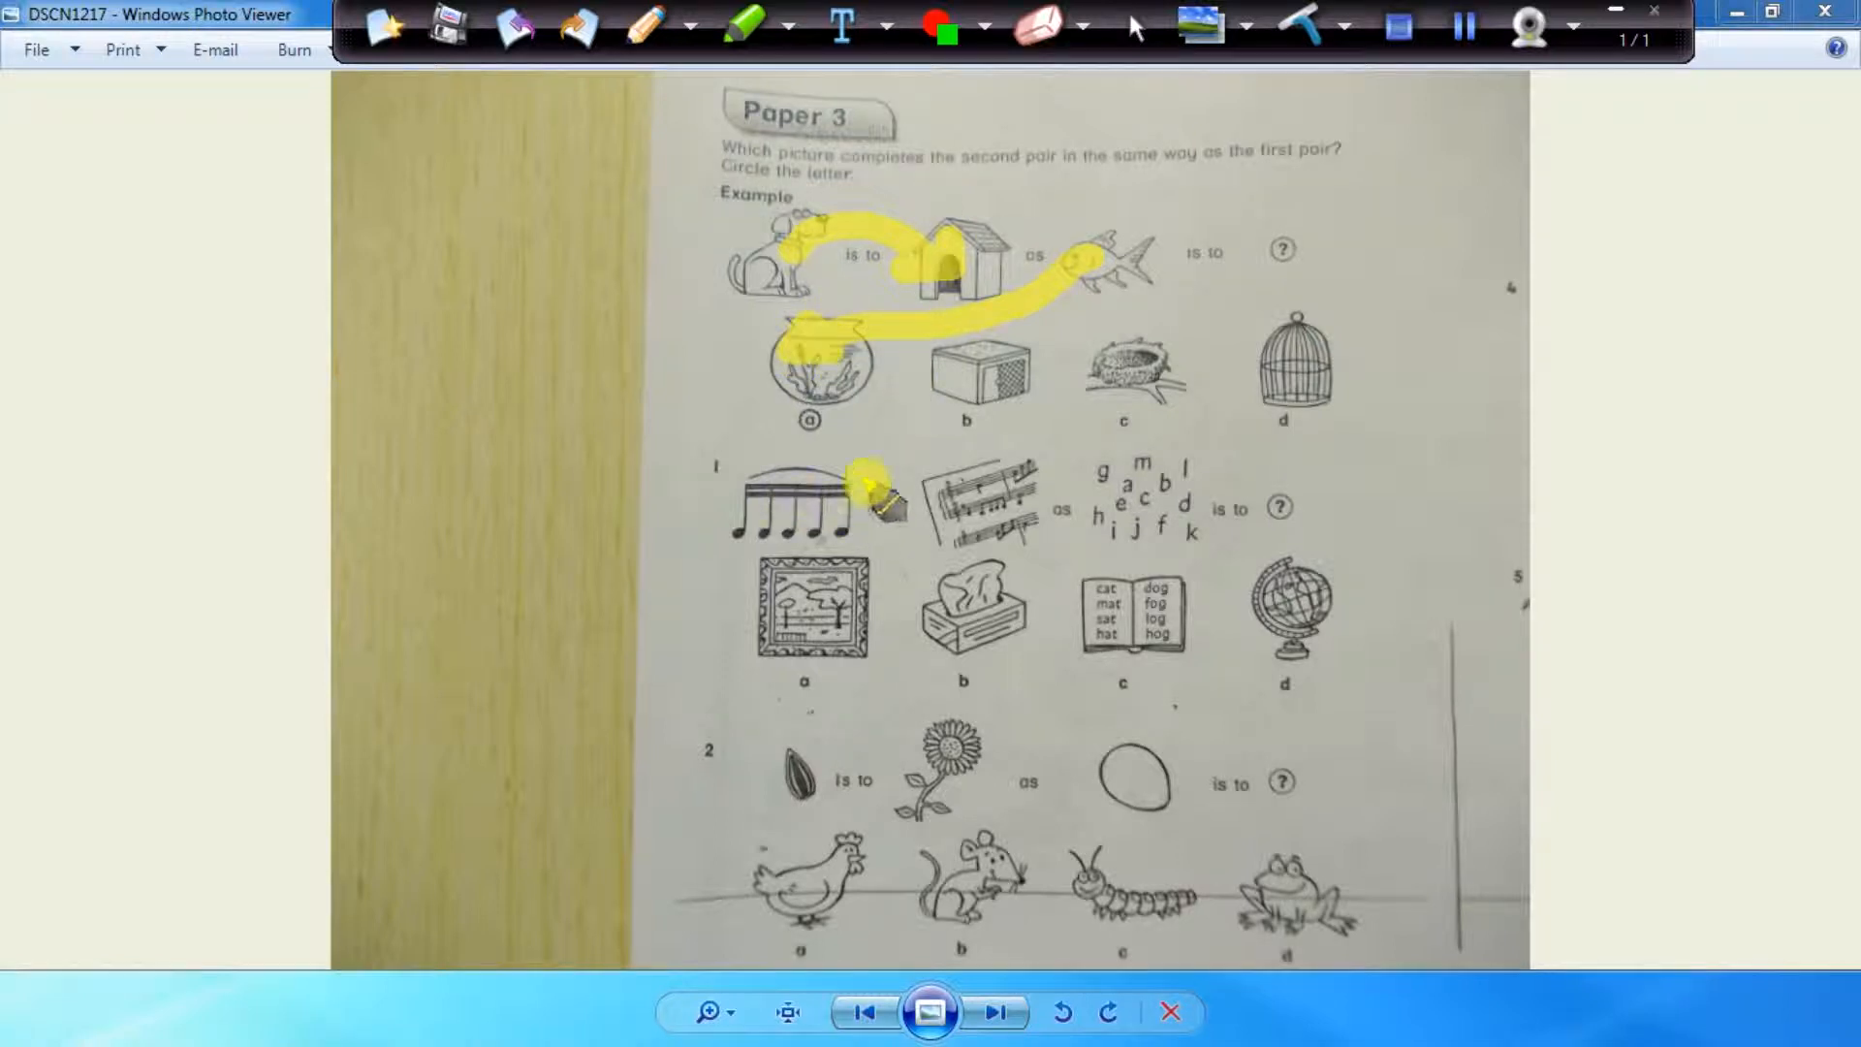
# - Switch the highlighter to turquoise and link the egg across to the hen answer
pyautogui.click(767, 24)
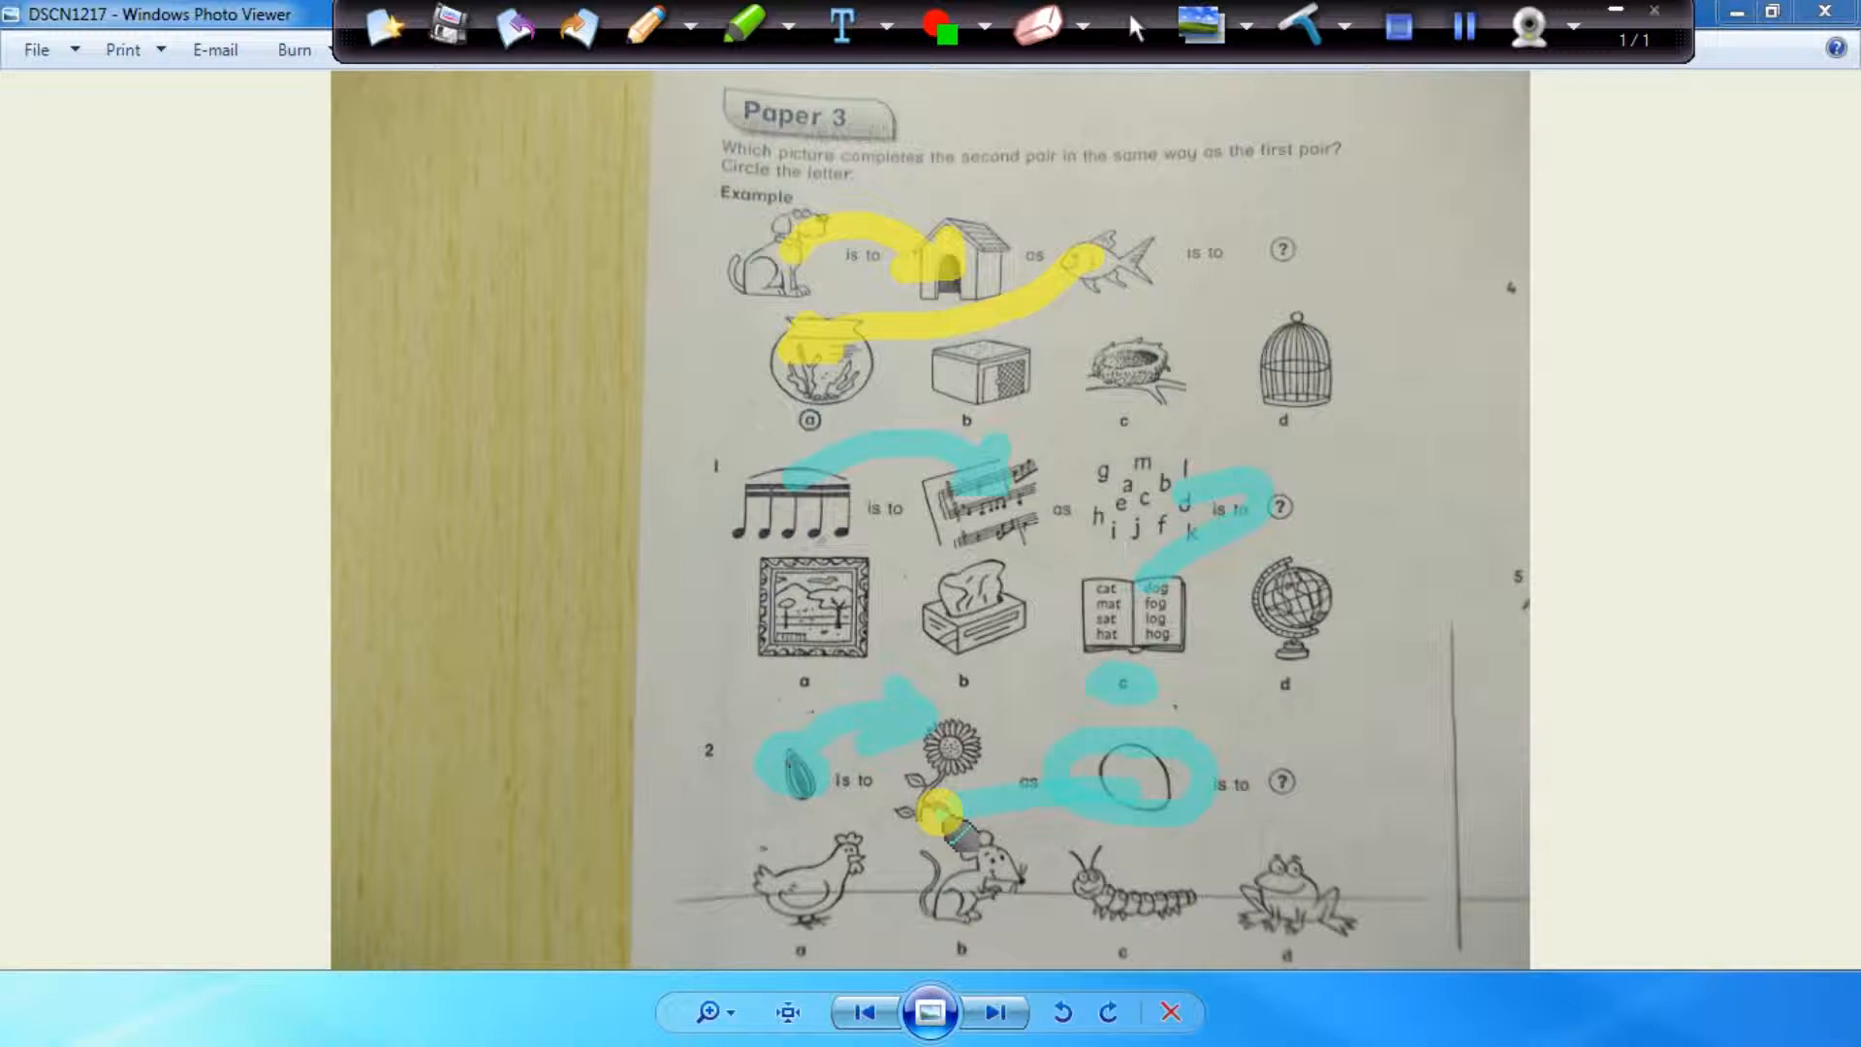
pyautogui.moveTo(938, 818); pyautogui.dragTo(789, 950)
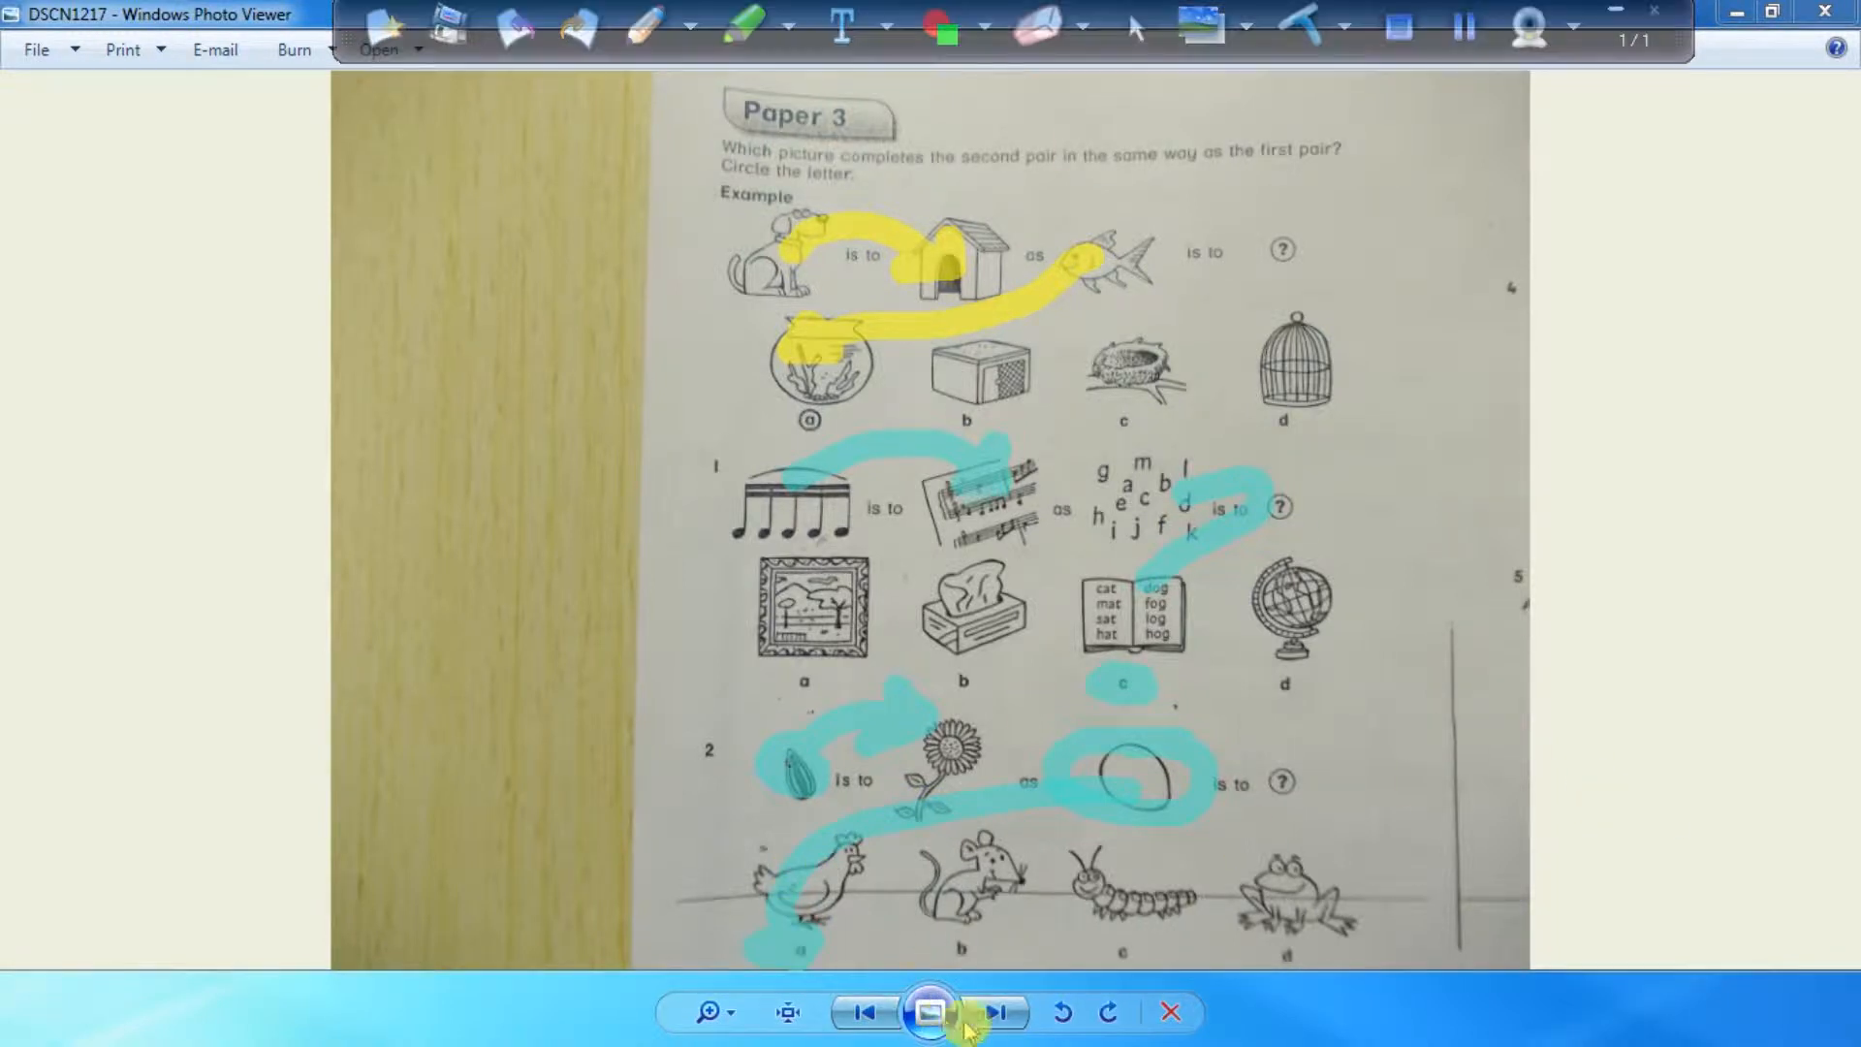
# - Advance to the next photo, clear old marks, and draw a yellow arrow from the sun to the umbrella
pyautogui.click(994, 1012)
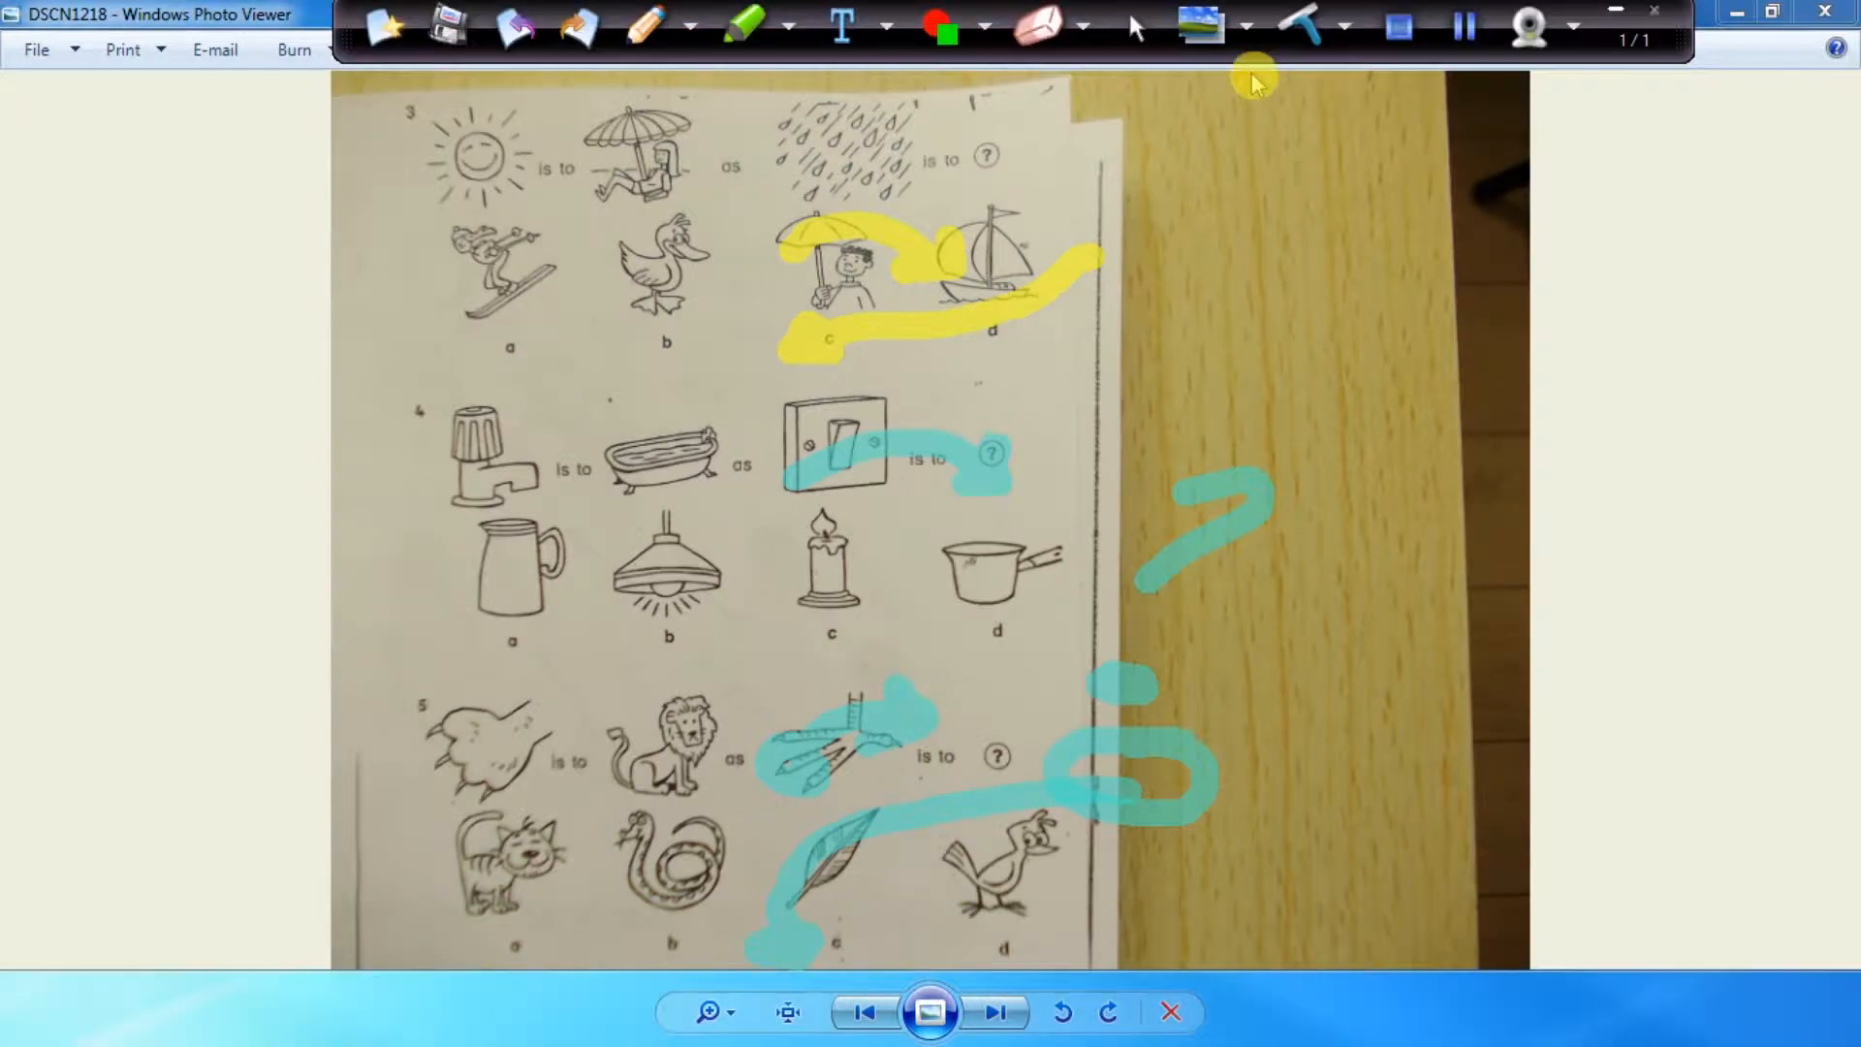
pyautogui.click(779, 25)
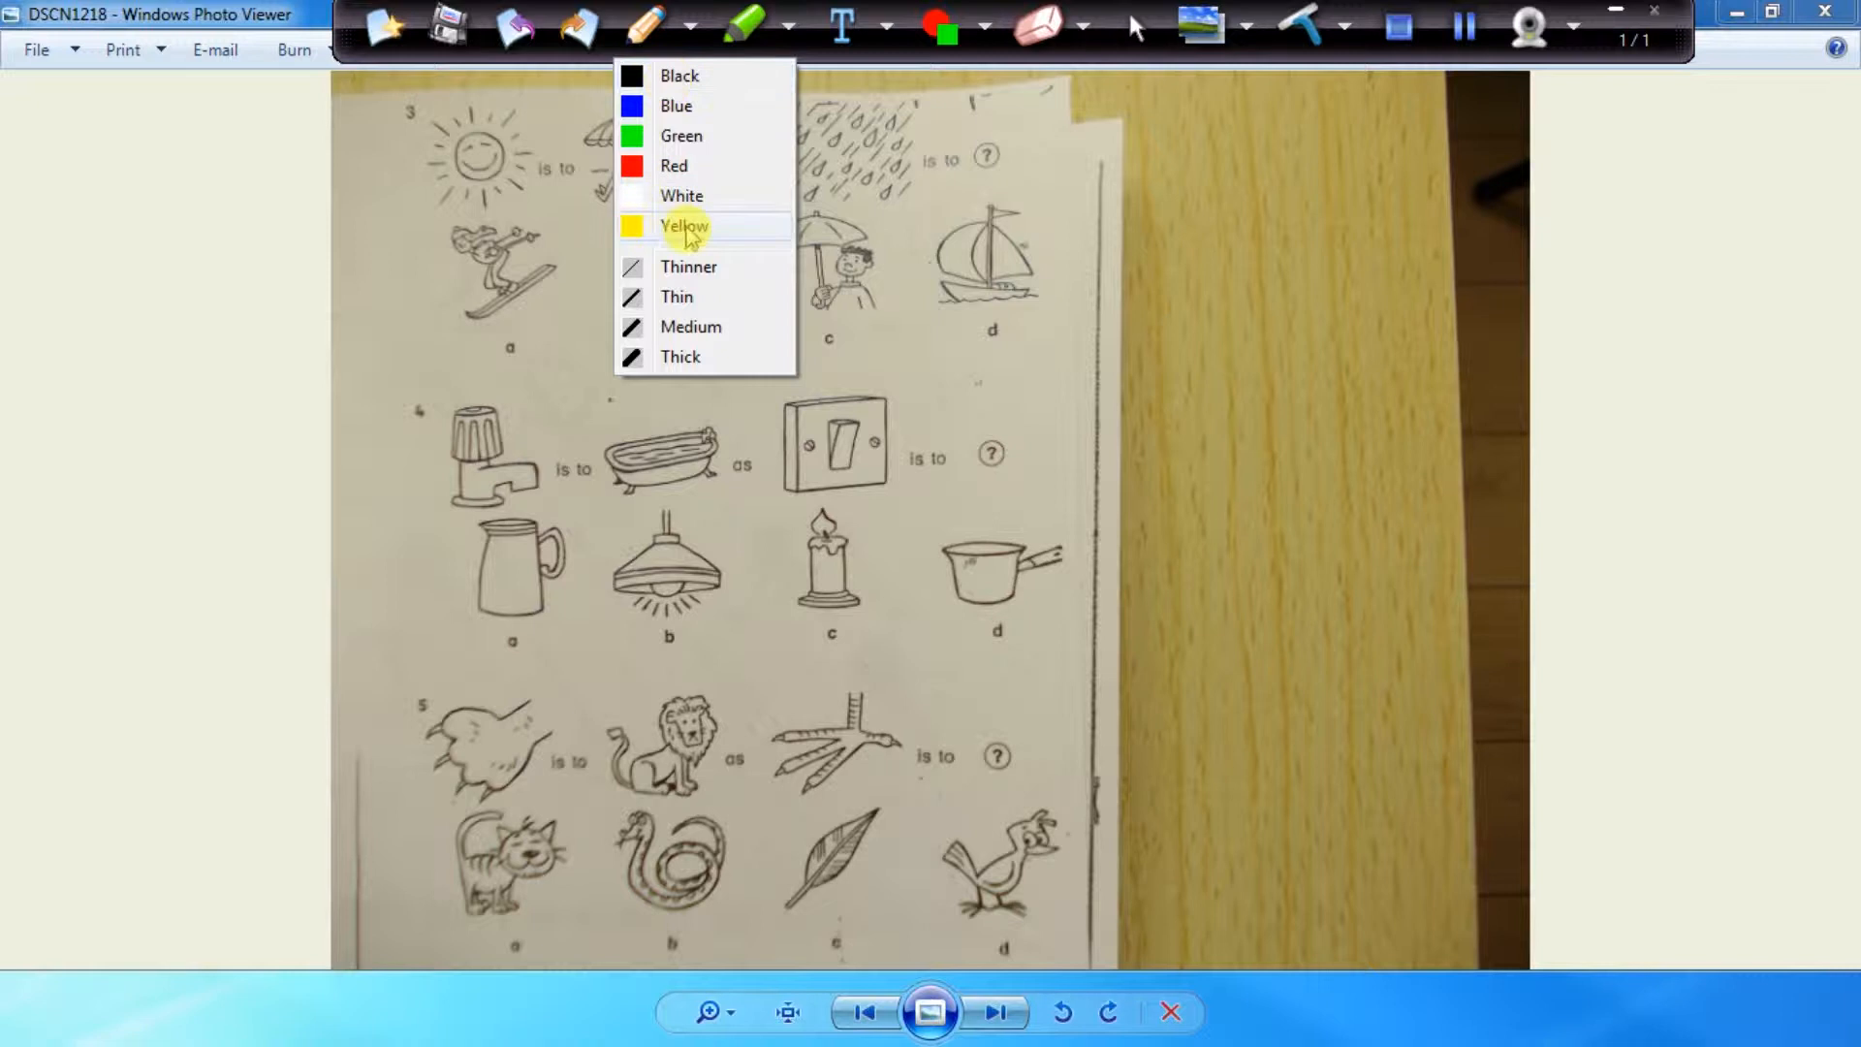
pyautogui.click(682, 224)
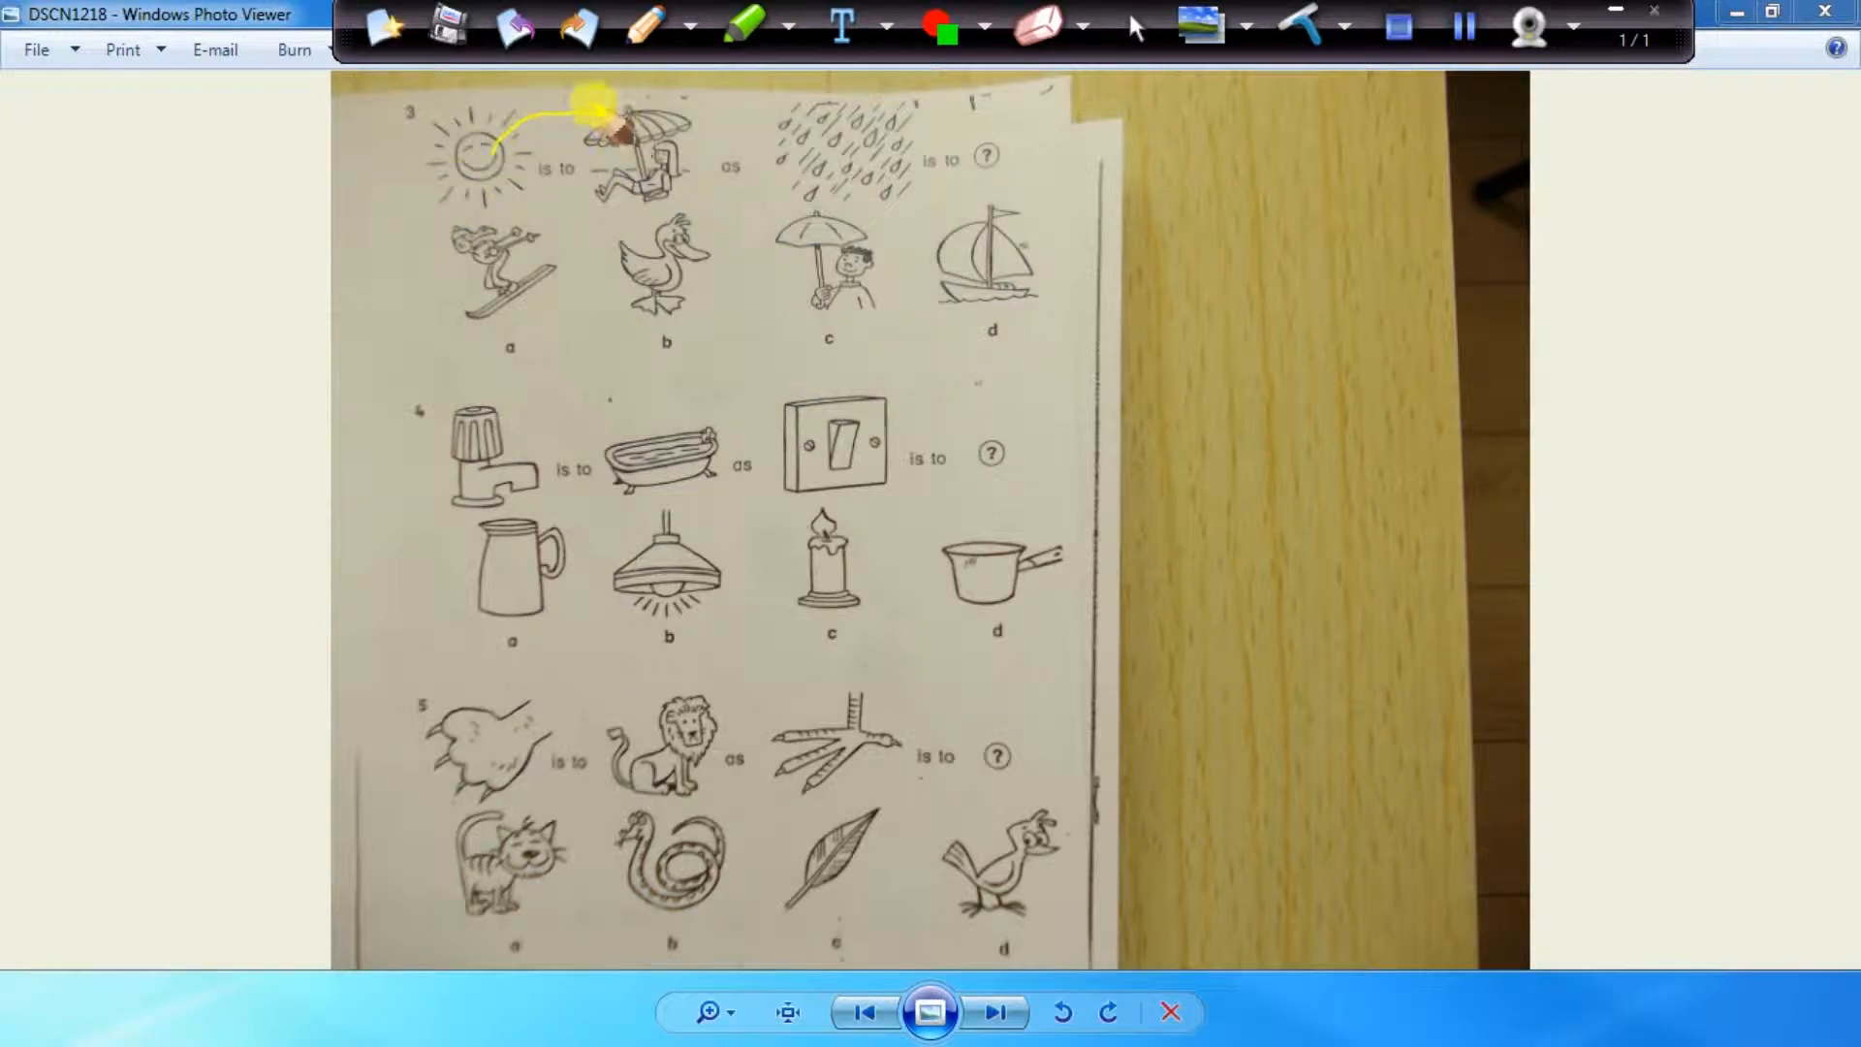
pyautogui.moveTo(581, 118); pyautogui.dragTo(593, 219)
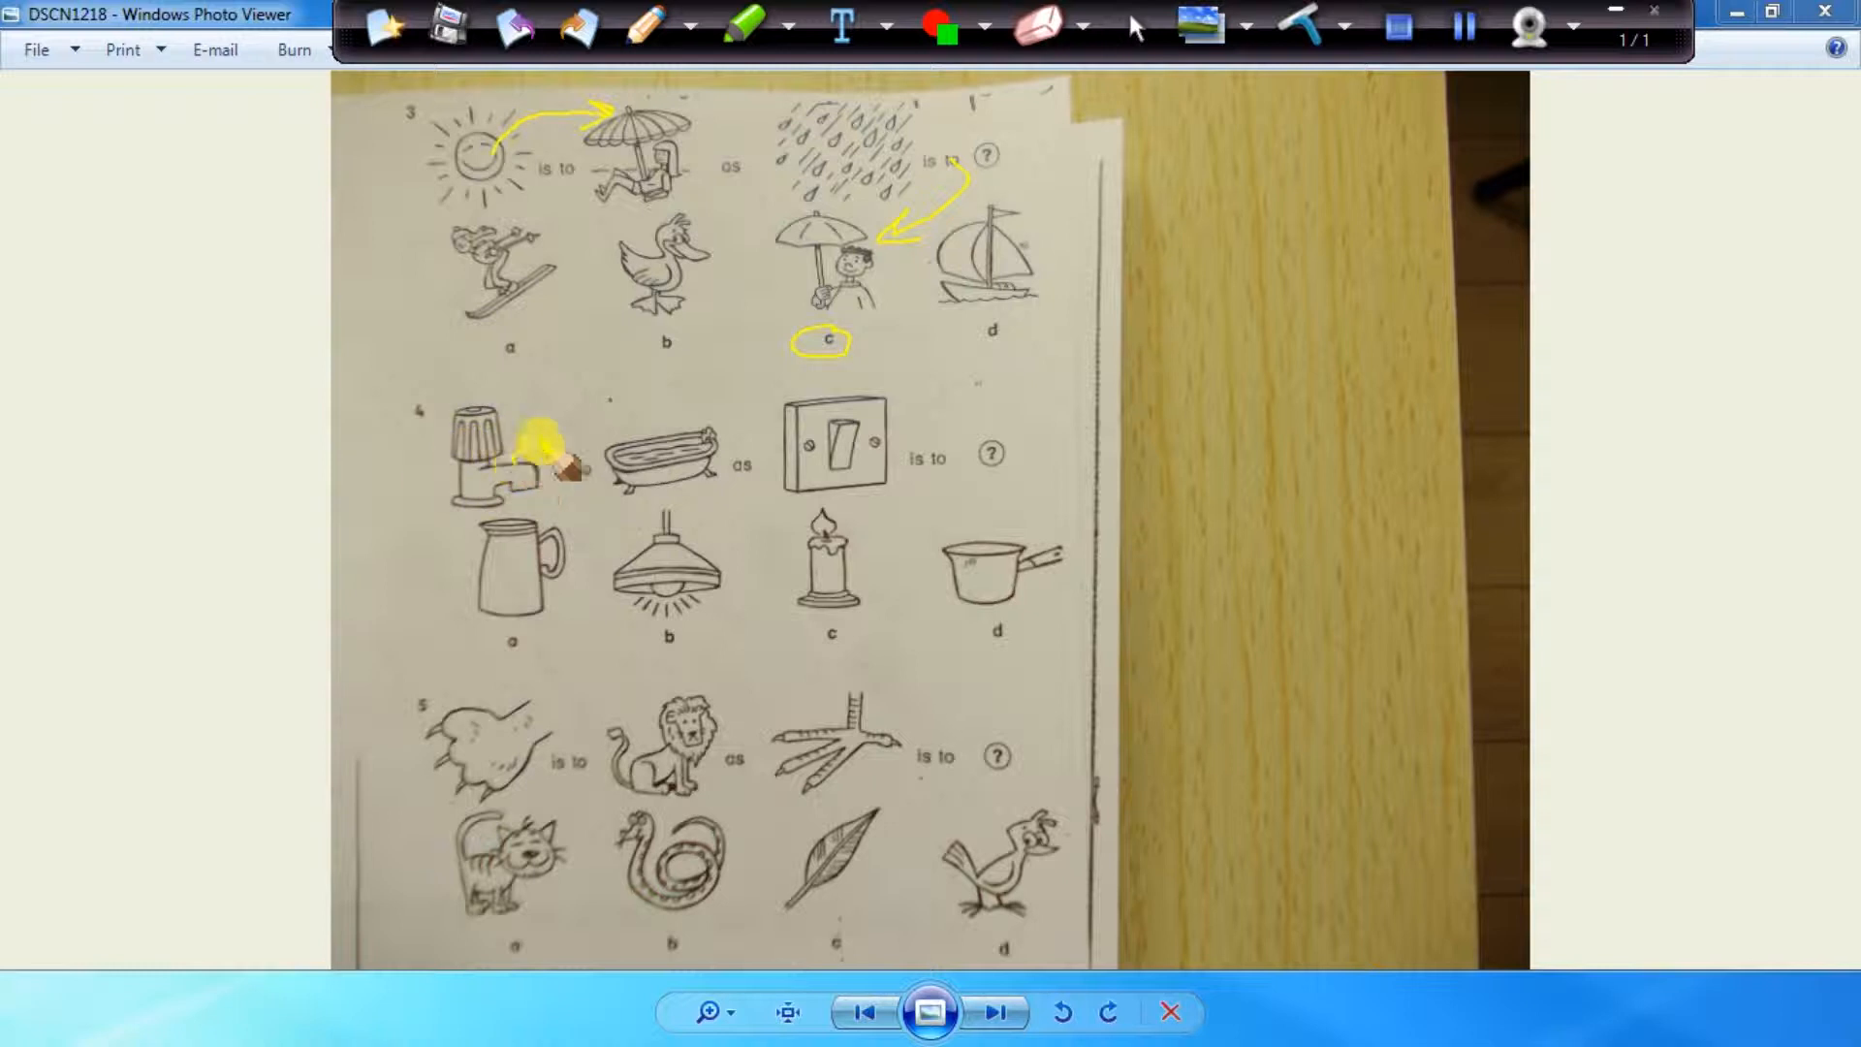
# - In yellow pen, link tap to bath, switch to lamp b, and claw to bird d with circles
pyautogui.moveTo(510, 458); pyautogui.dragTo(688, 446)
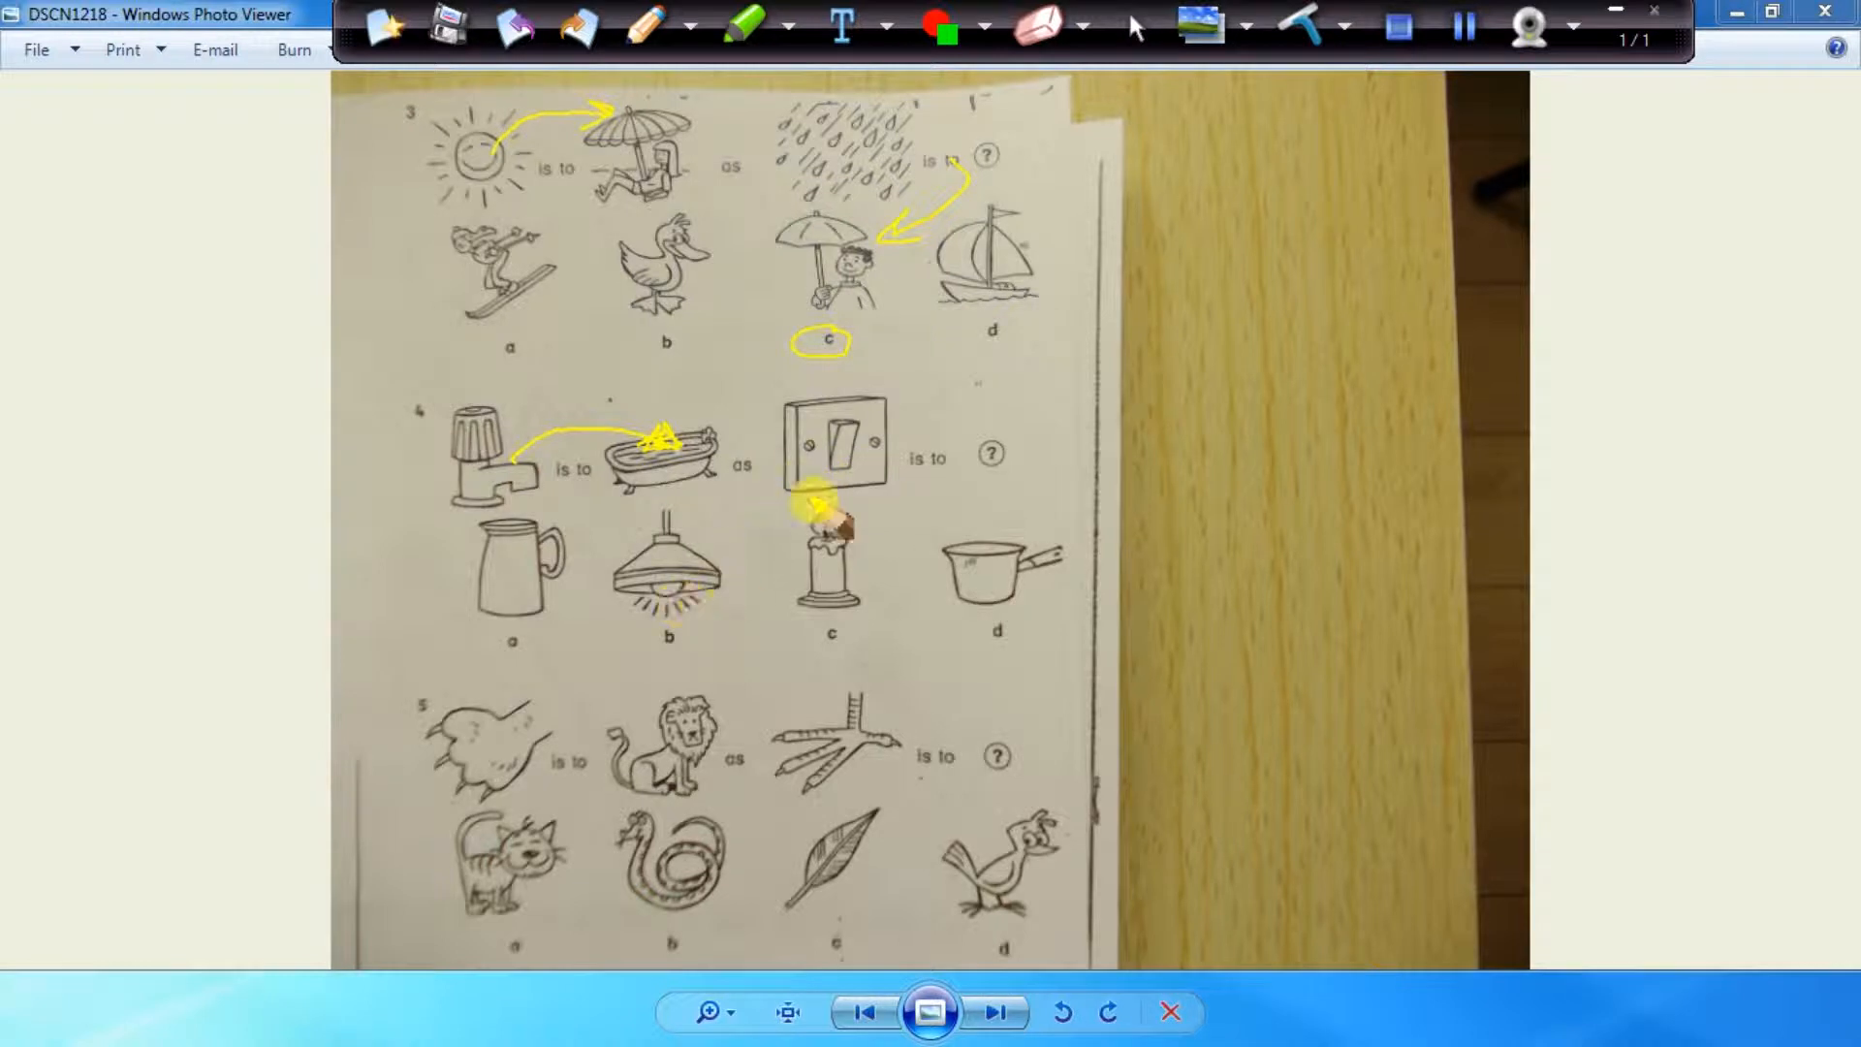
pyautogui.moveTo(818, 510); pyautogui.dragTo(671, 628)
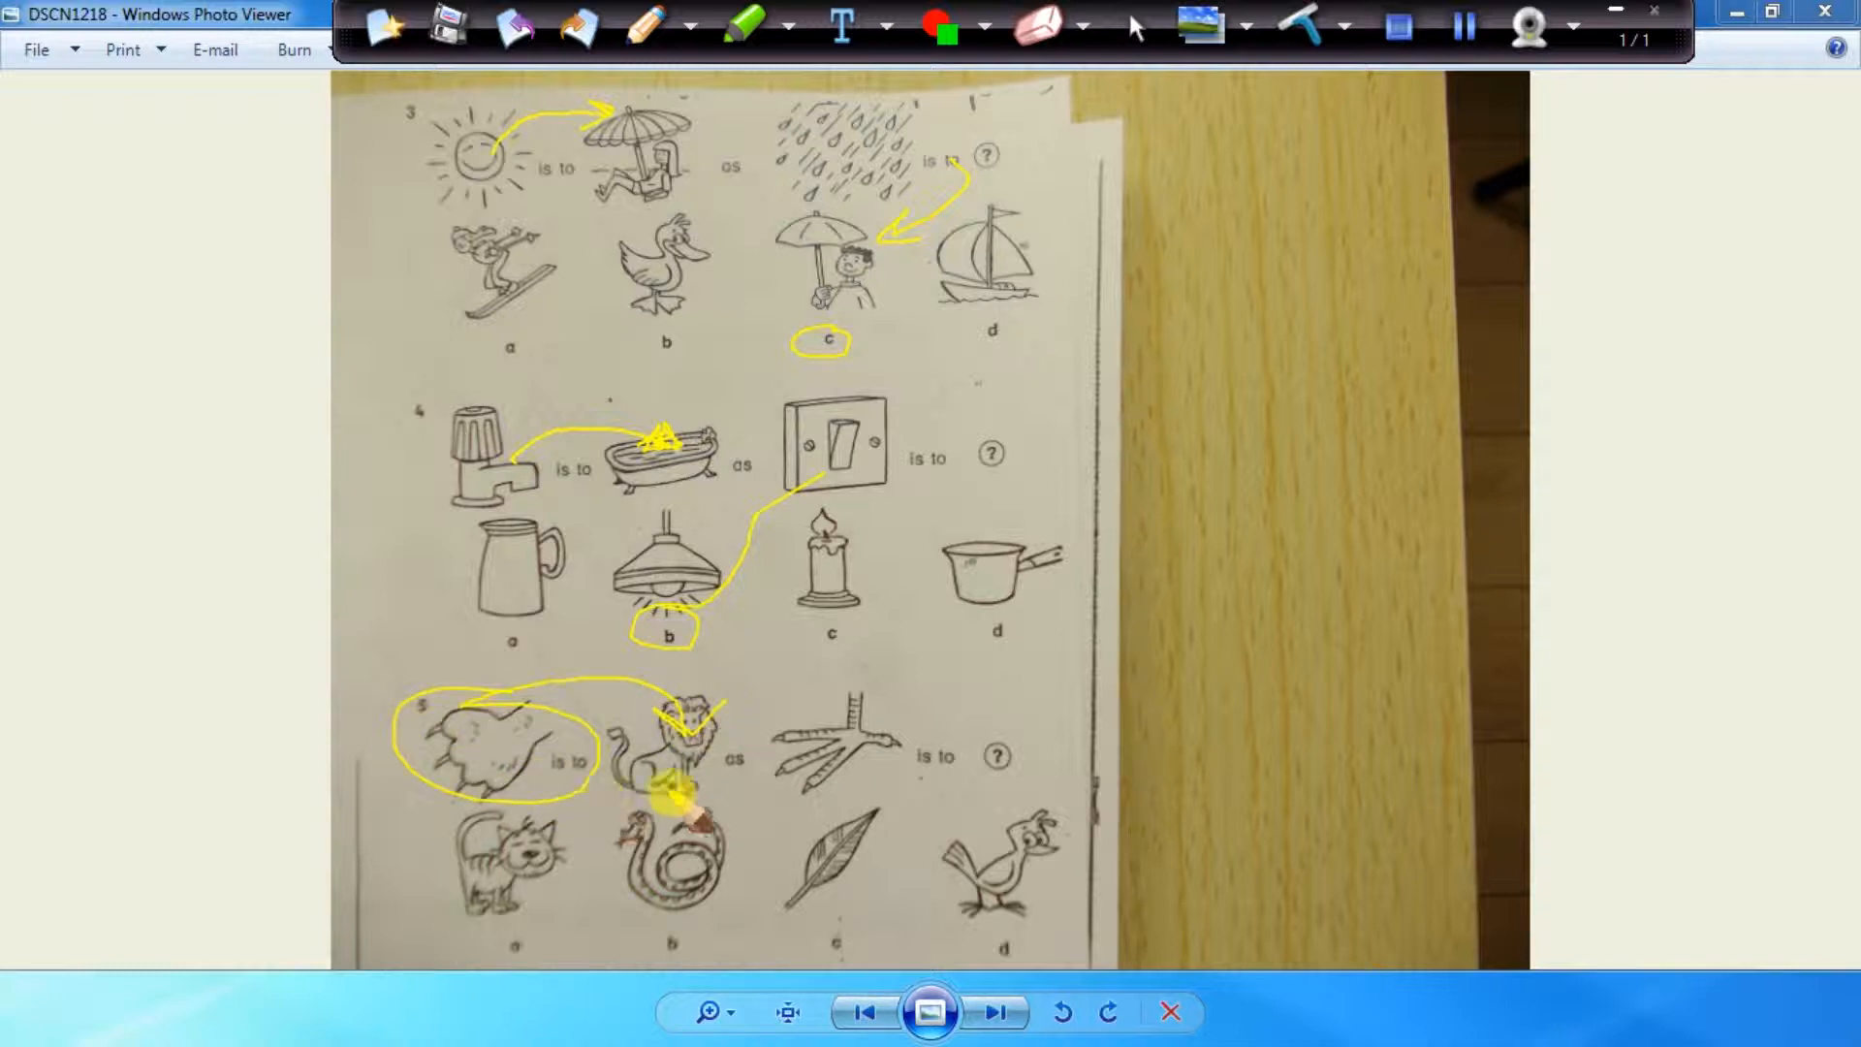
pyautogui.moveTo(783, 711); pyautogui.dragTo(939, 771)
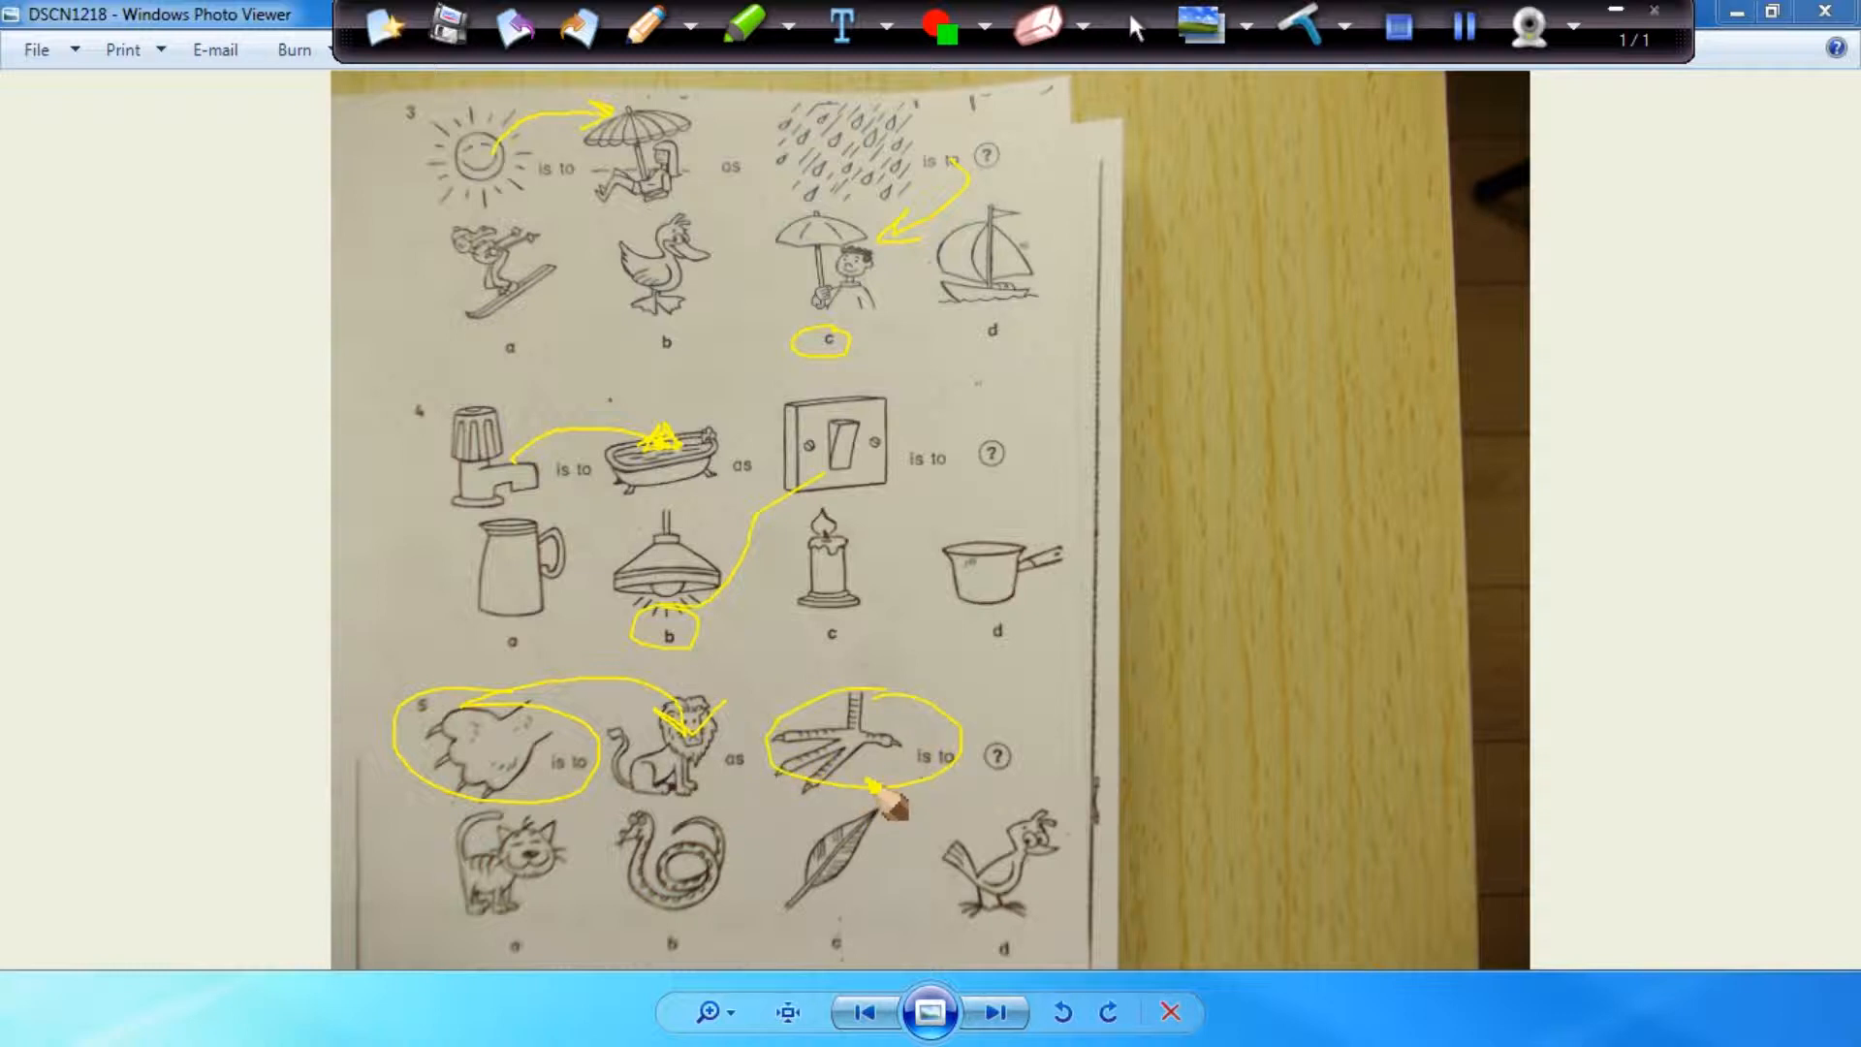
pyautogui.moveTo(896, 800); pyautogui.dragTo(1013, 884)
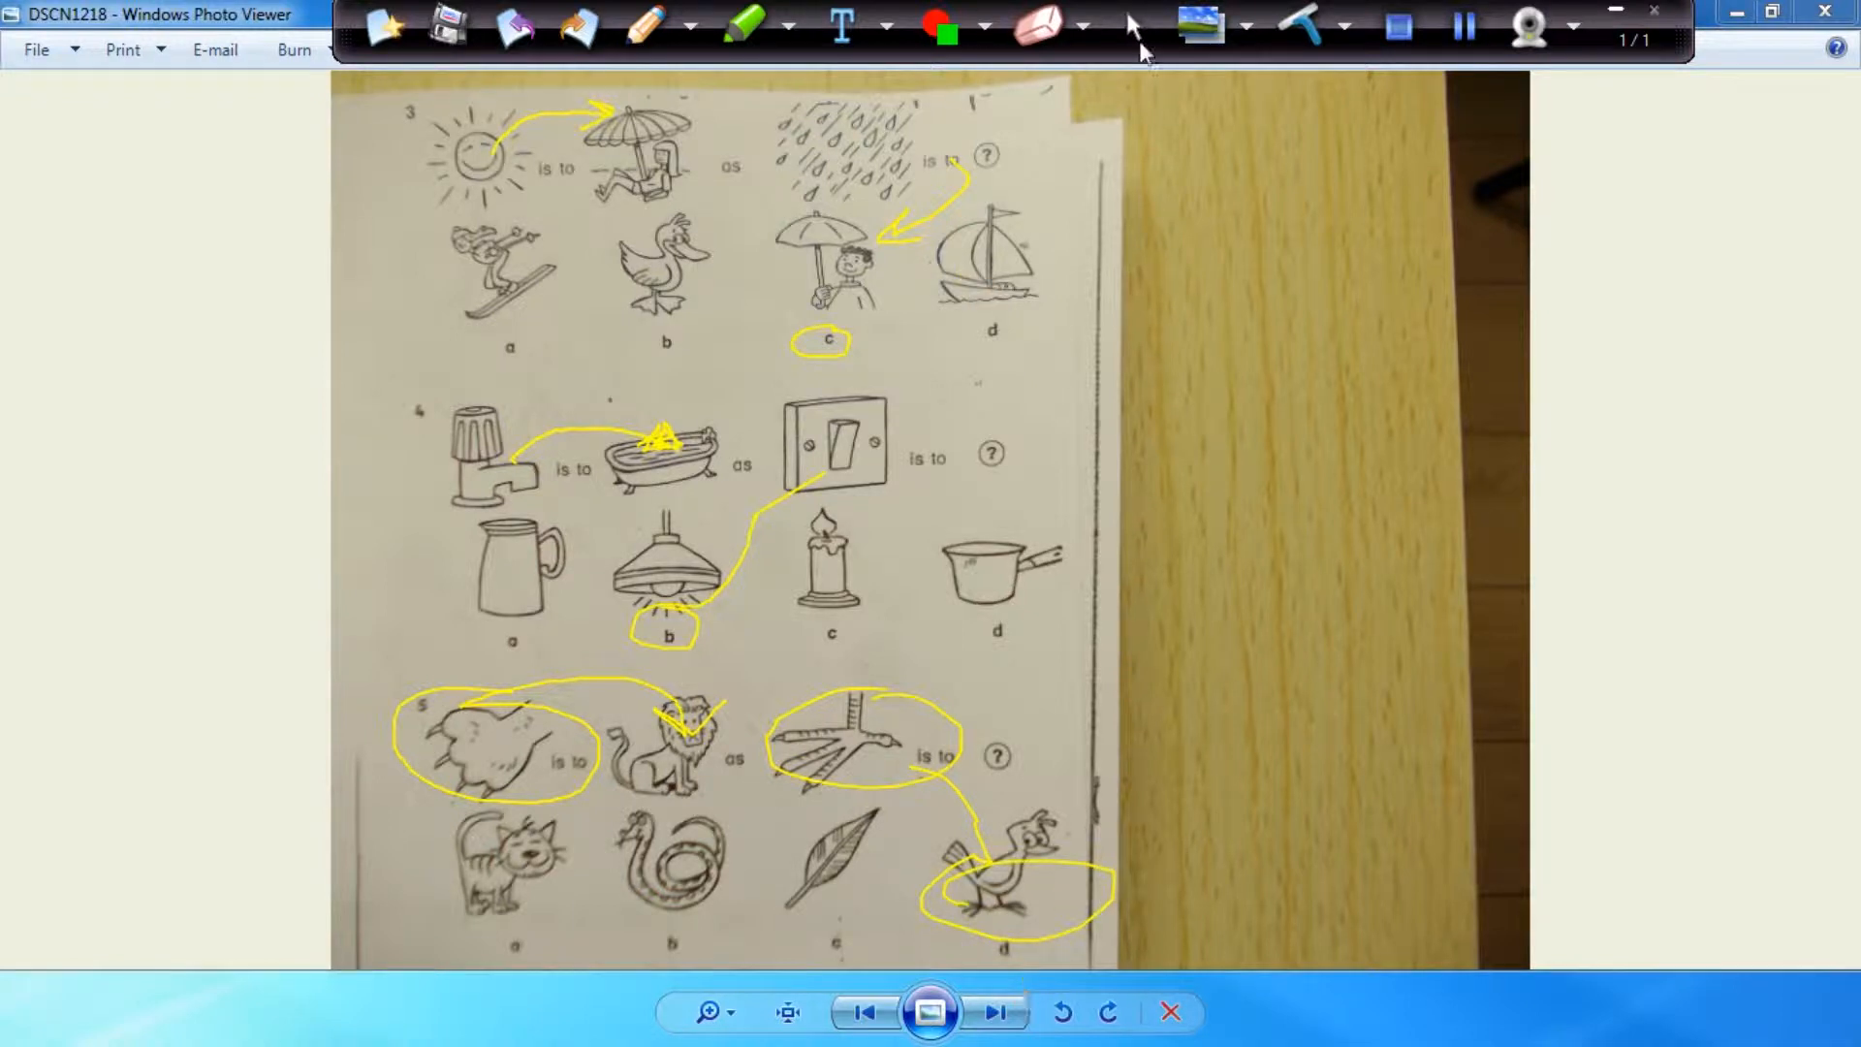
# - Browse through the worksheet photos with Next and Previous until the questions 12–16 page shows
pyautogui.click(994, 1012)
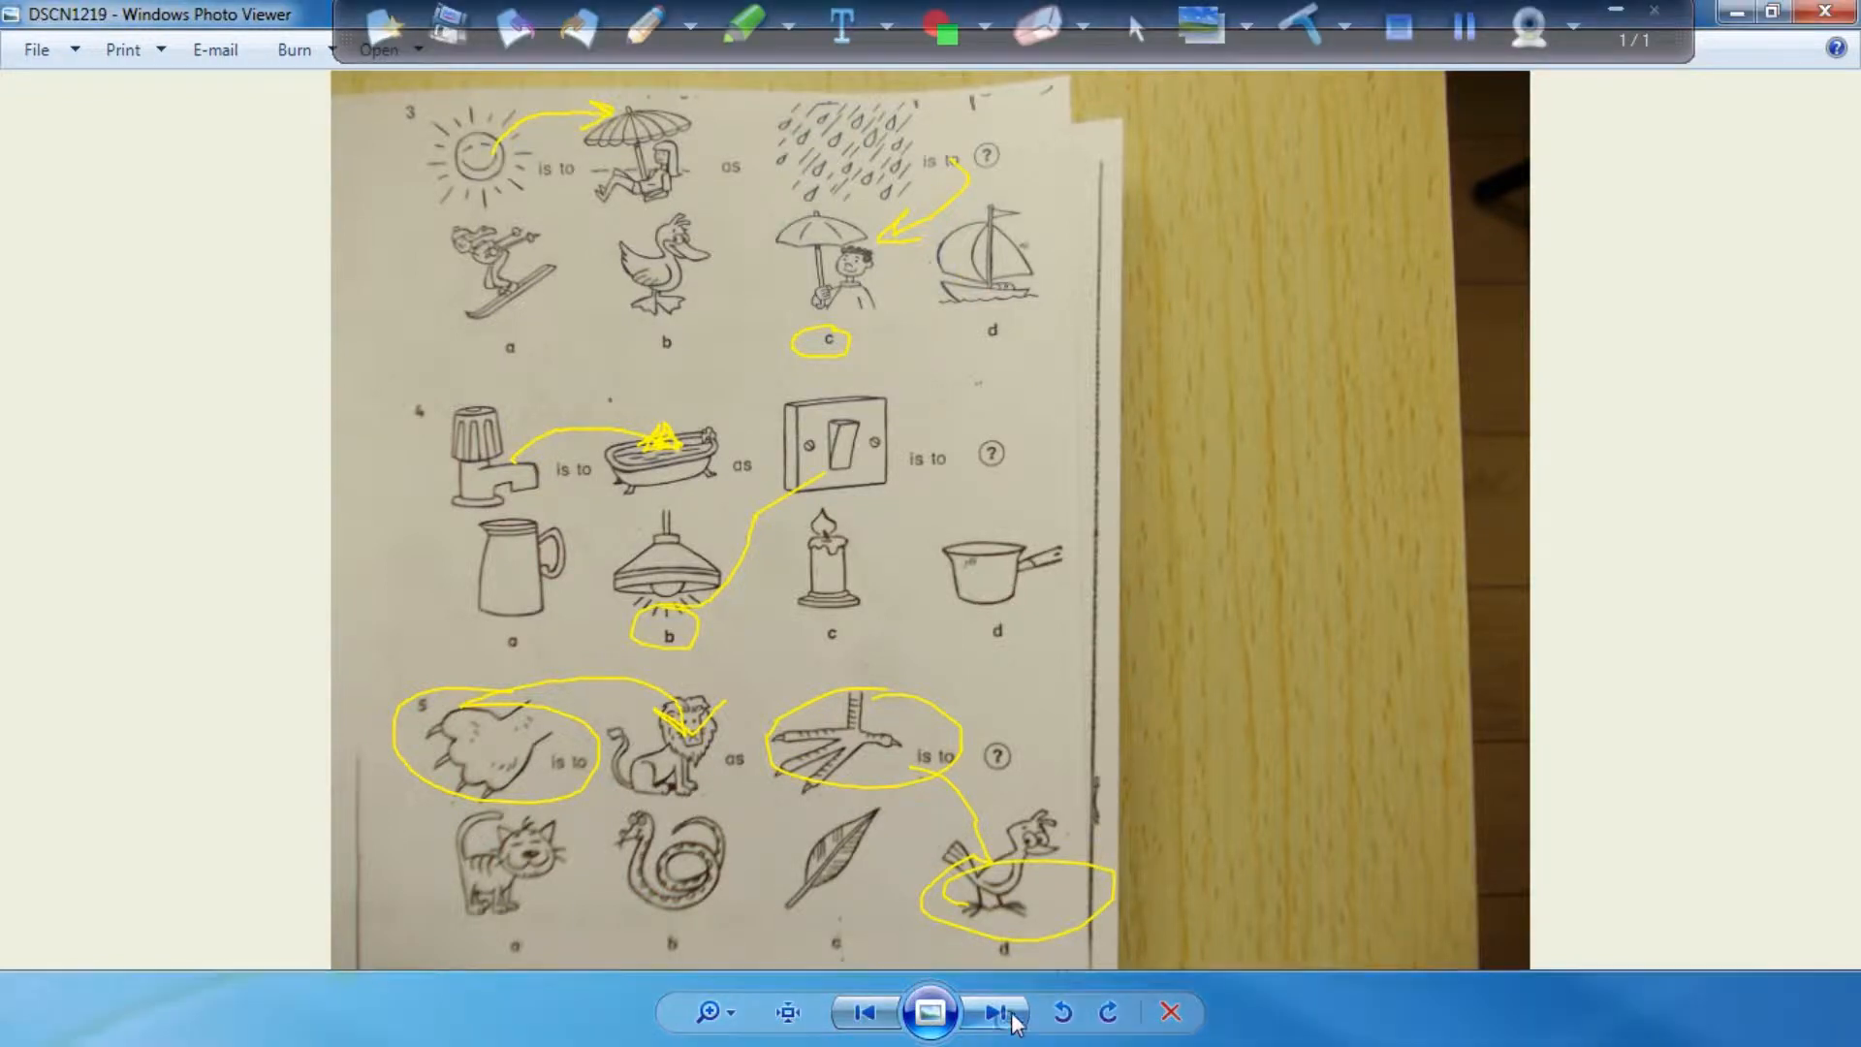
pyautogui.click(994, 1012)
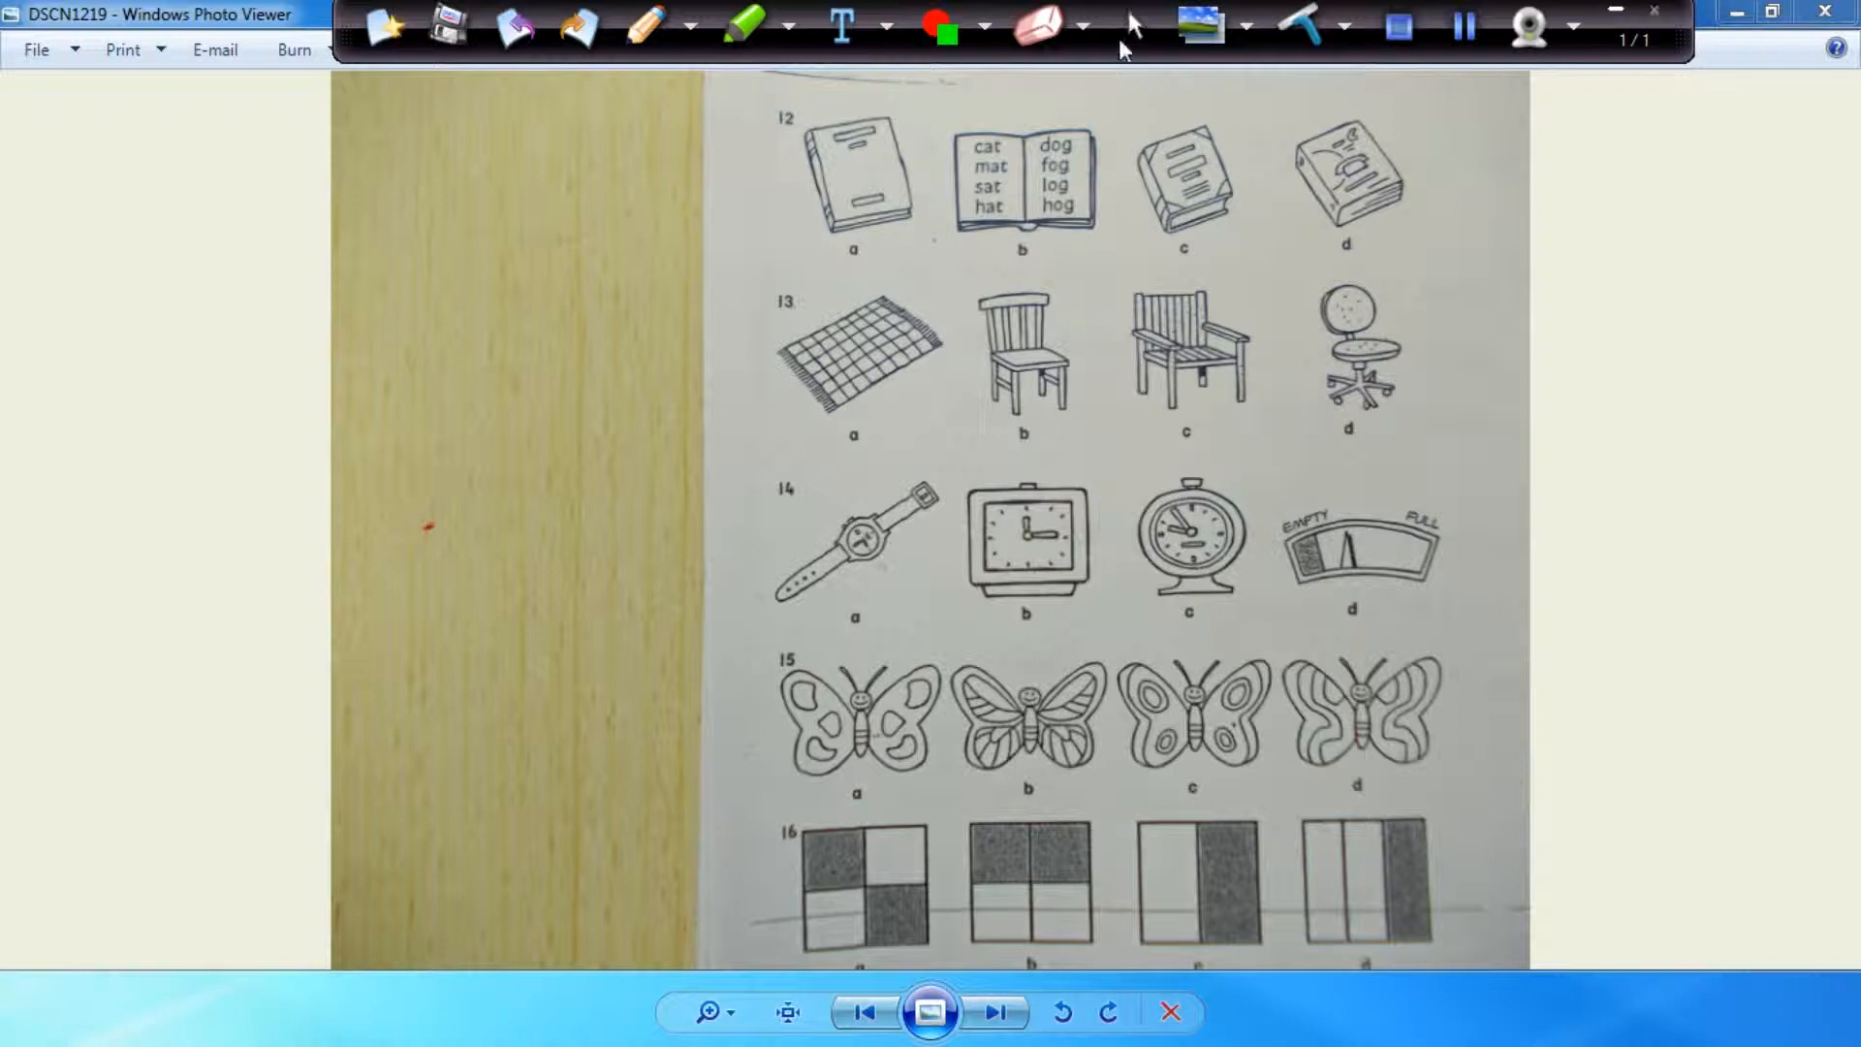
pyautogui.moveTo(859, 963)
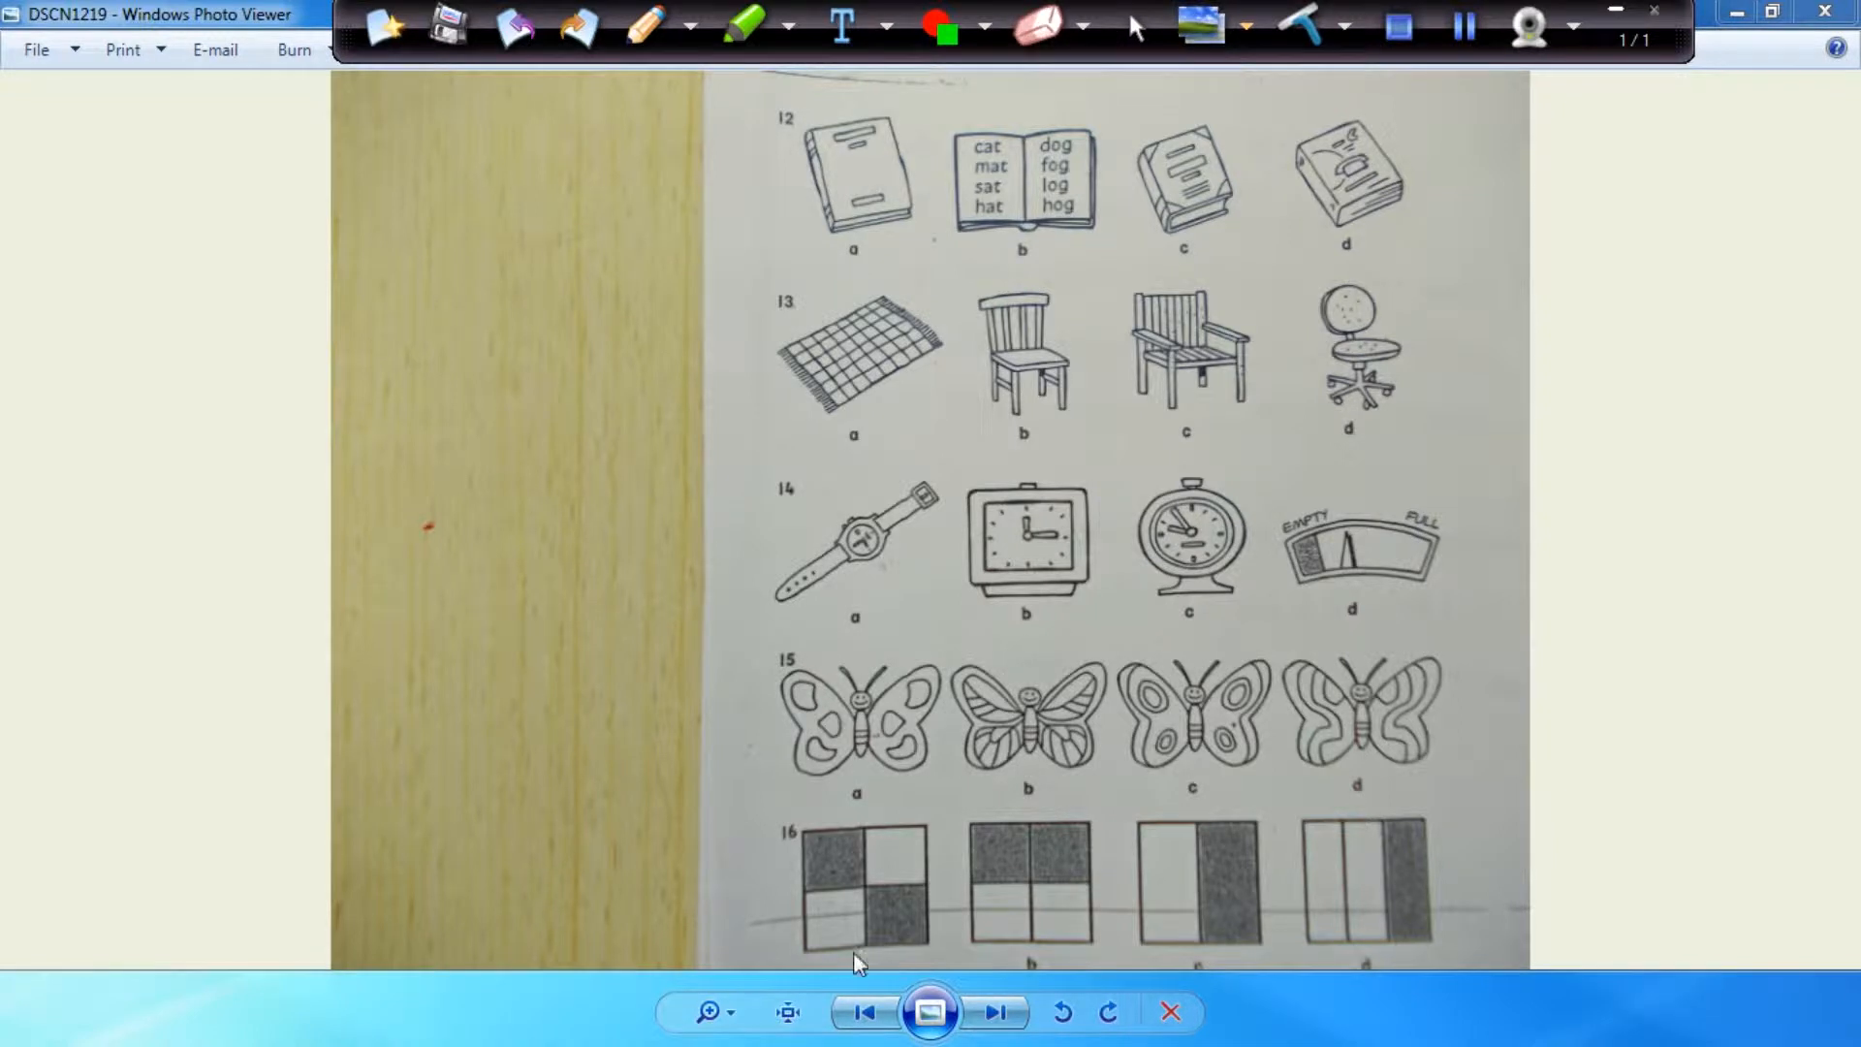
pyautogui.click(864, 1012)
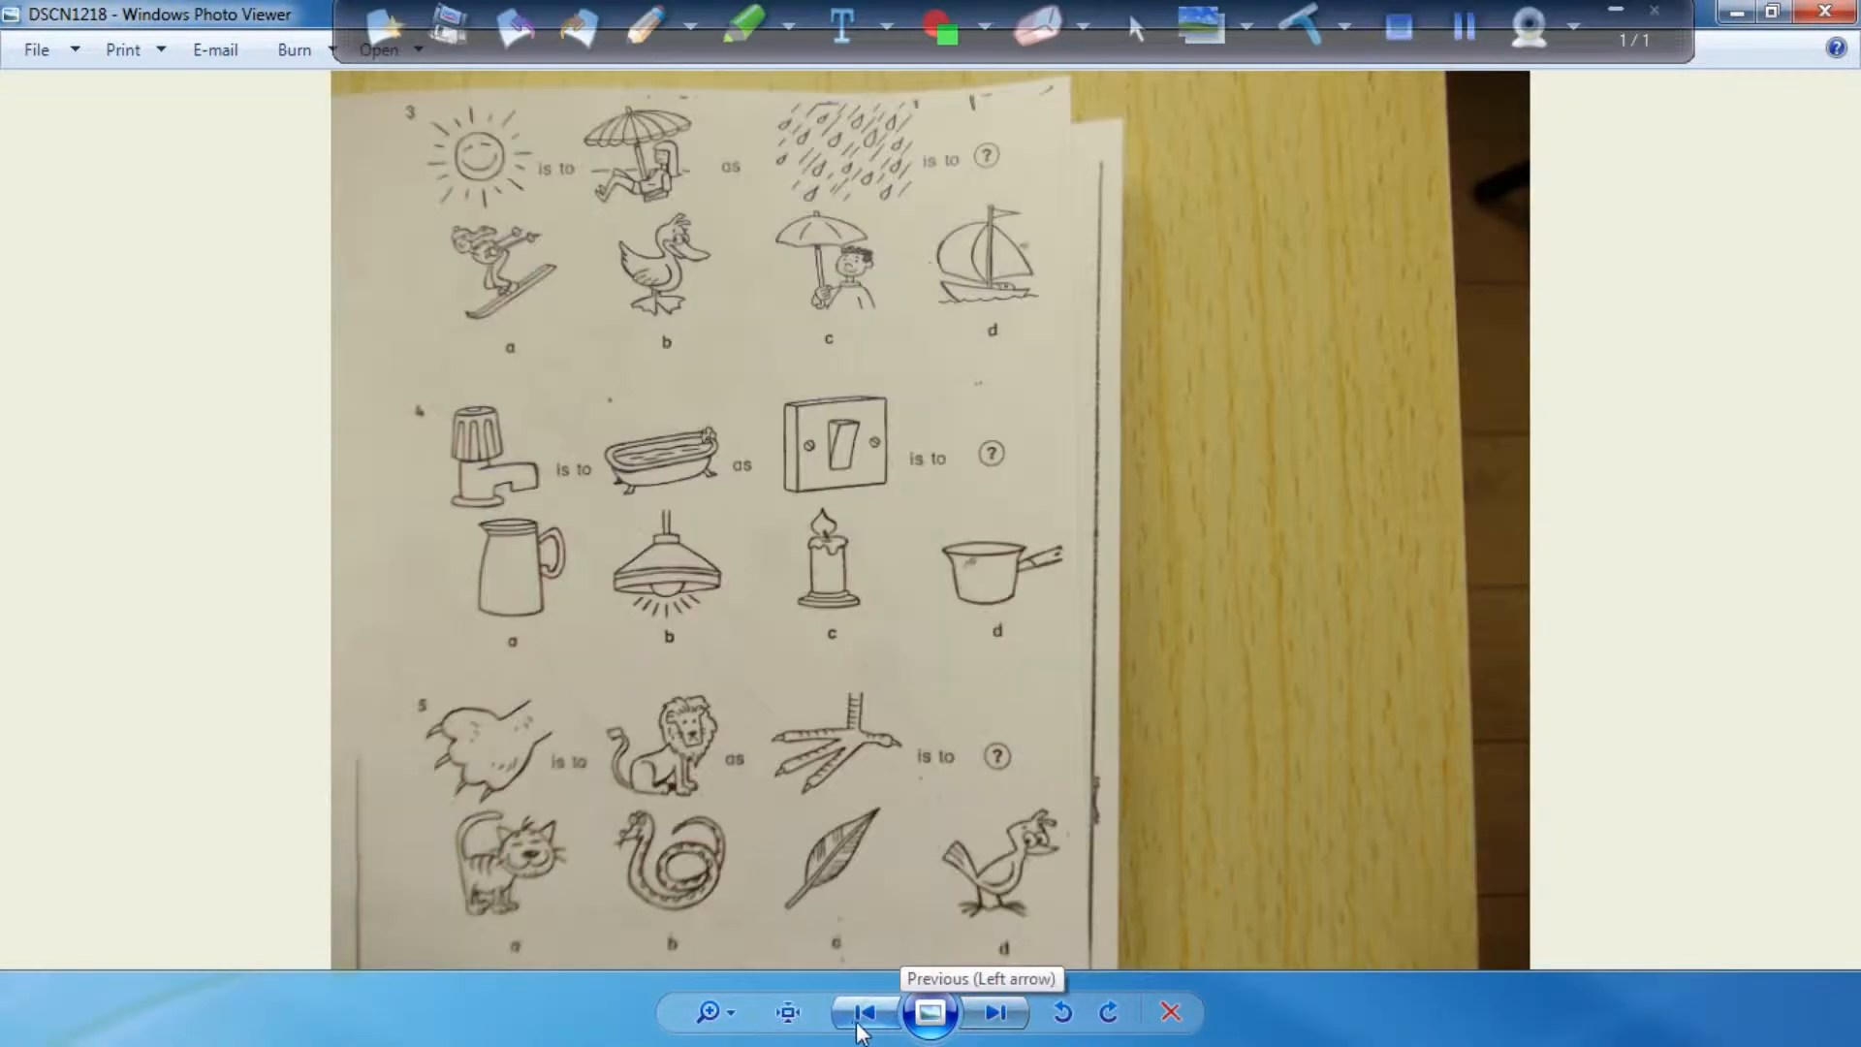
pyautogui.click(992, 1012)
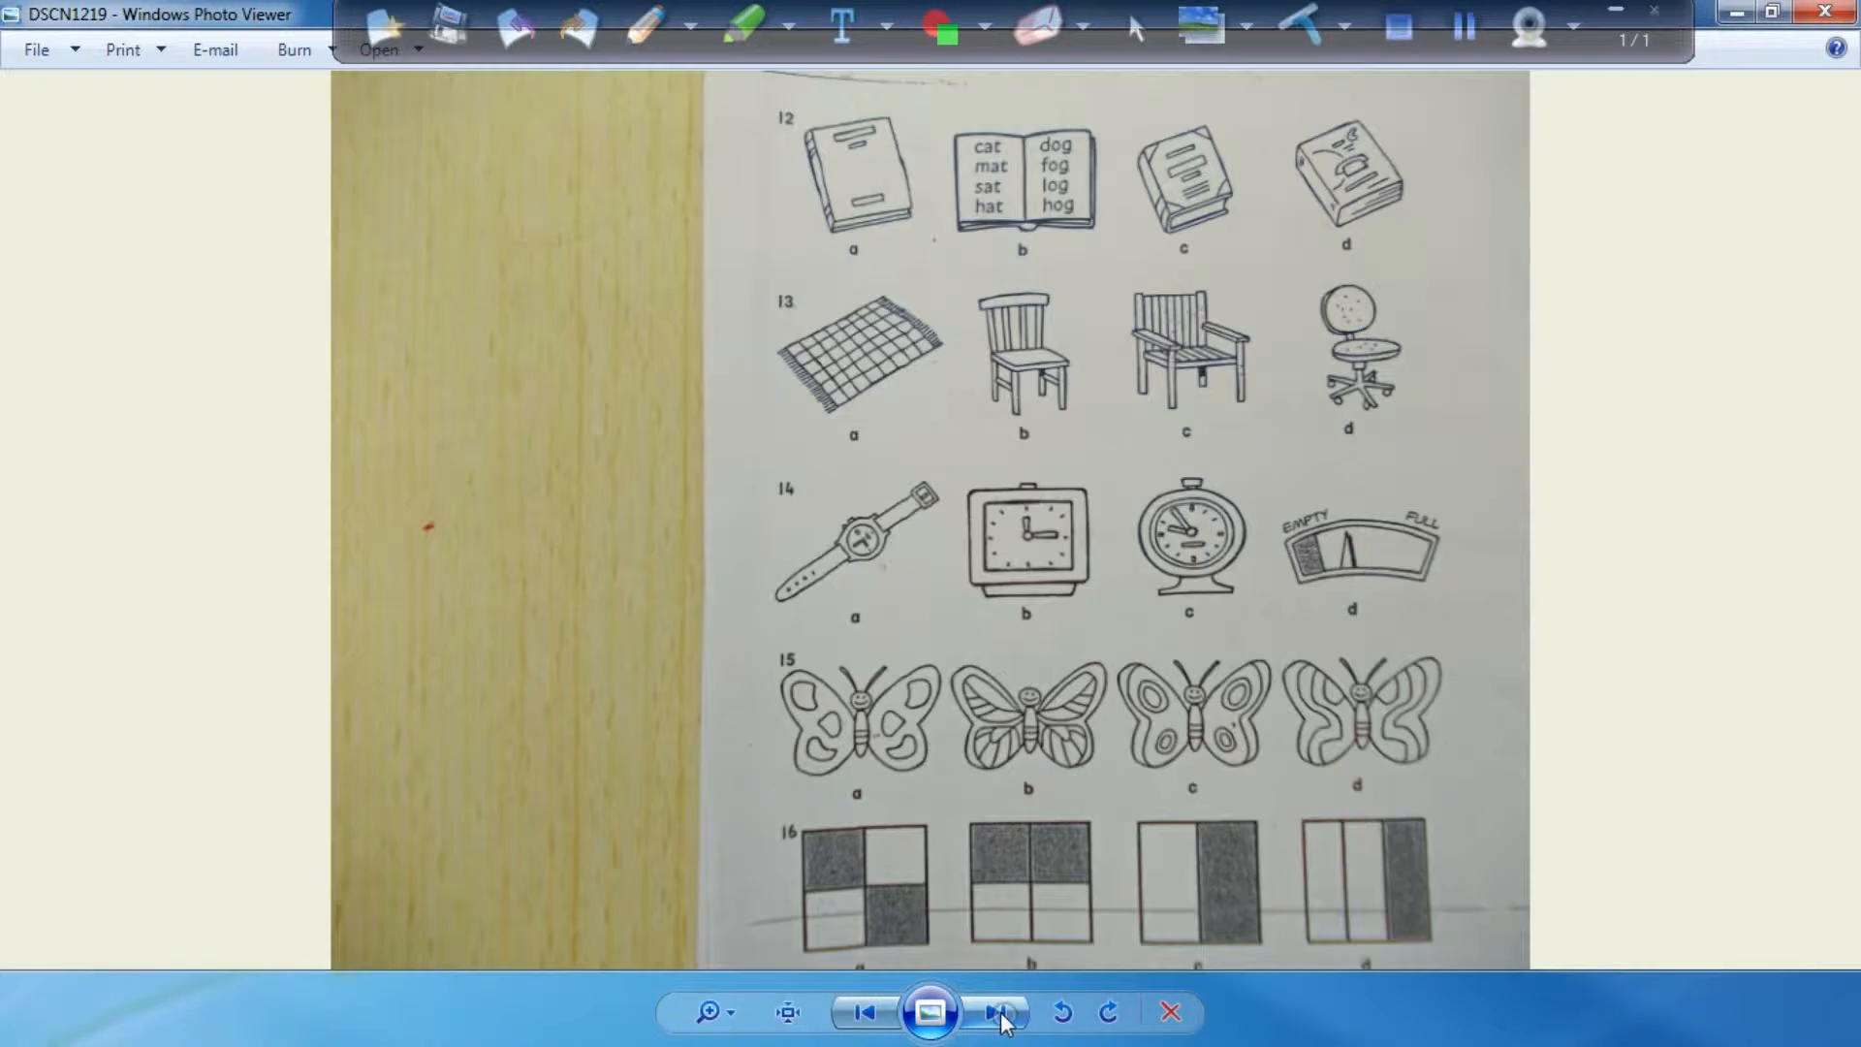
pyautogui.click(995, 1012)
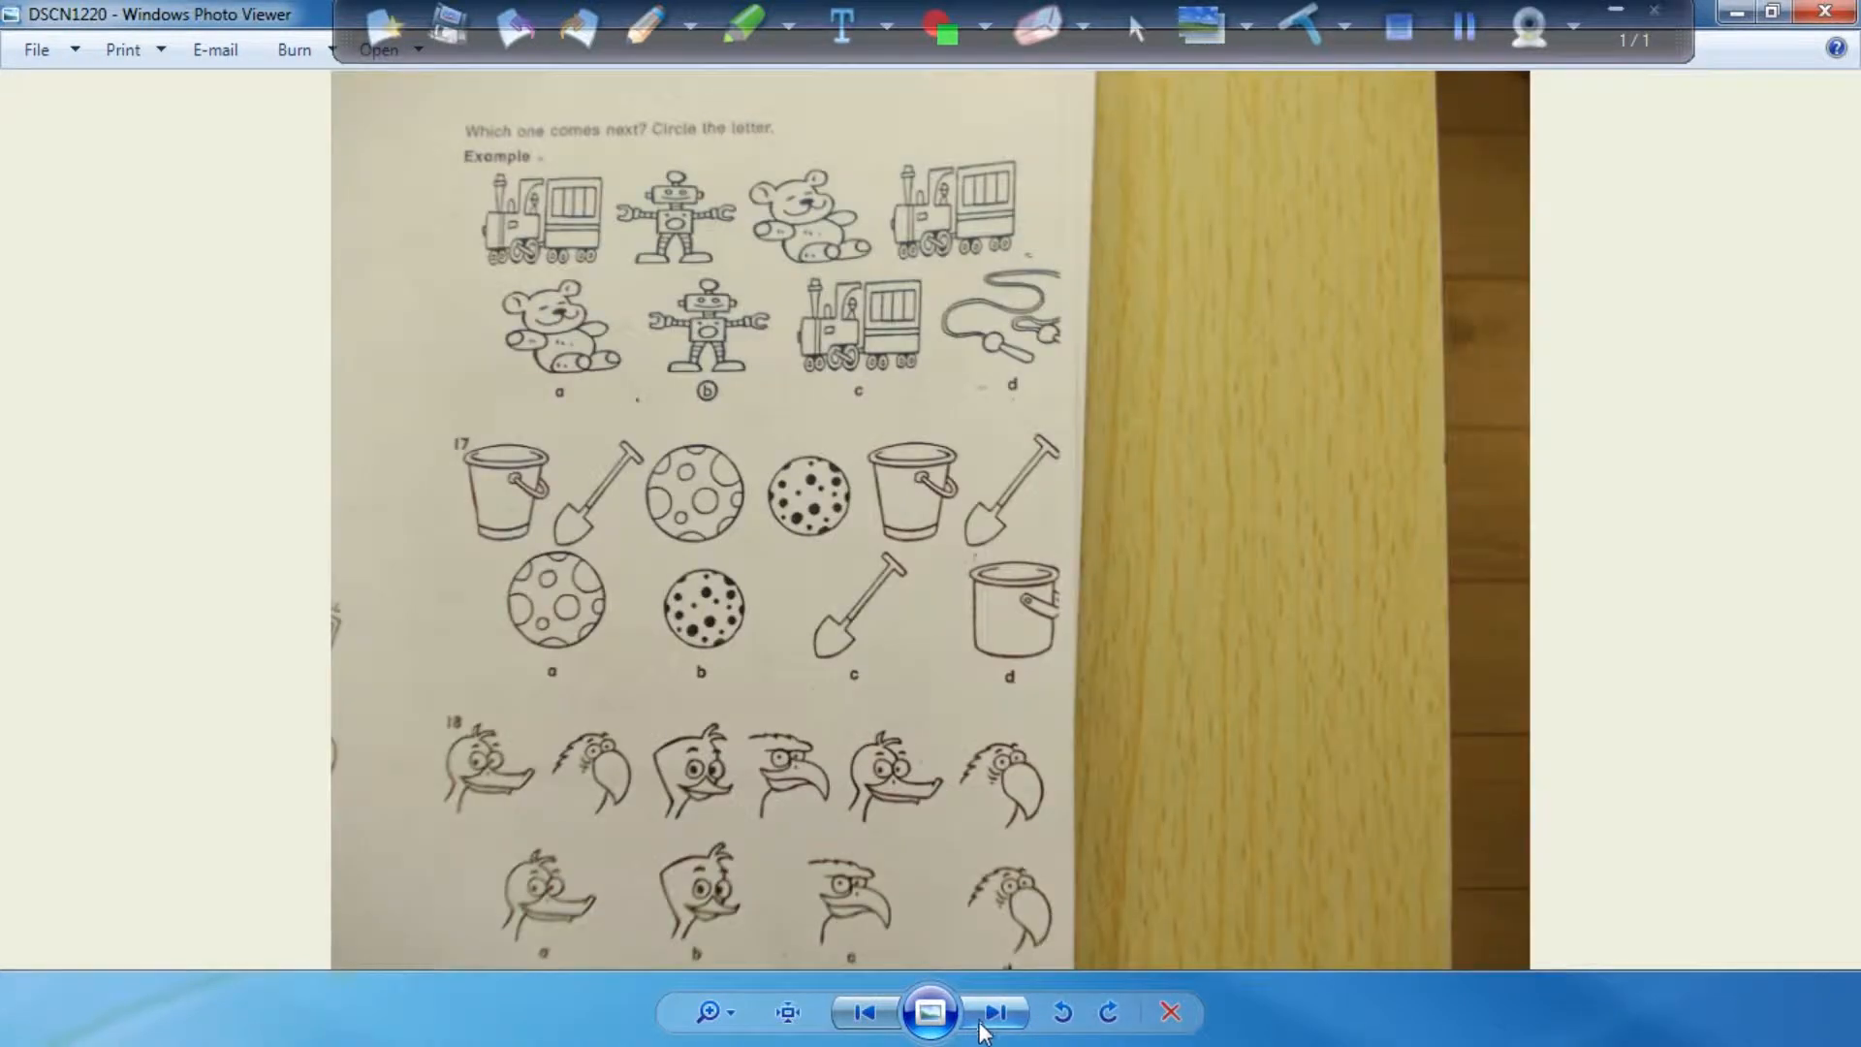
pyautogui.click(994, 1012)
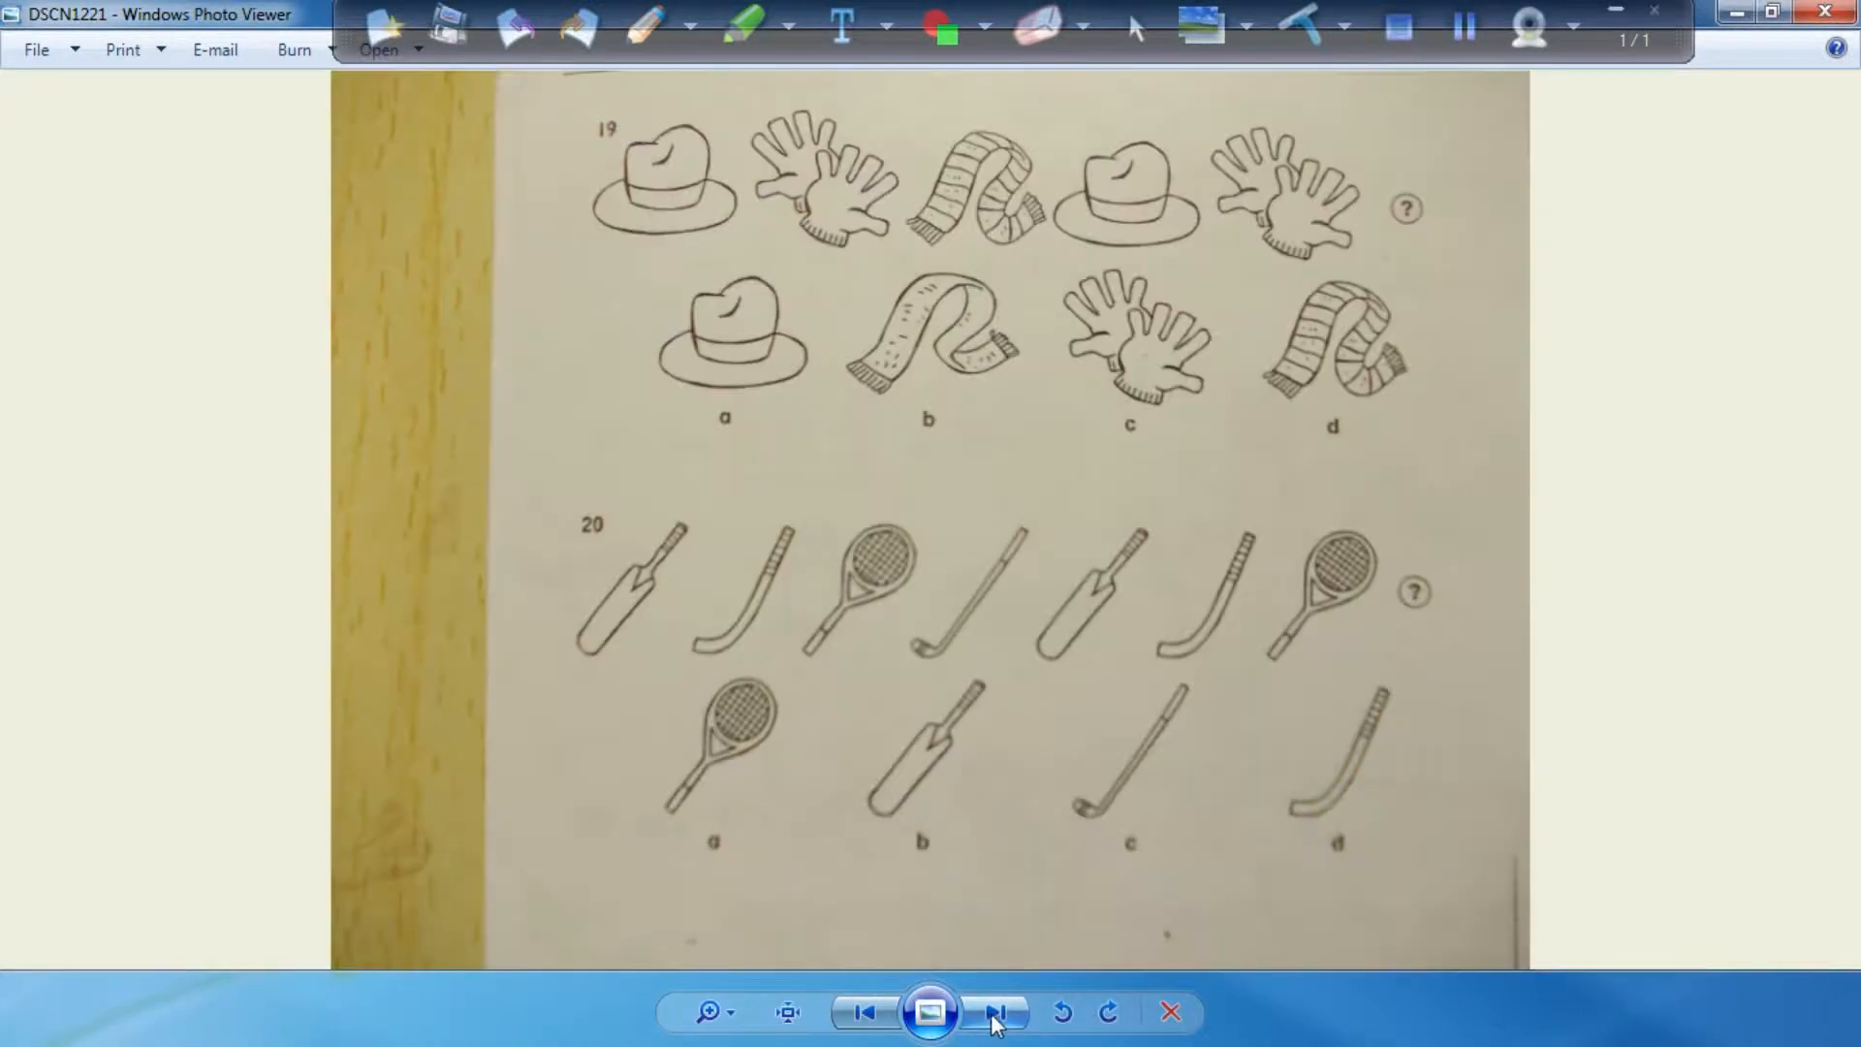
pyautogui.click(996, 1012)
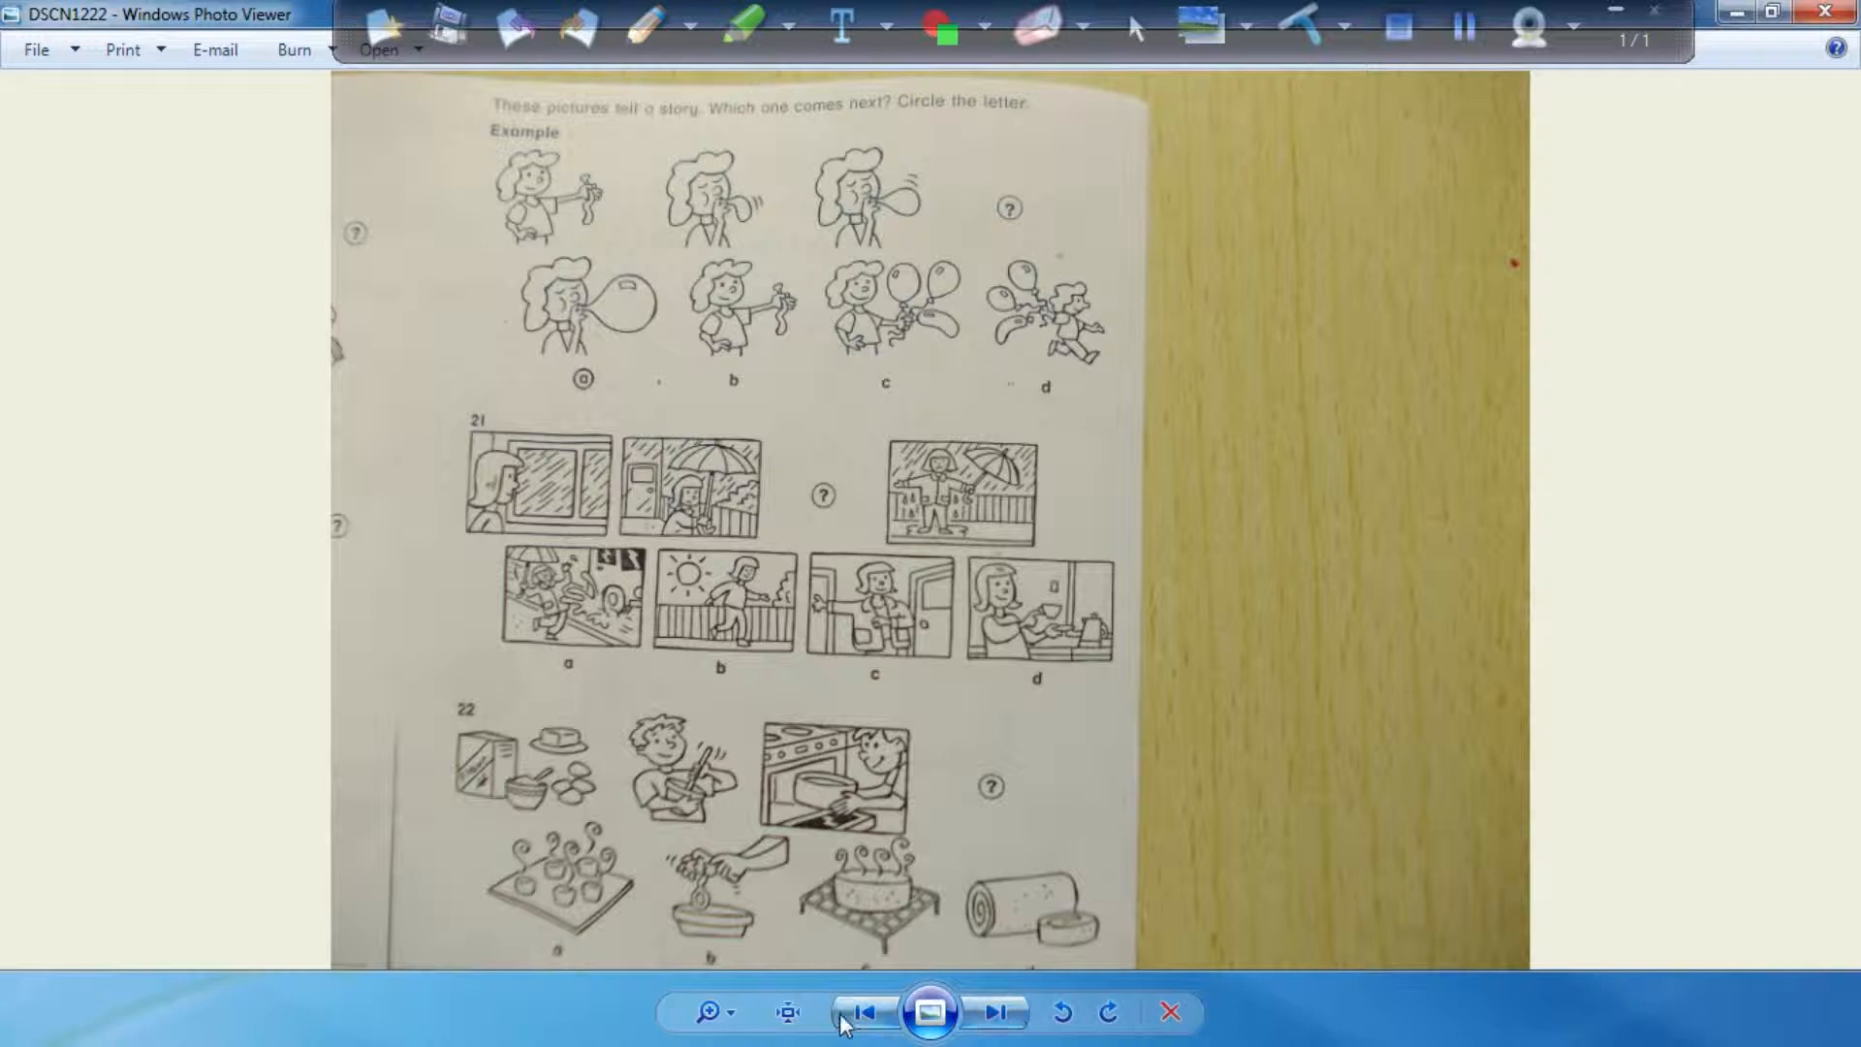
pyautogui.click(865, 1012)
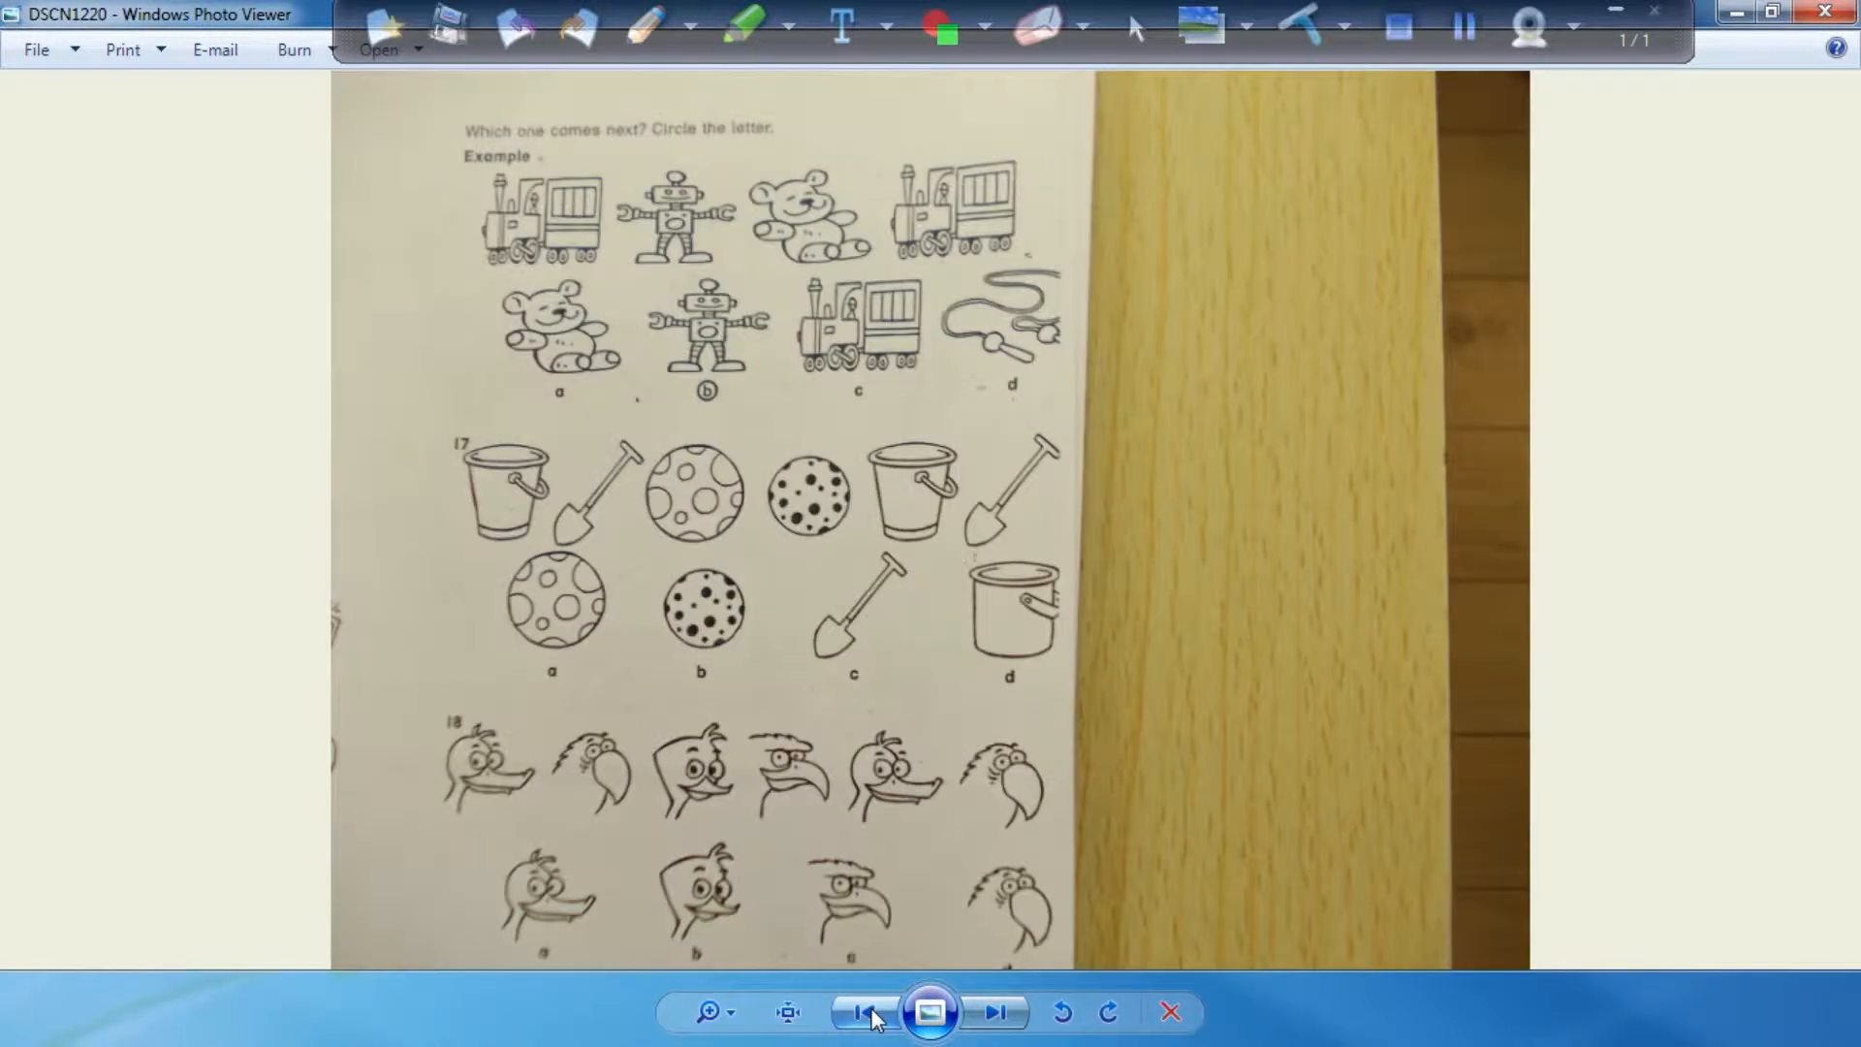
pyautogui.click(863, 1012)
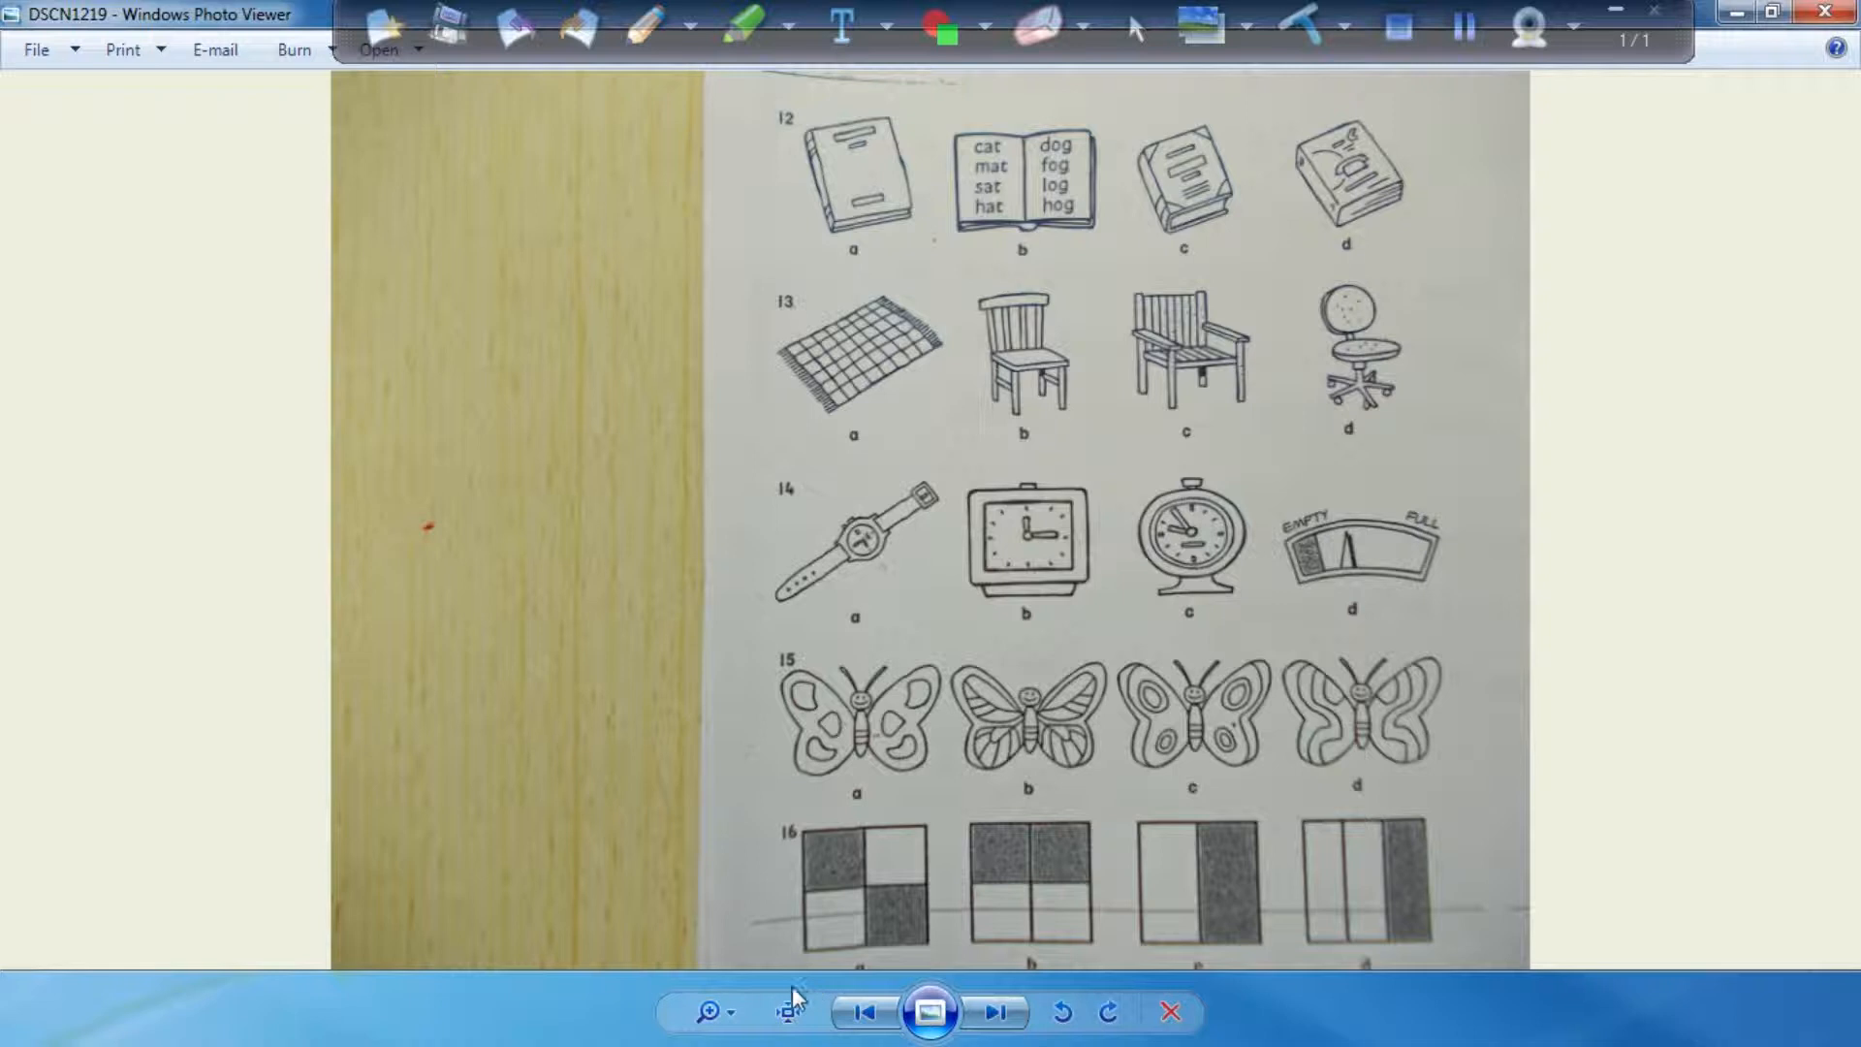
pyautogui.moveTo(706, 954)
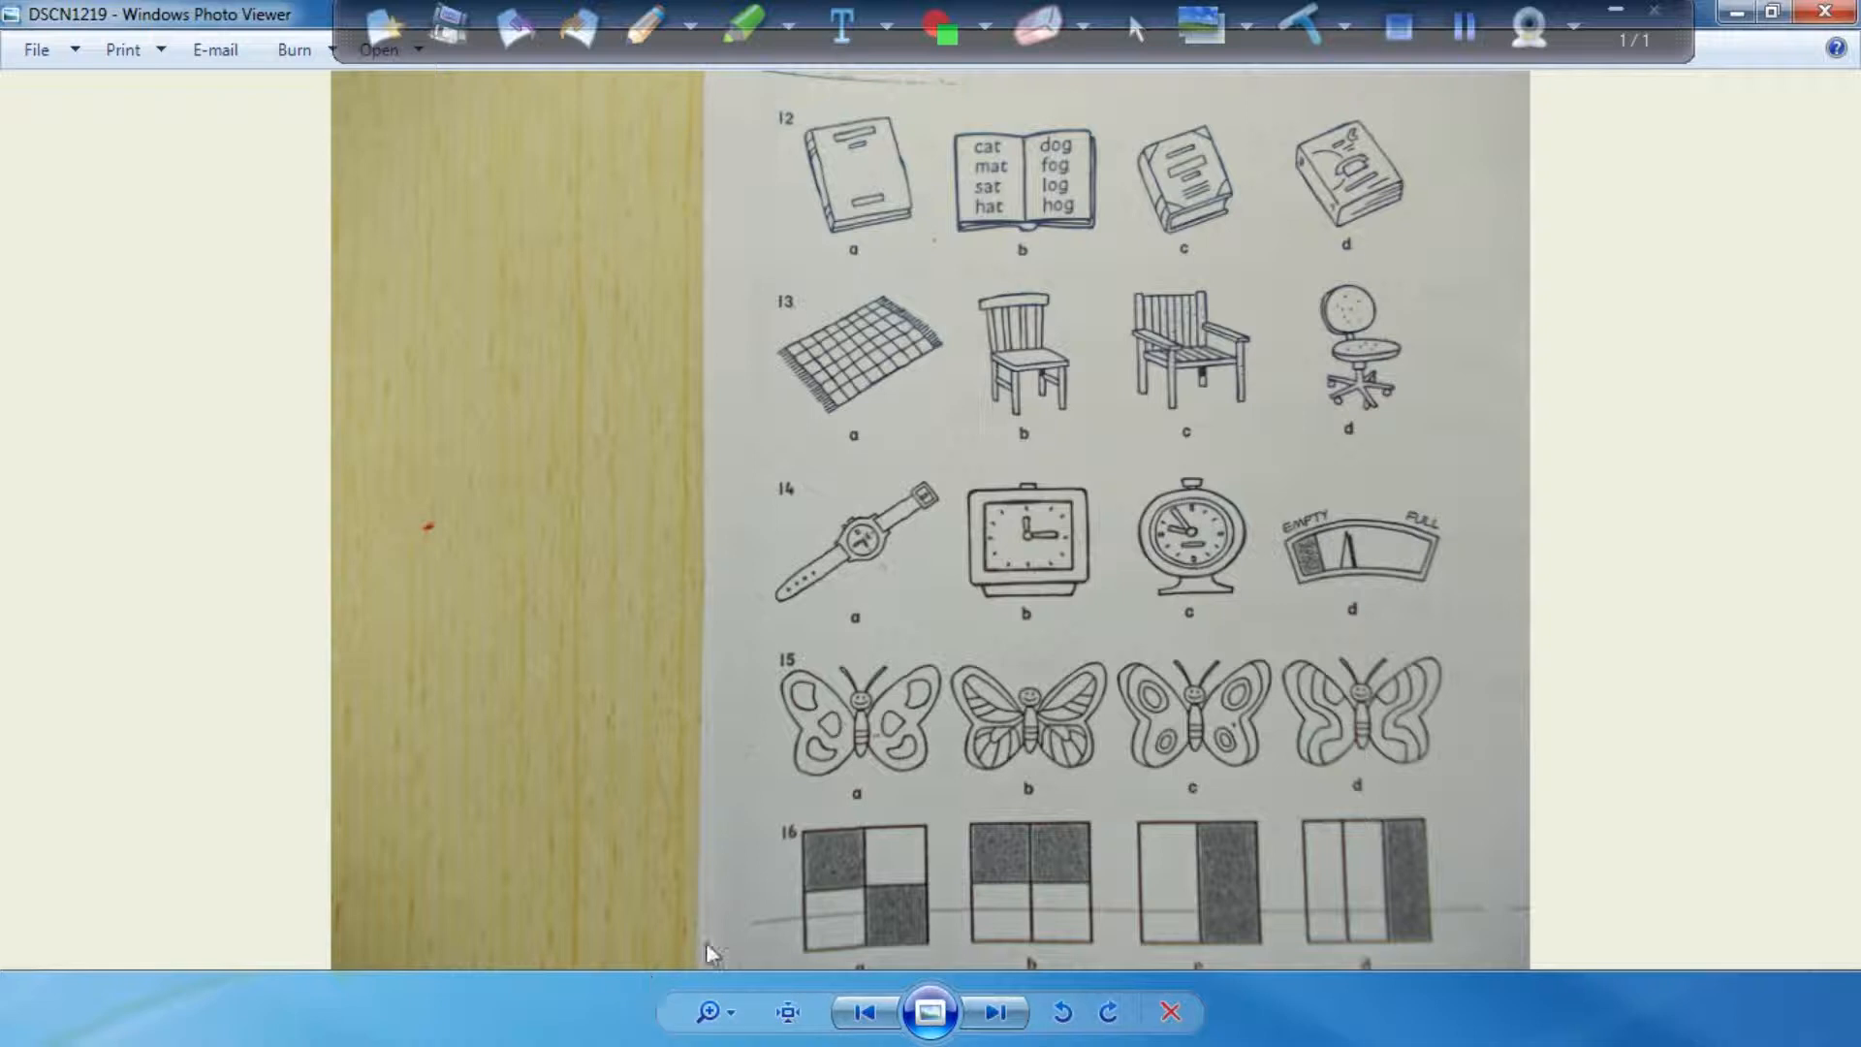
pyautogui.moveTo(827, 933)
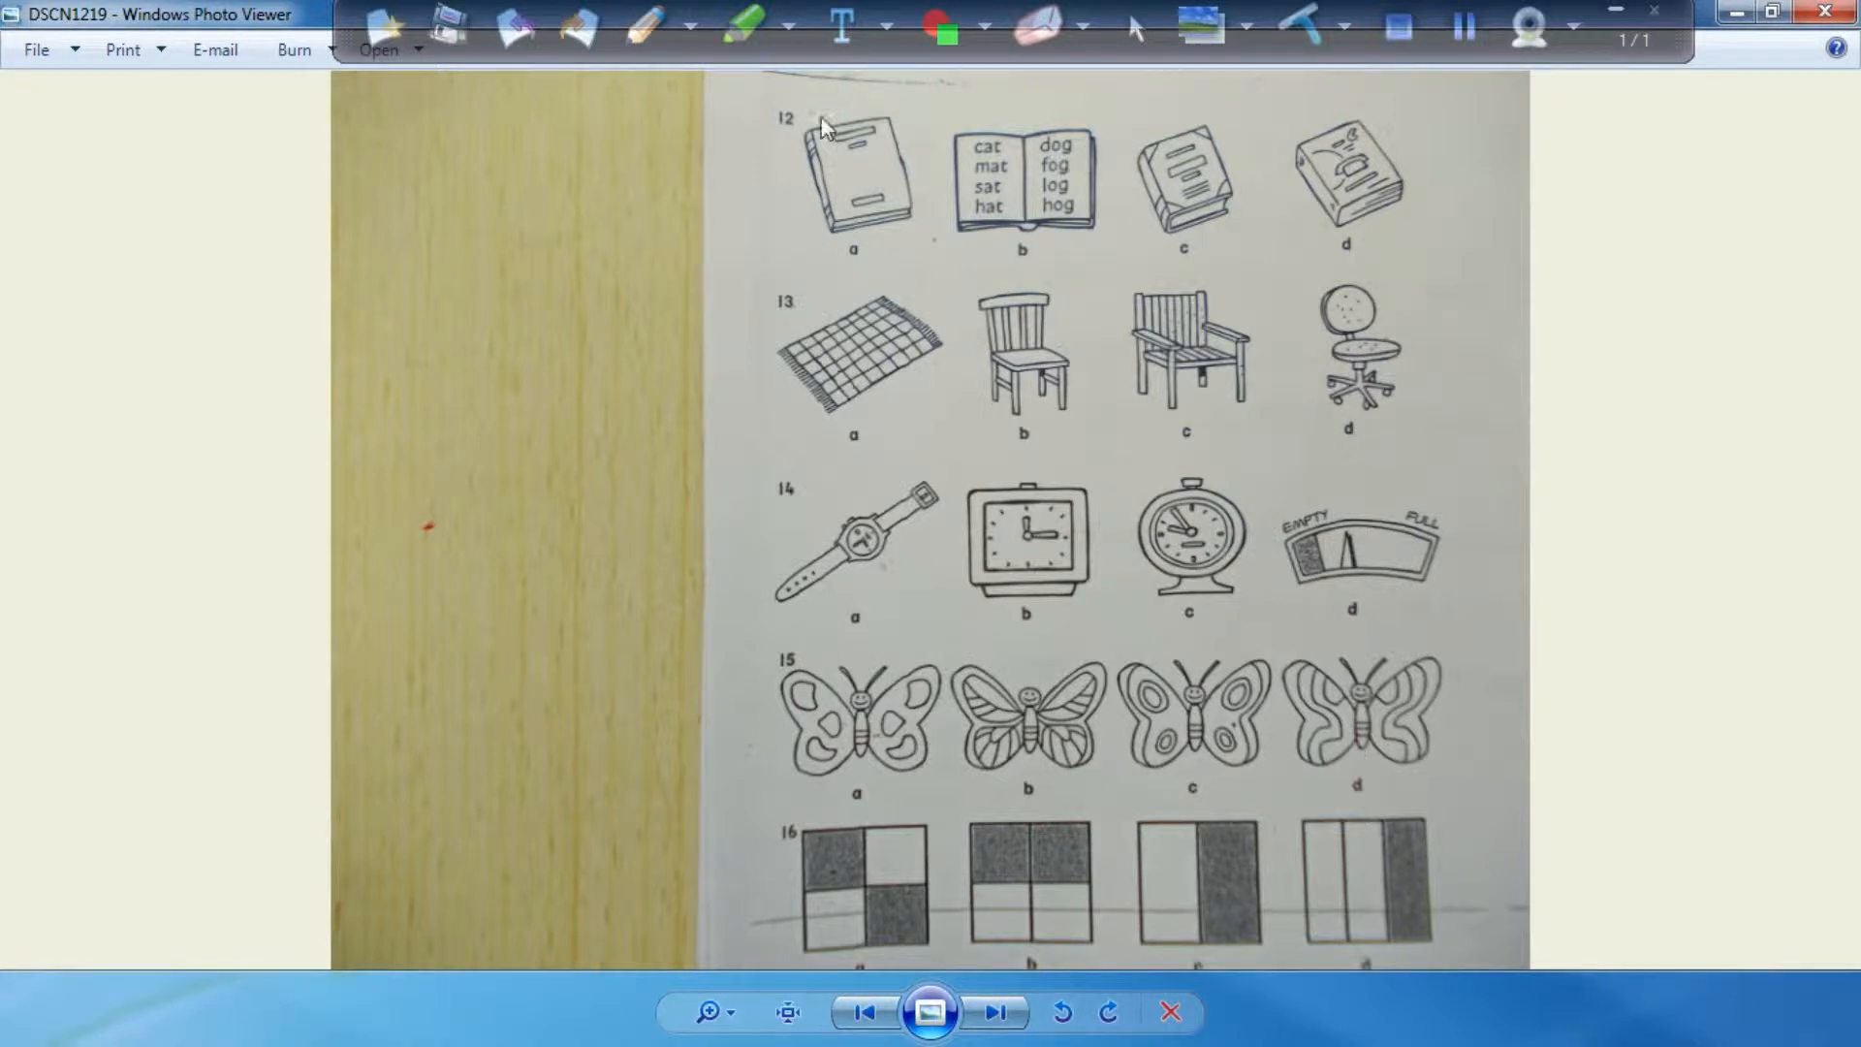
# - In blue pen, circle answer a for question 13 and b for the butterfly question, then stop drawing
pyautogui.click(742, 23)
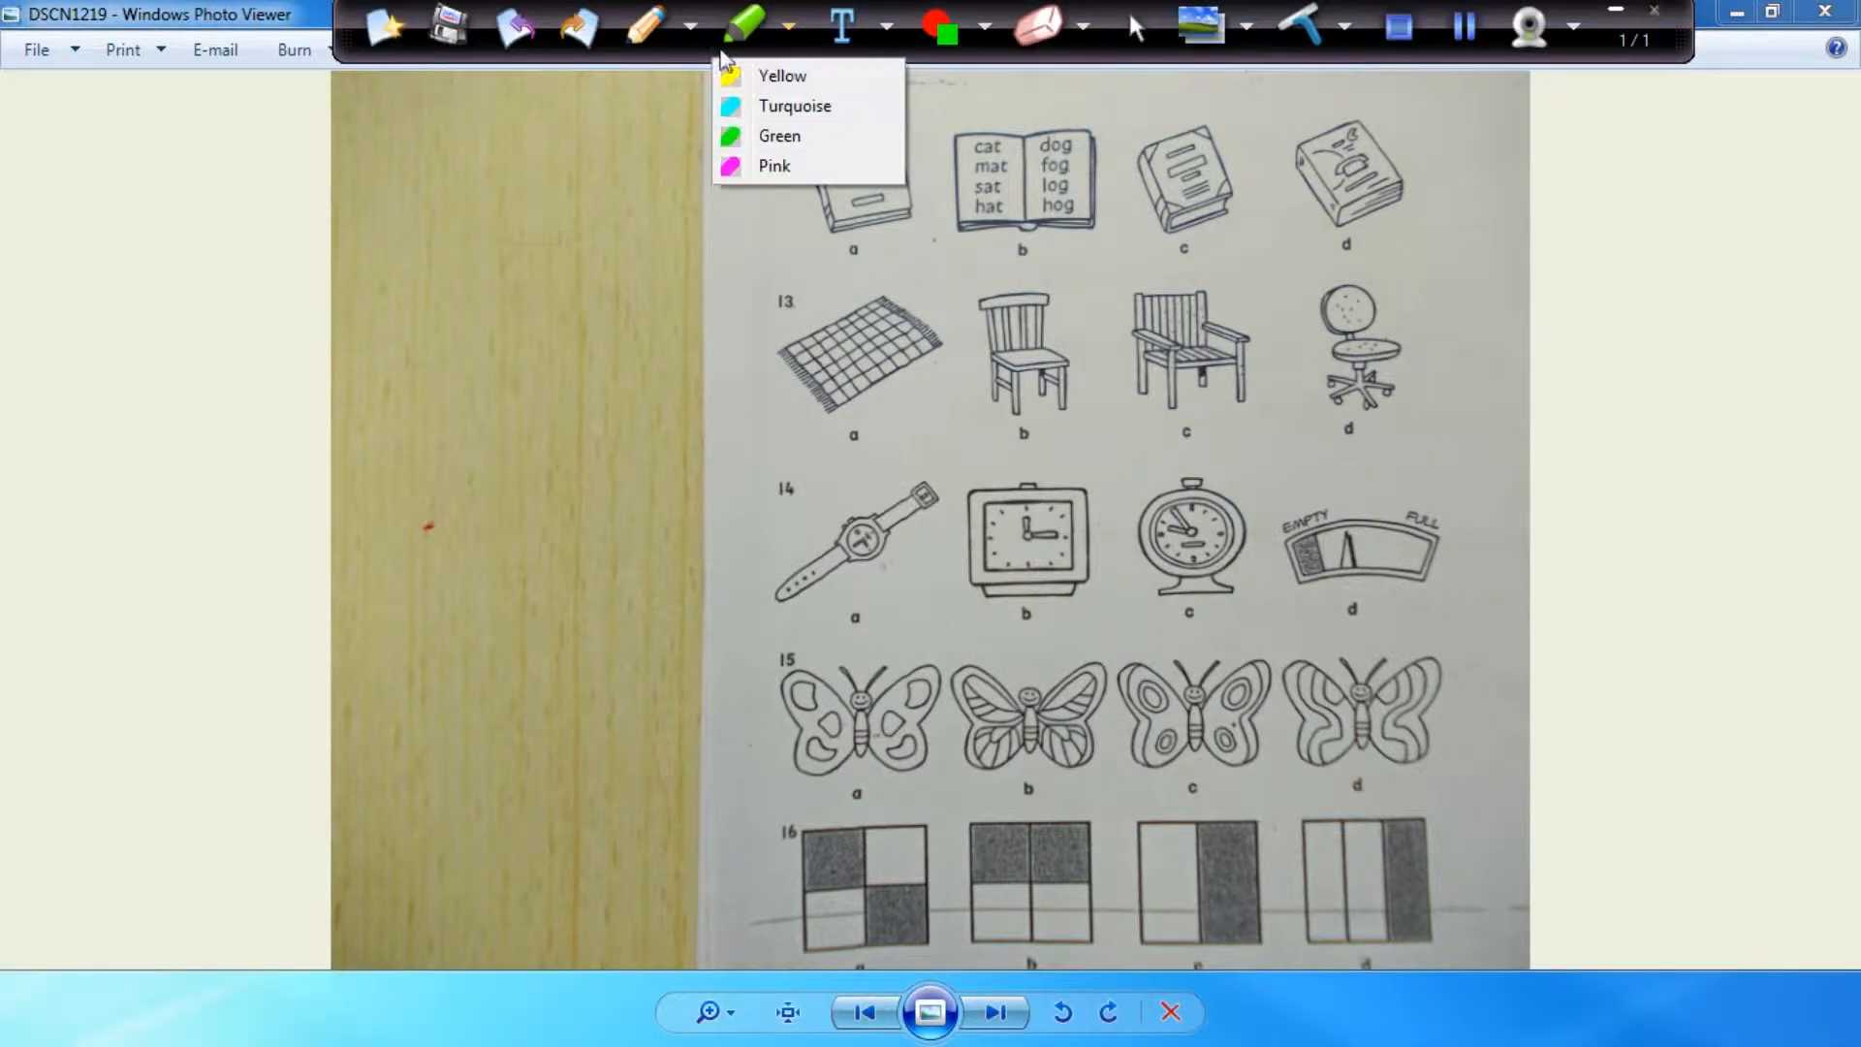
pyautogui.click(779, 135)
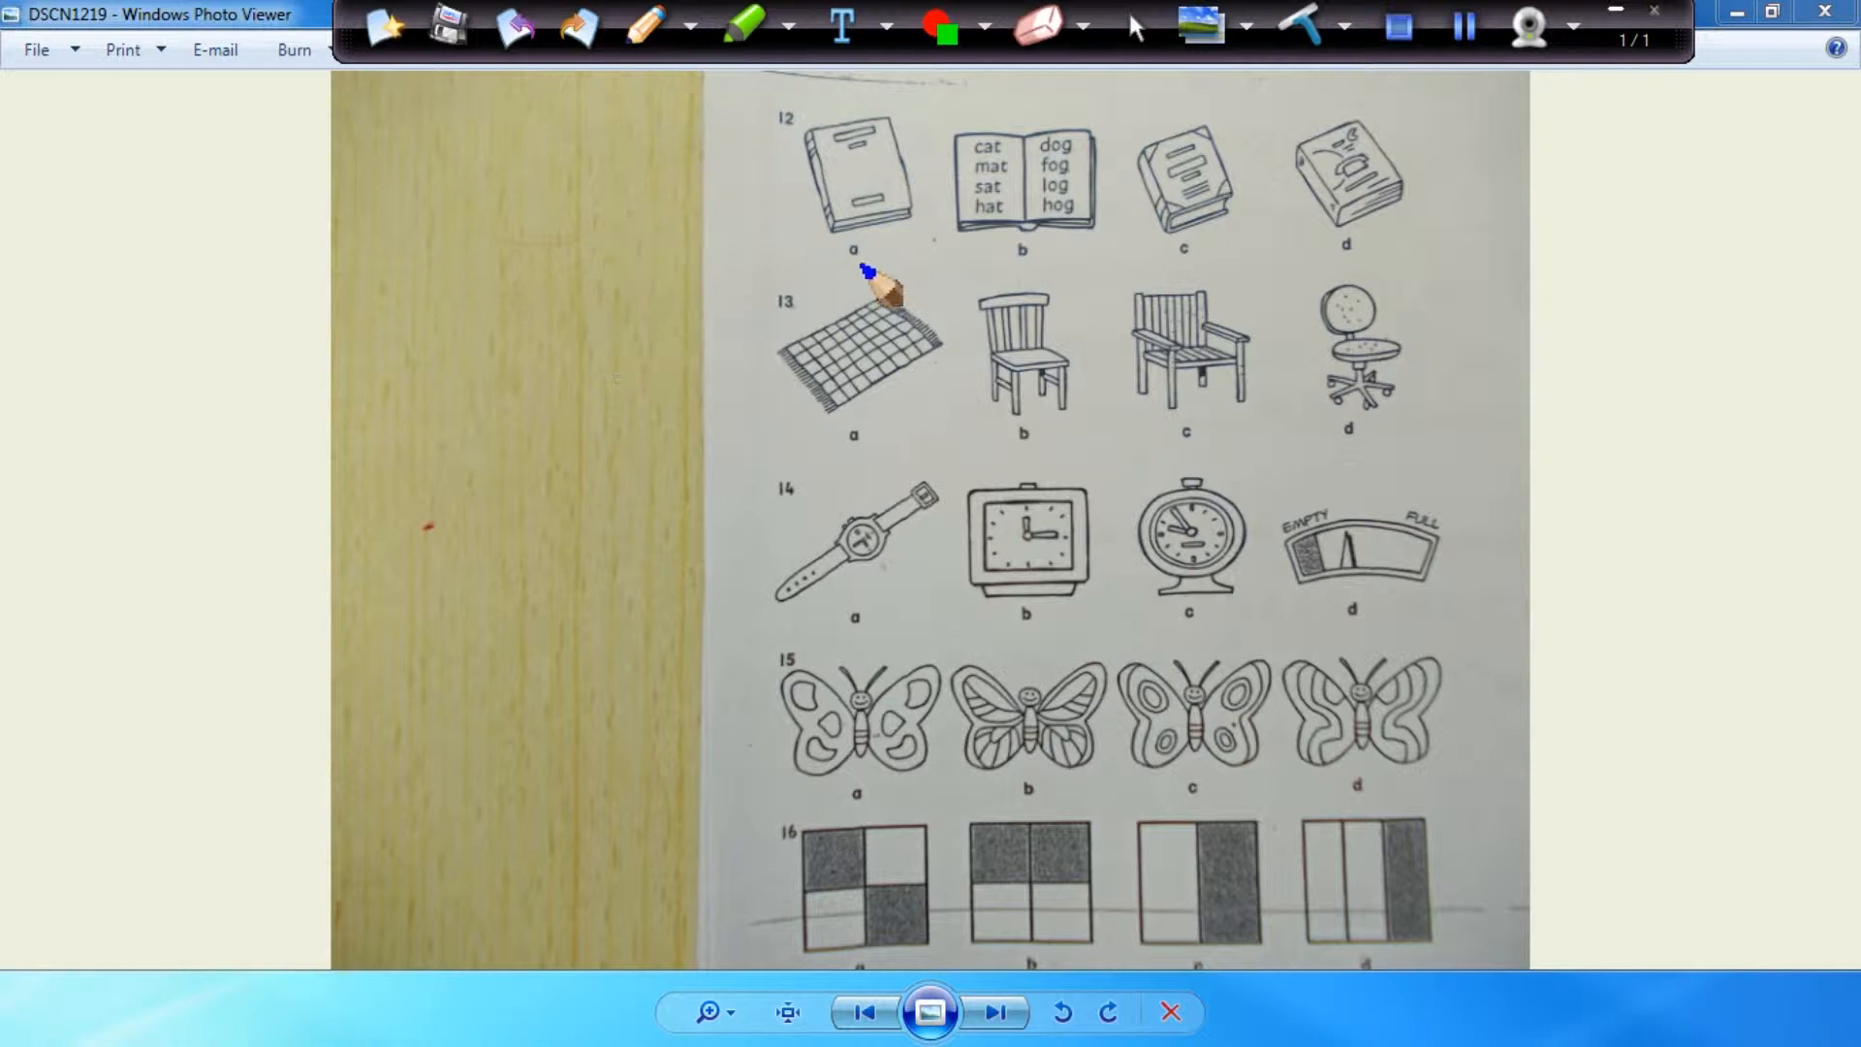
pyautogui.moveTo(807, 256)
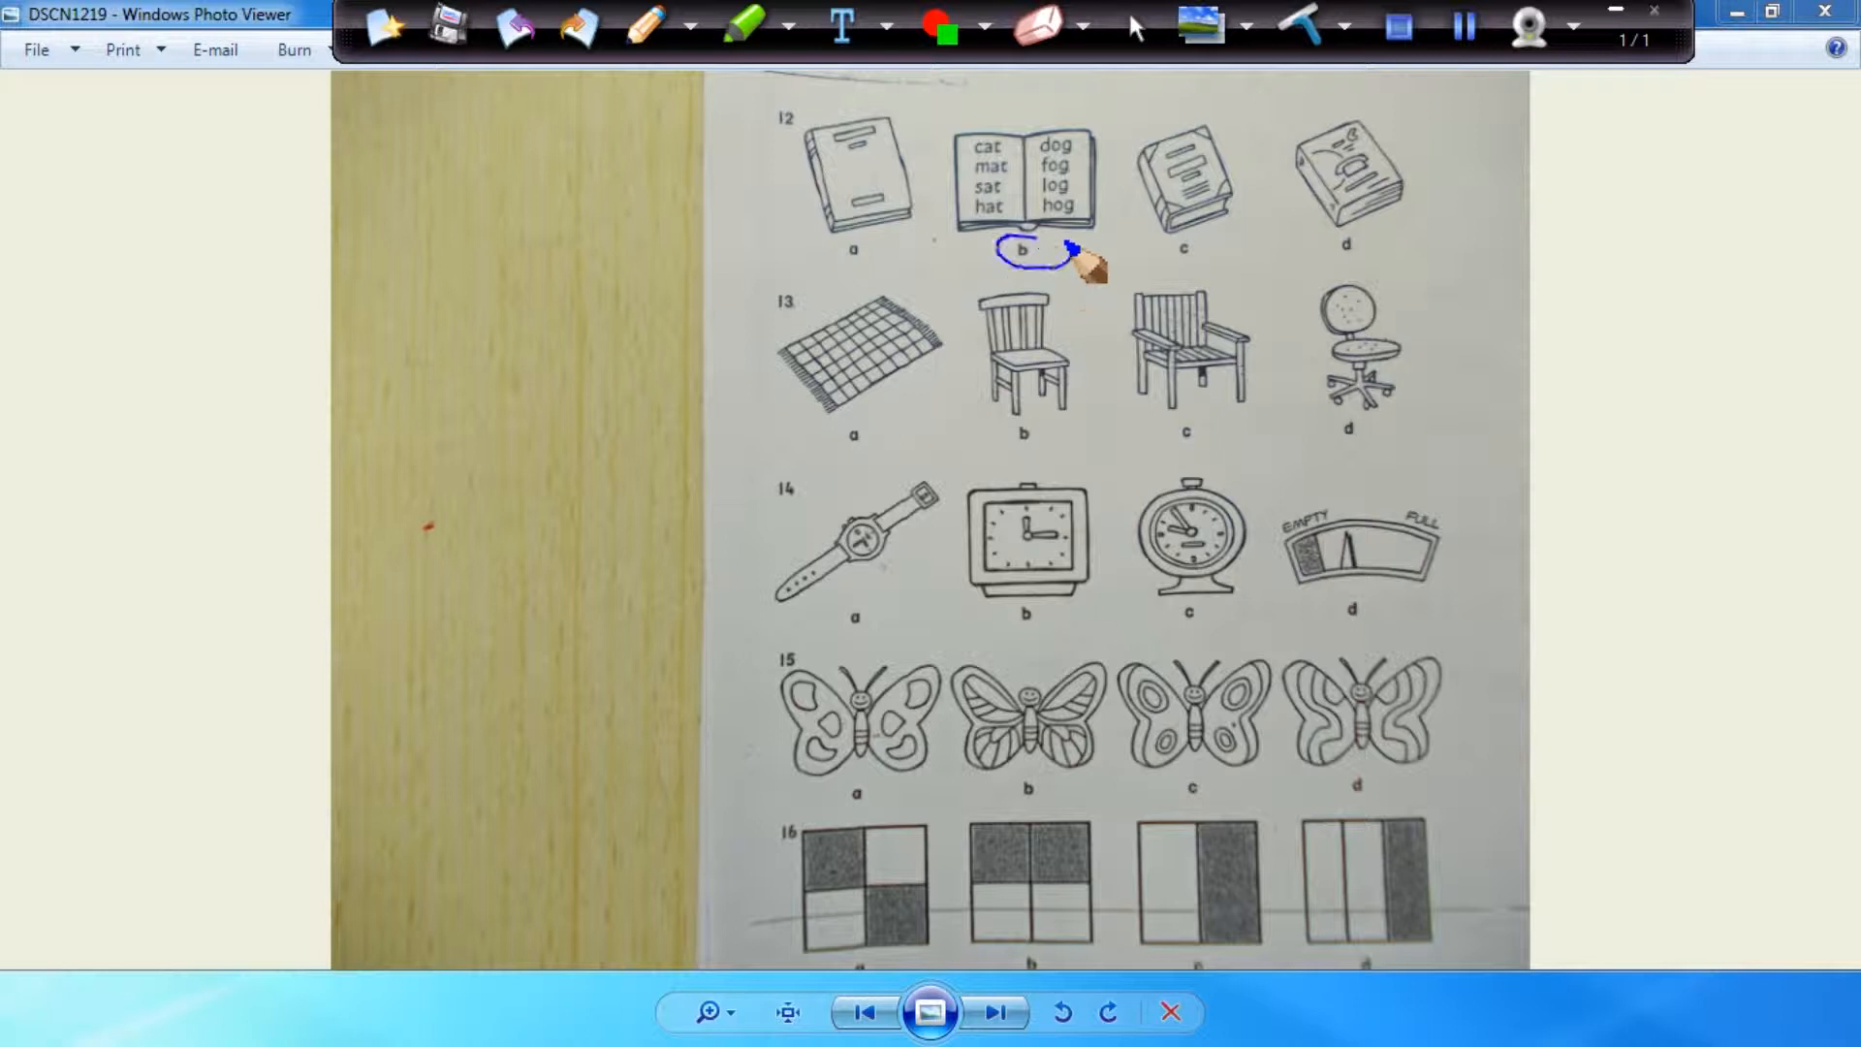
pyautogui.moveTo(944, 493)
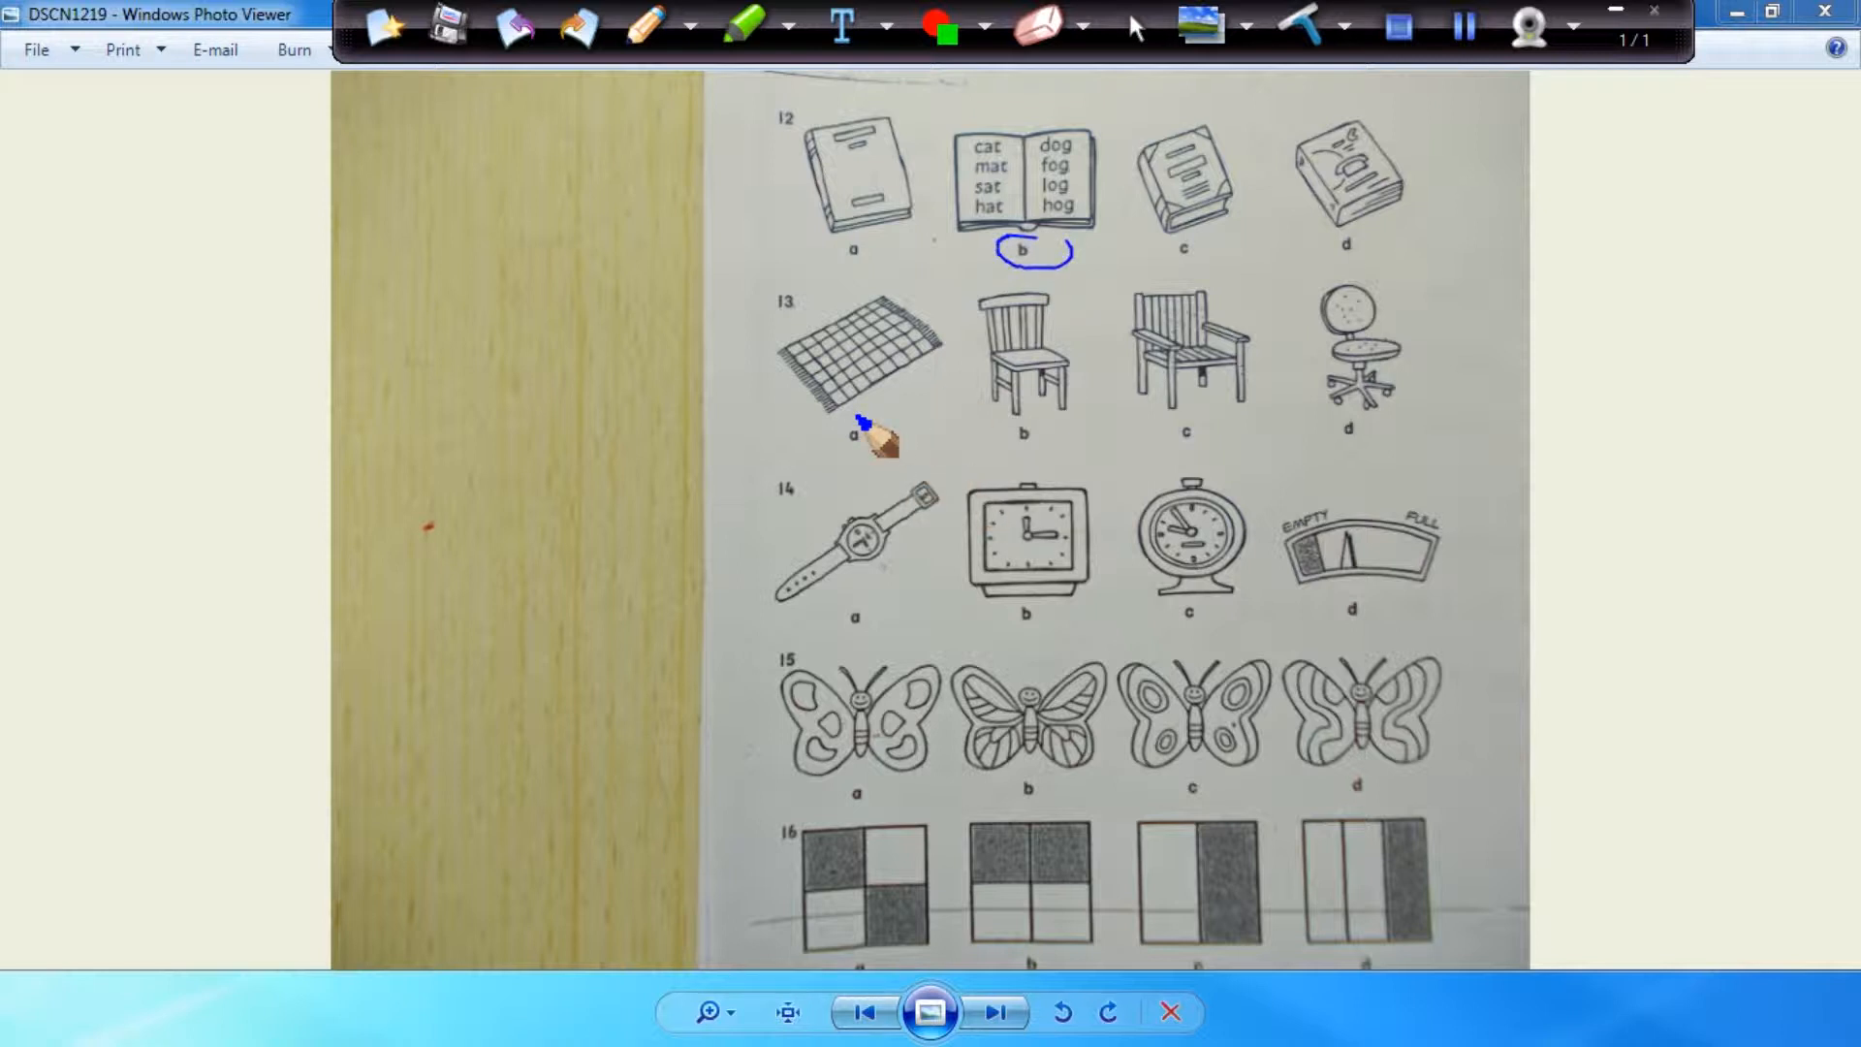
pyautogui.moveTo(855, 440); pyautogui.dragTo(1400, 457)
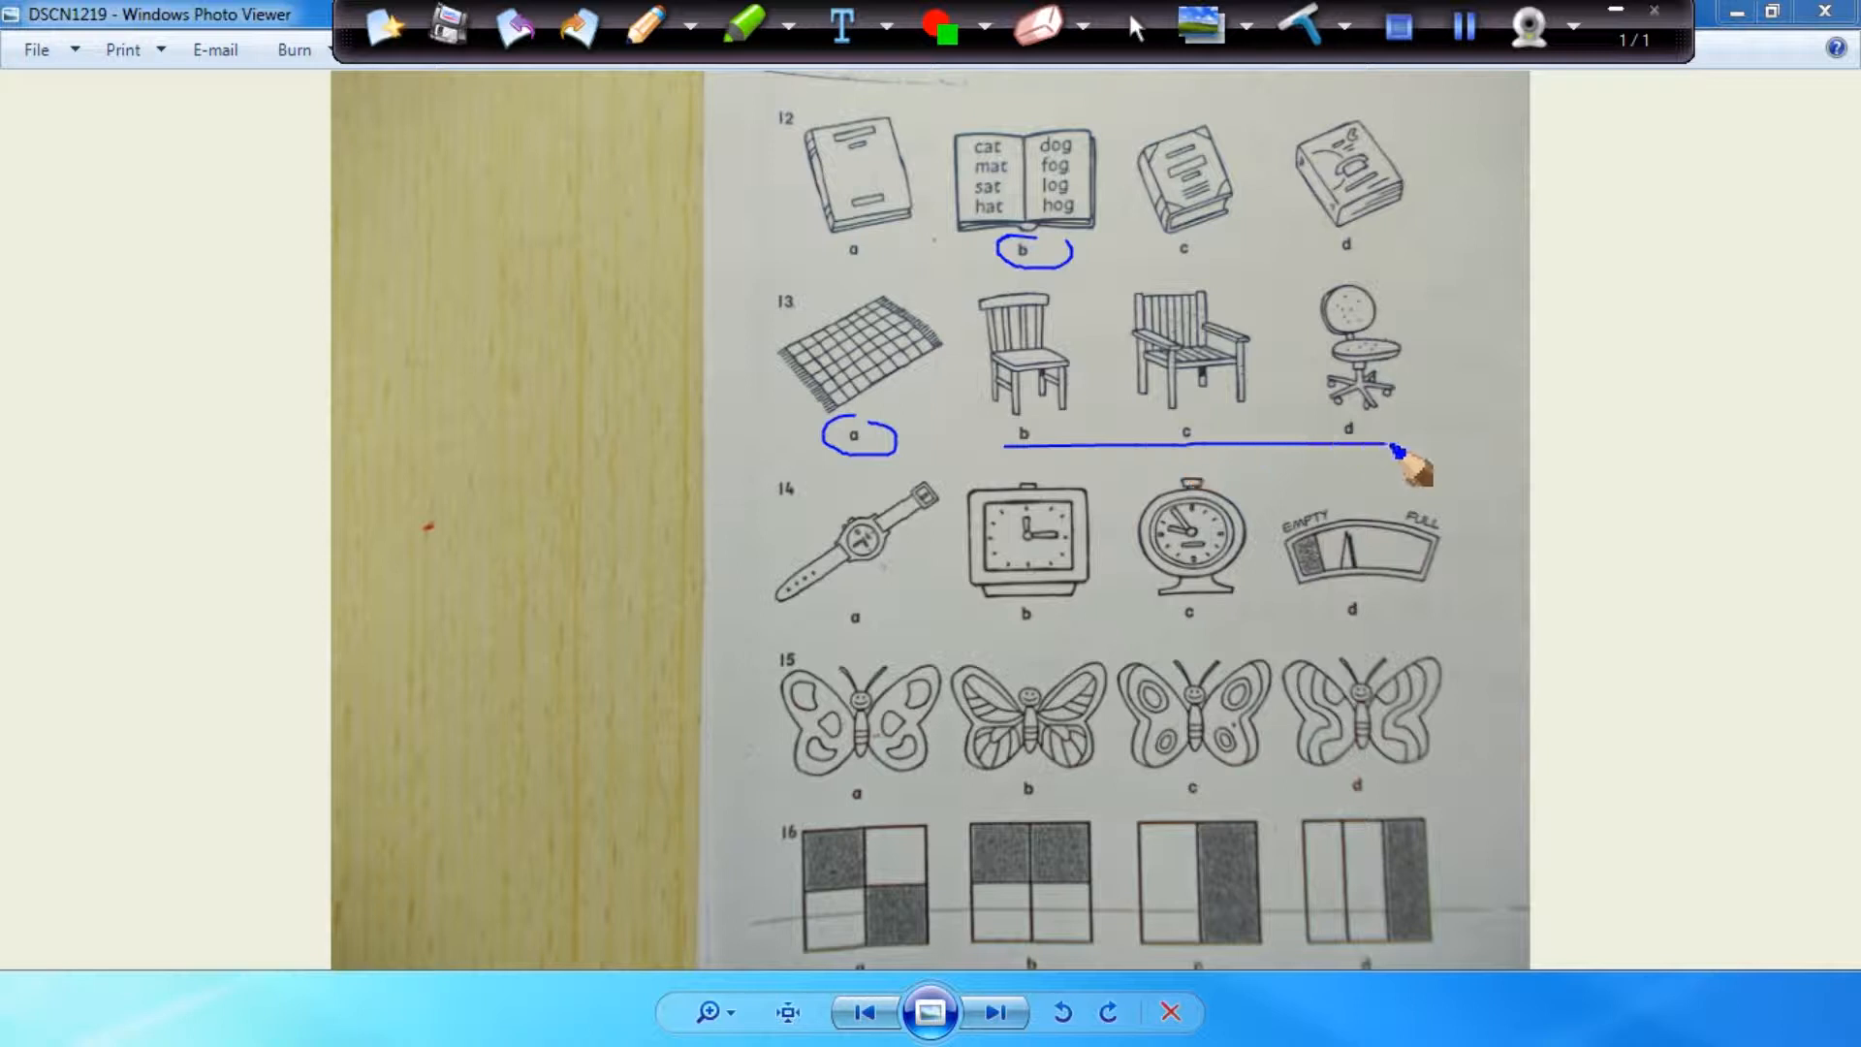
pyautogui.moveTo(919, 665)
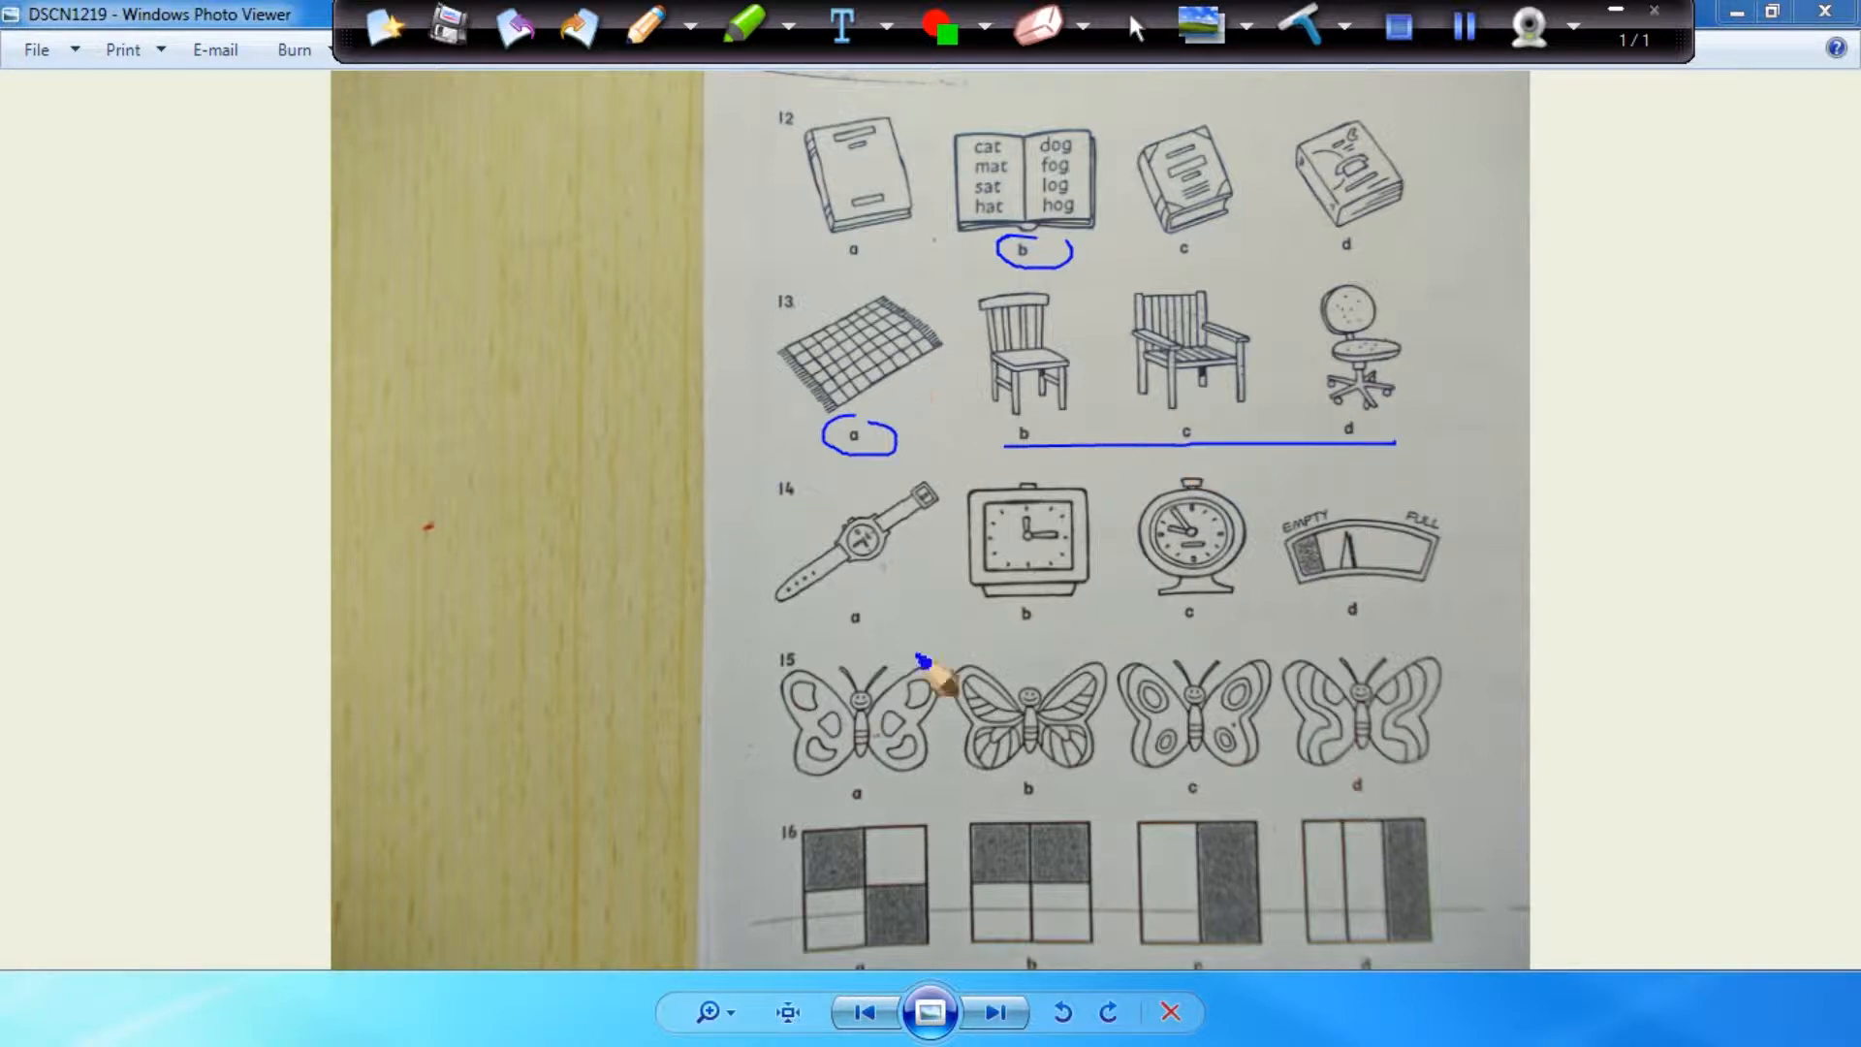
pyautogui.moveTo(1341, 385)
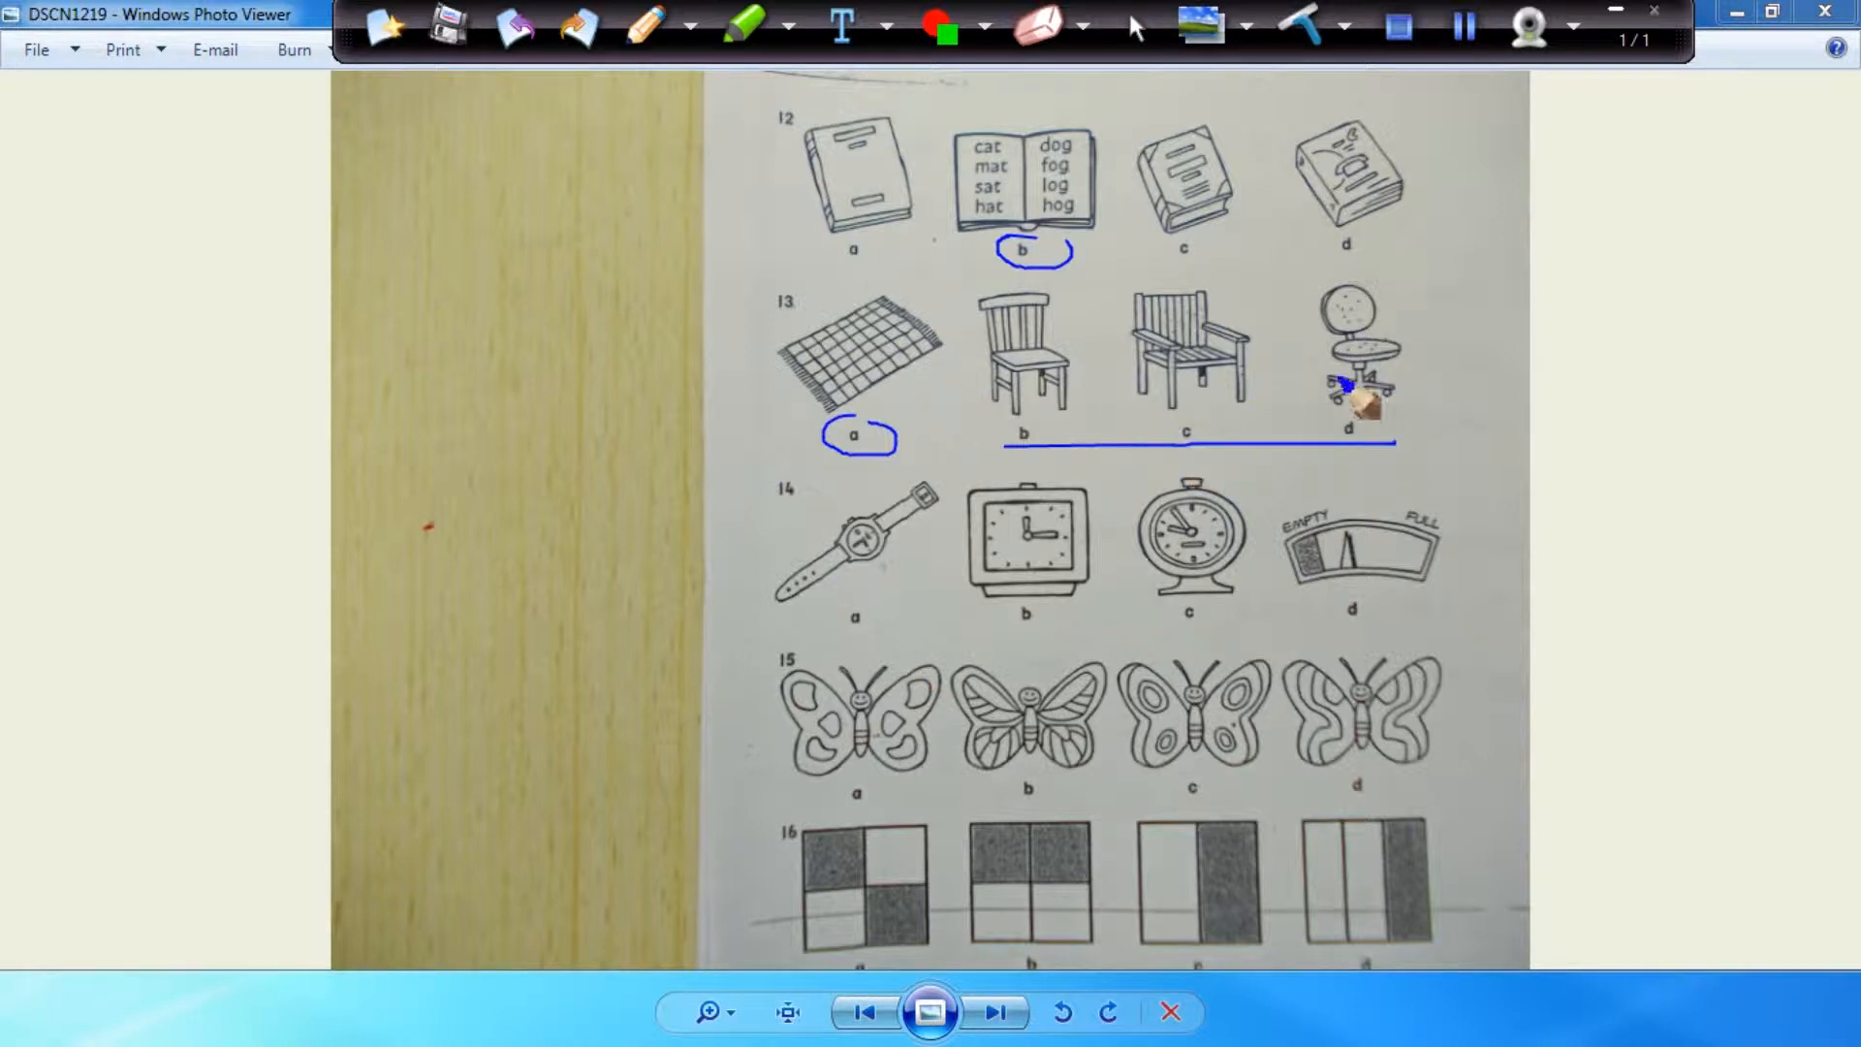
pyautogui.moveTo(789, 541)
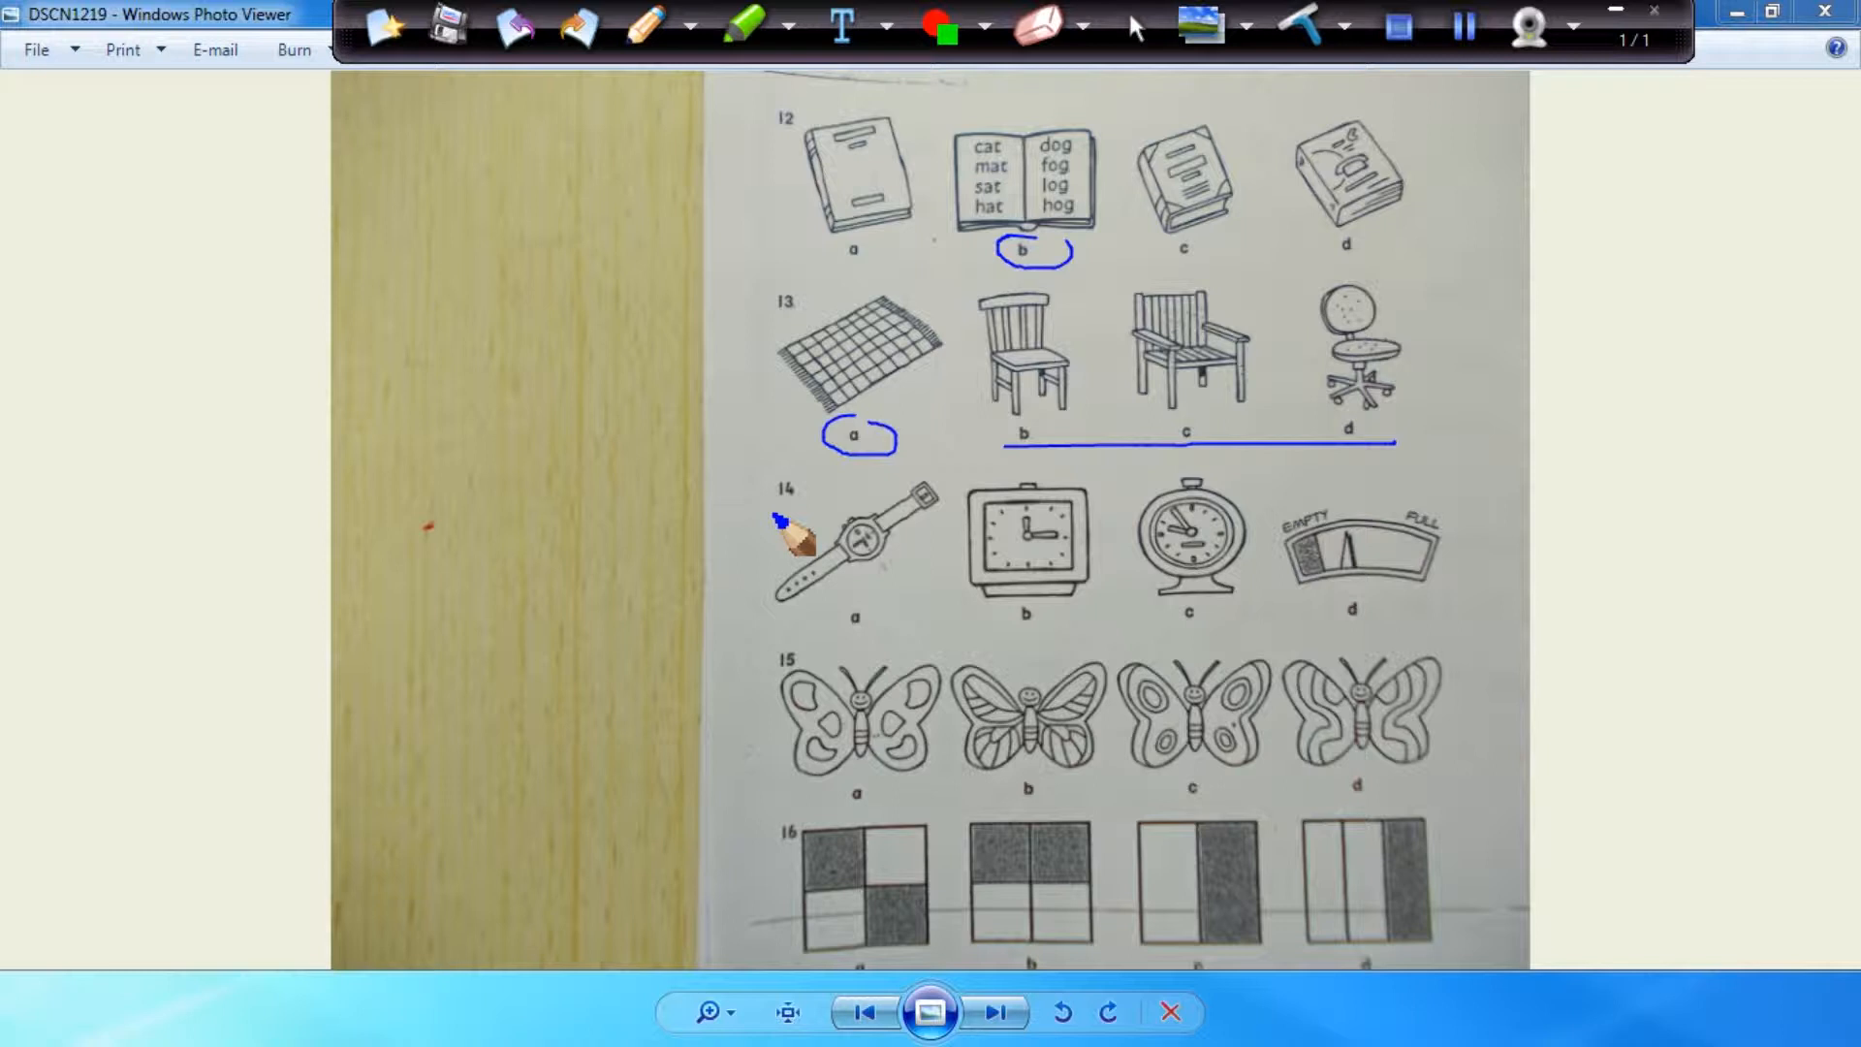
pyautogui.moveTo(825, 642)
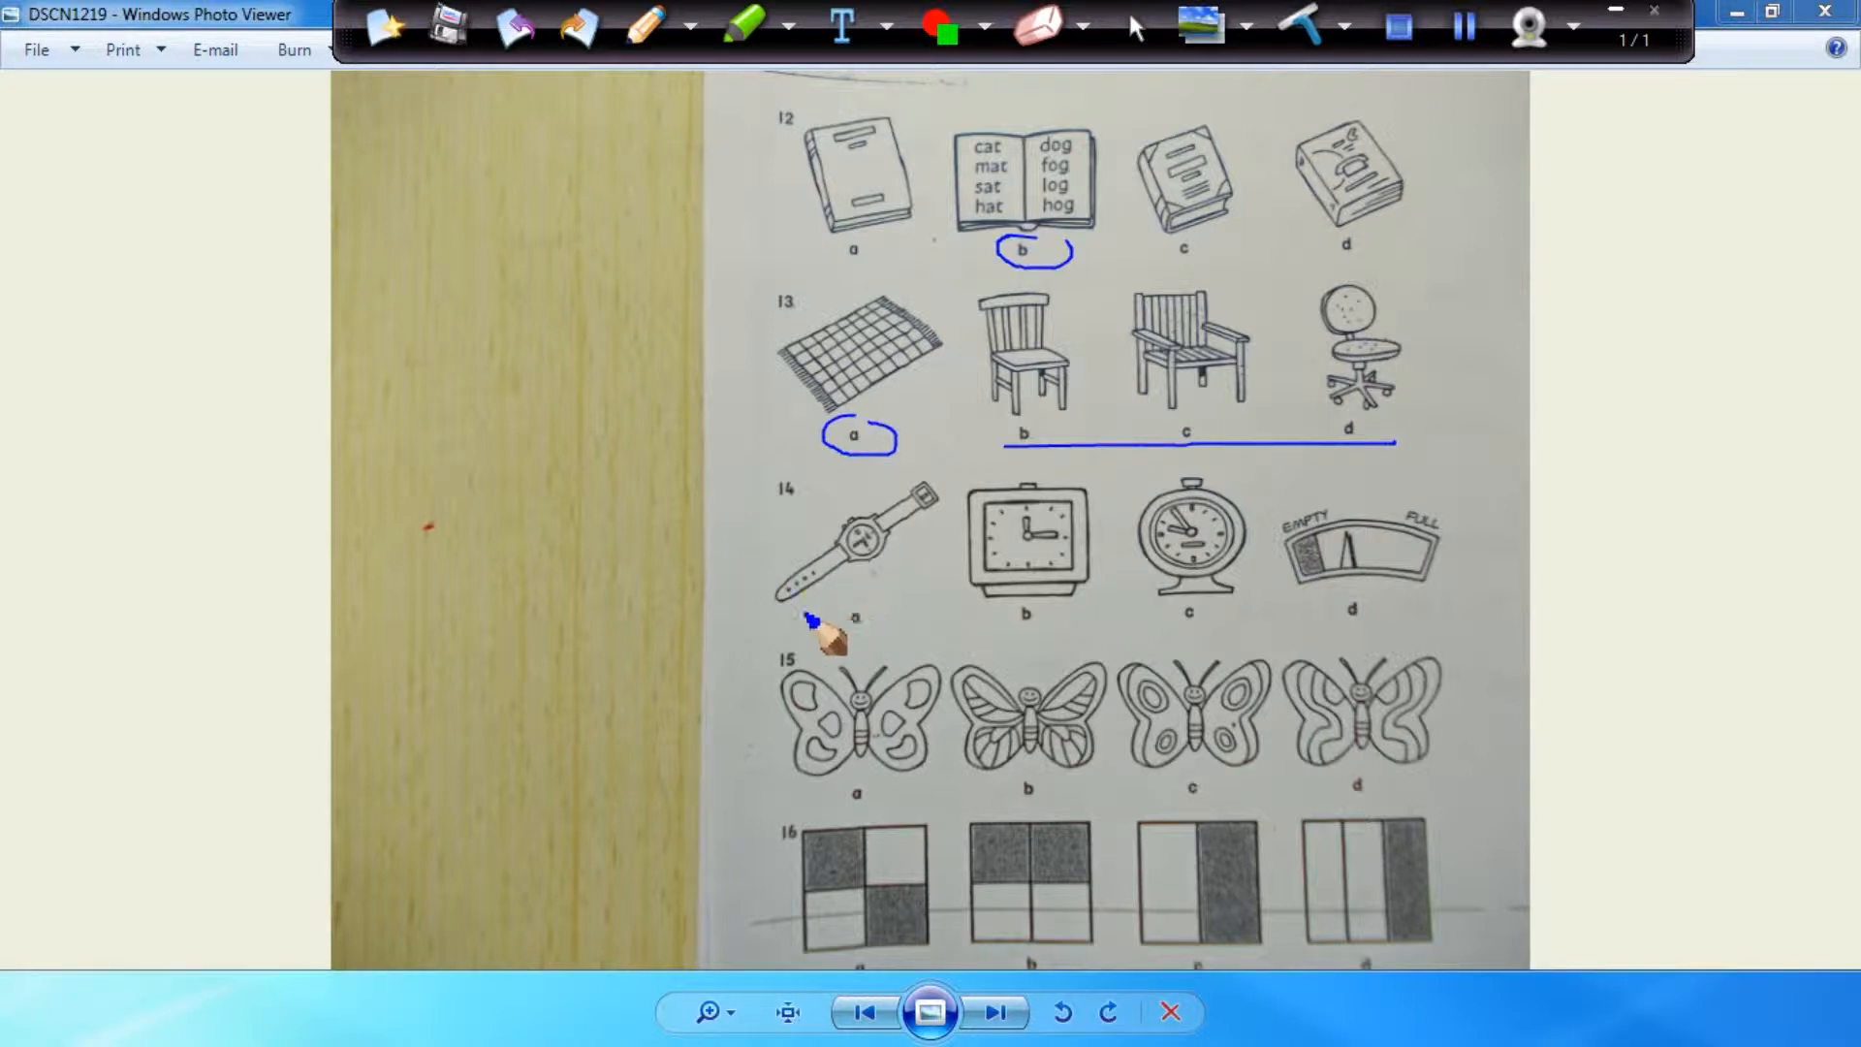
pyautogui.moveTo(1180, 605)
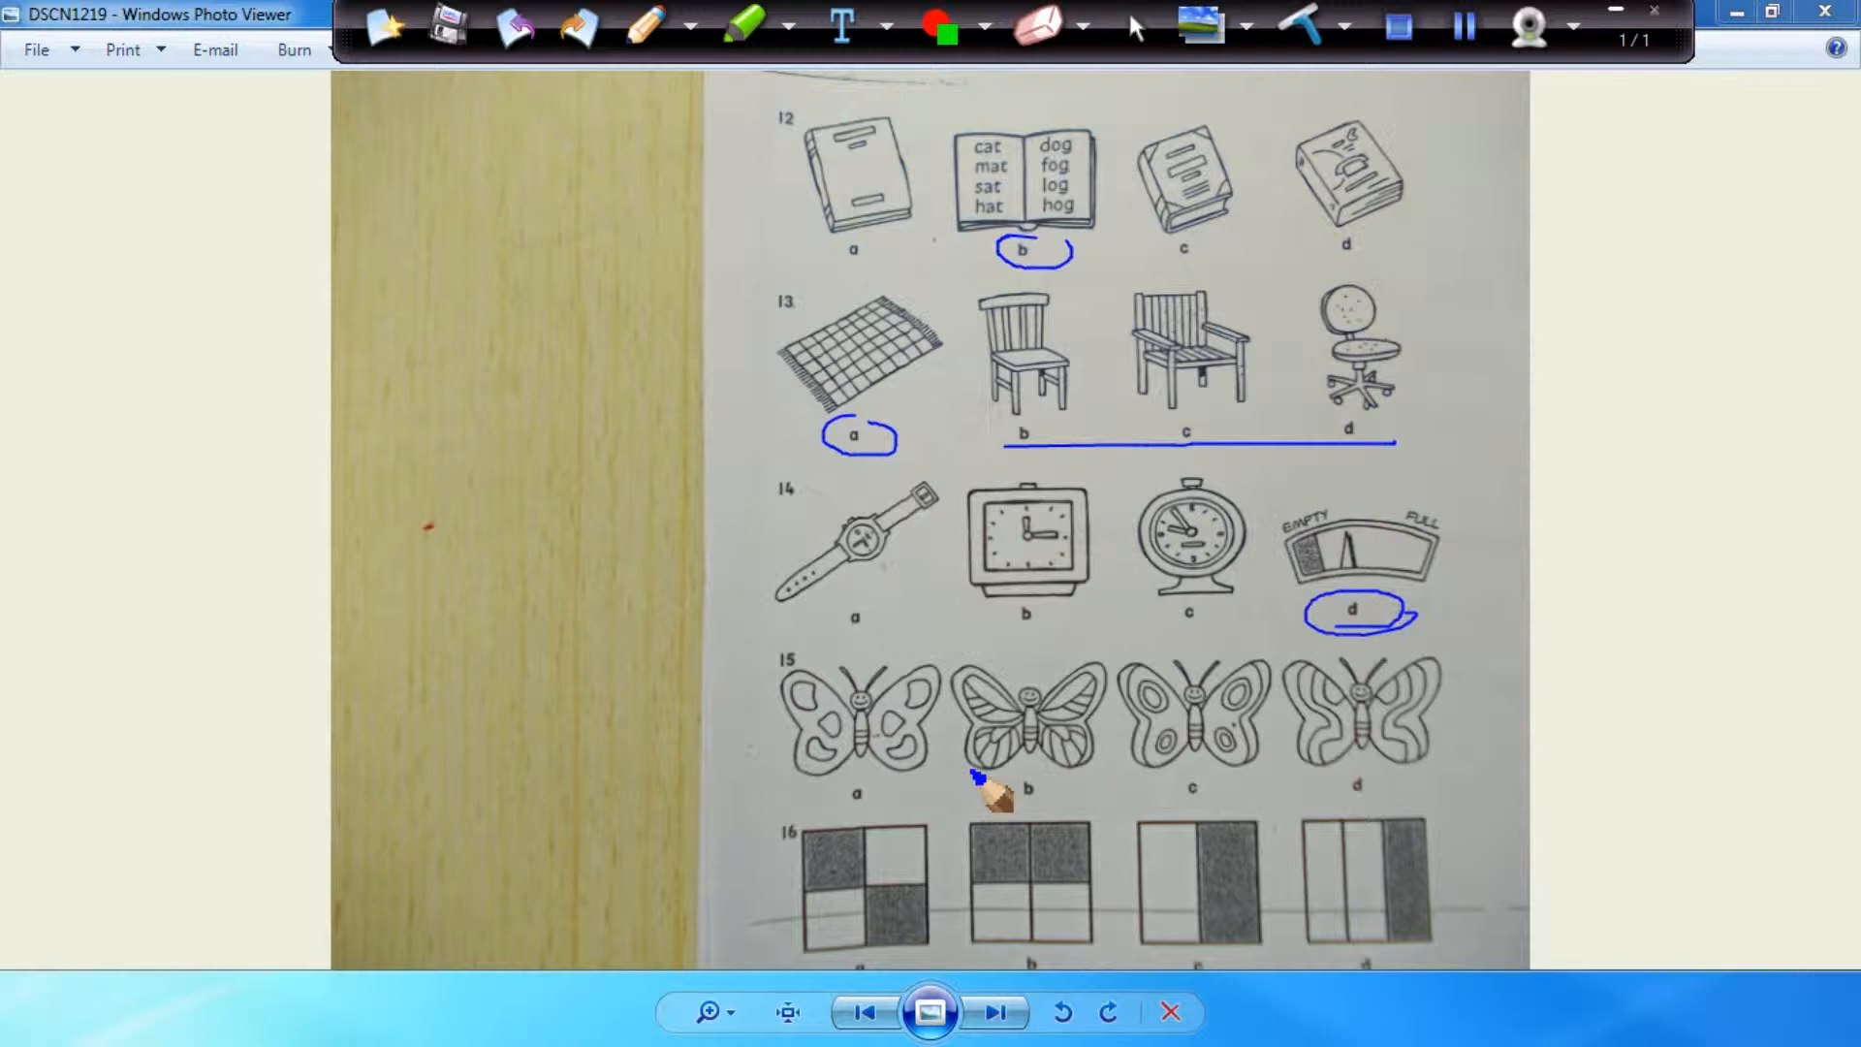
pyautogui.moveTo(765, 825)
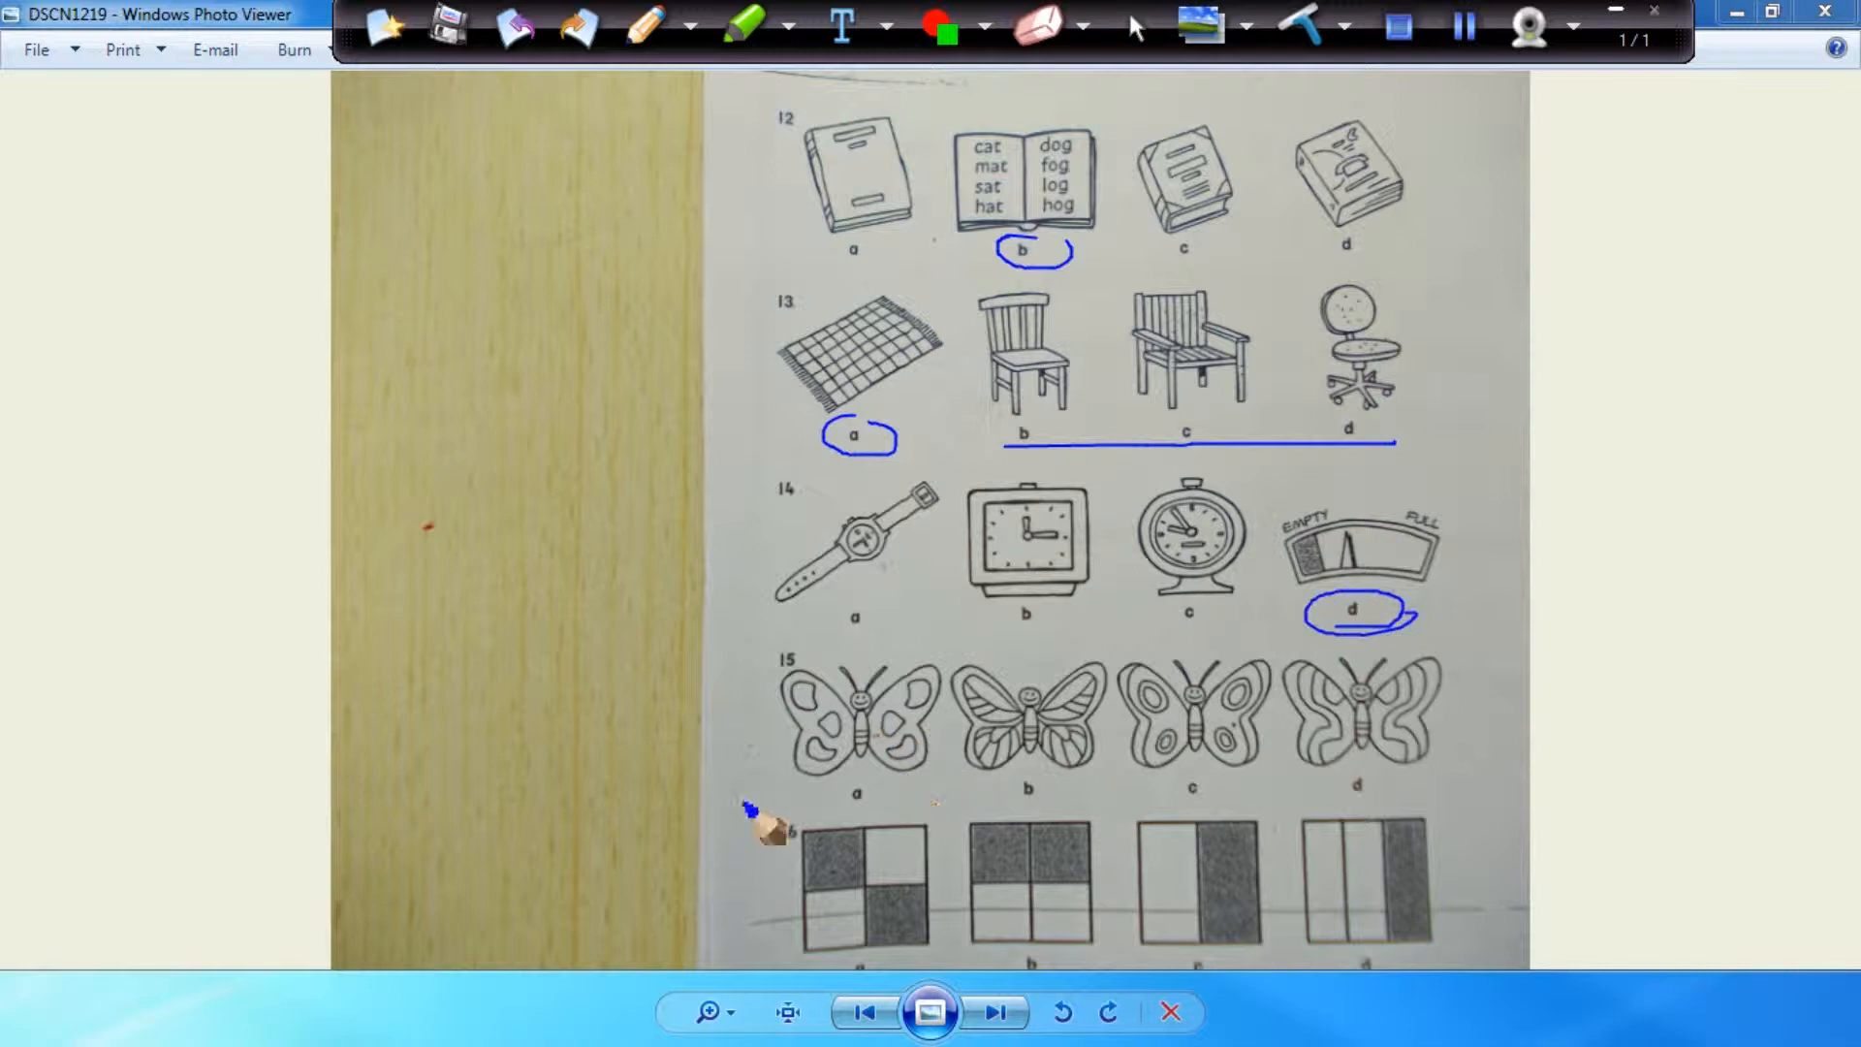
pyautogui.moveTo(1086, 688)
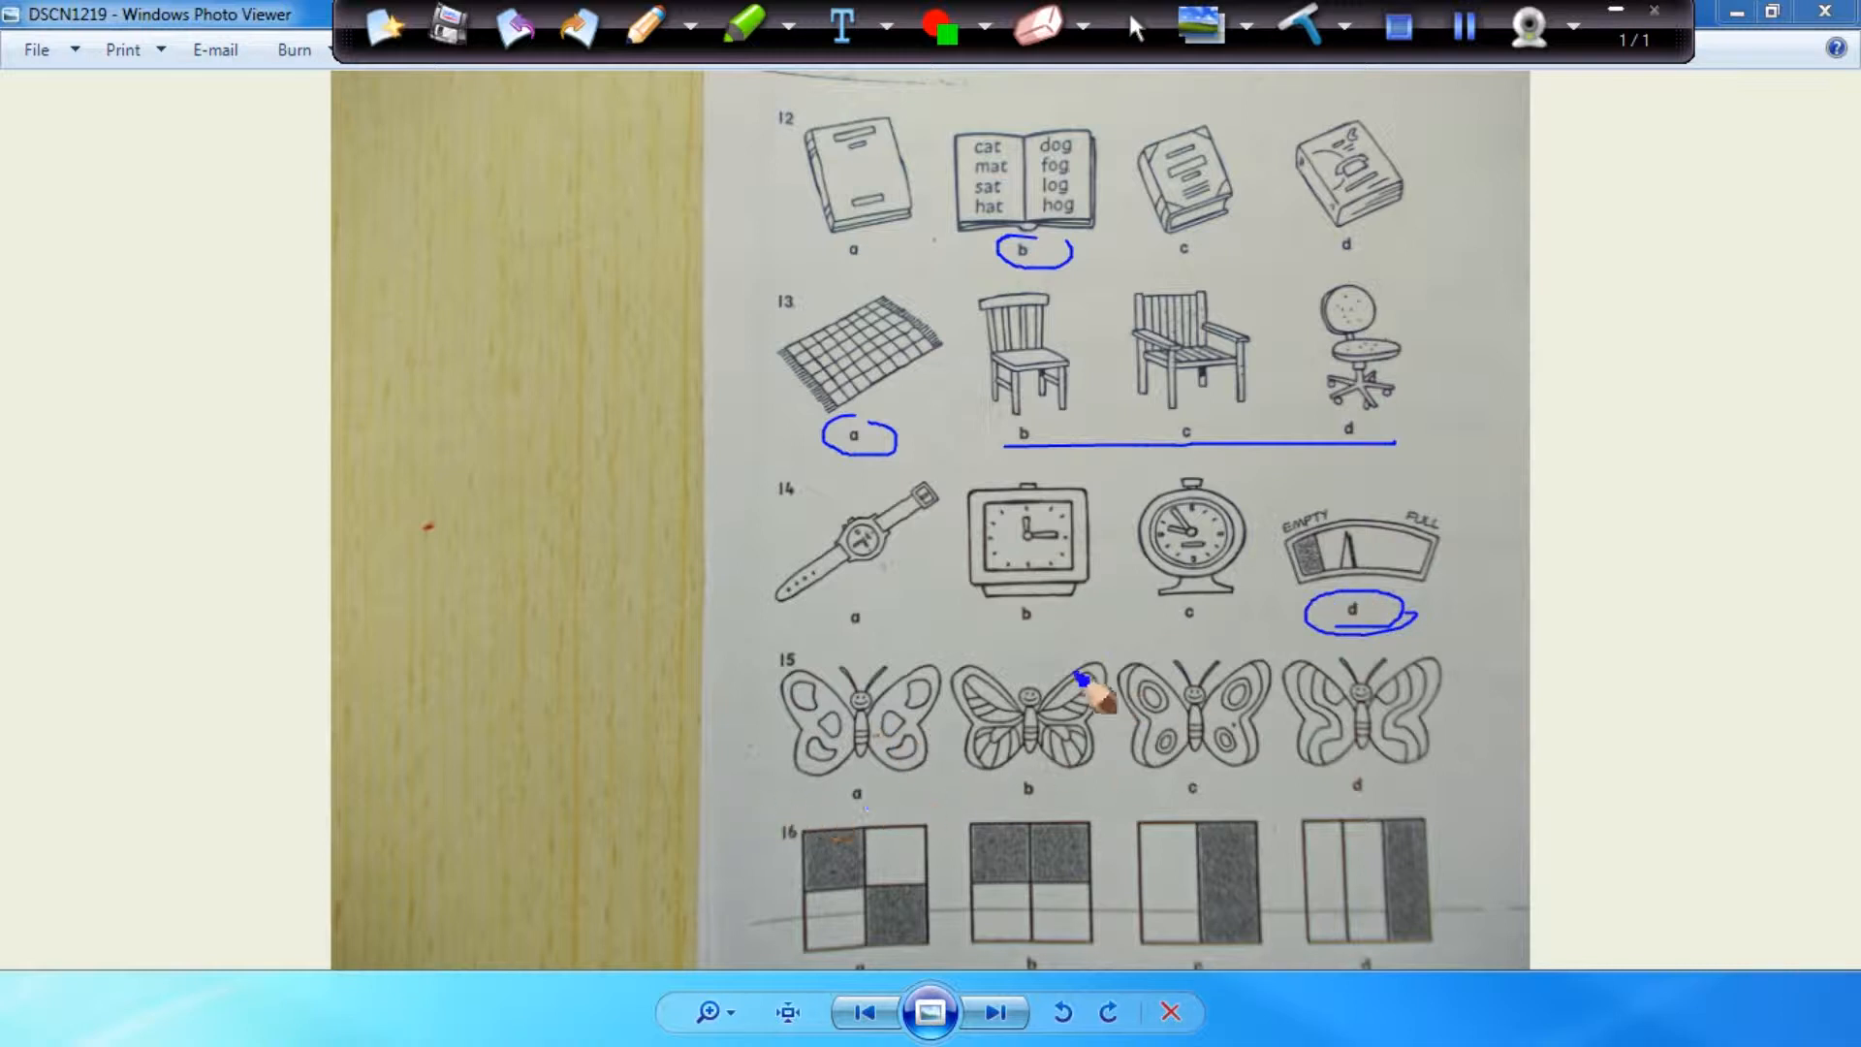
pyautogui.moveTo(1080, 680); pyautogui.dragTo(1022, 689)
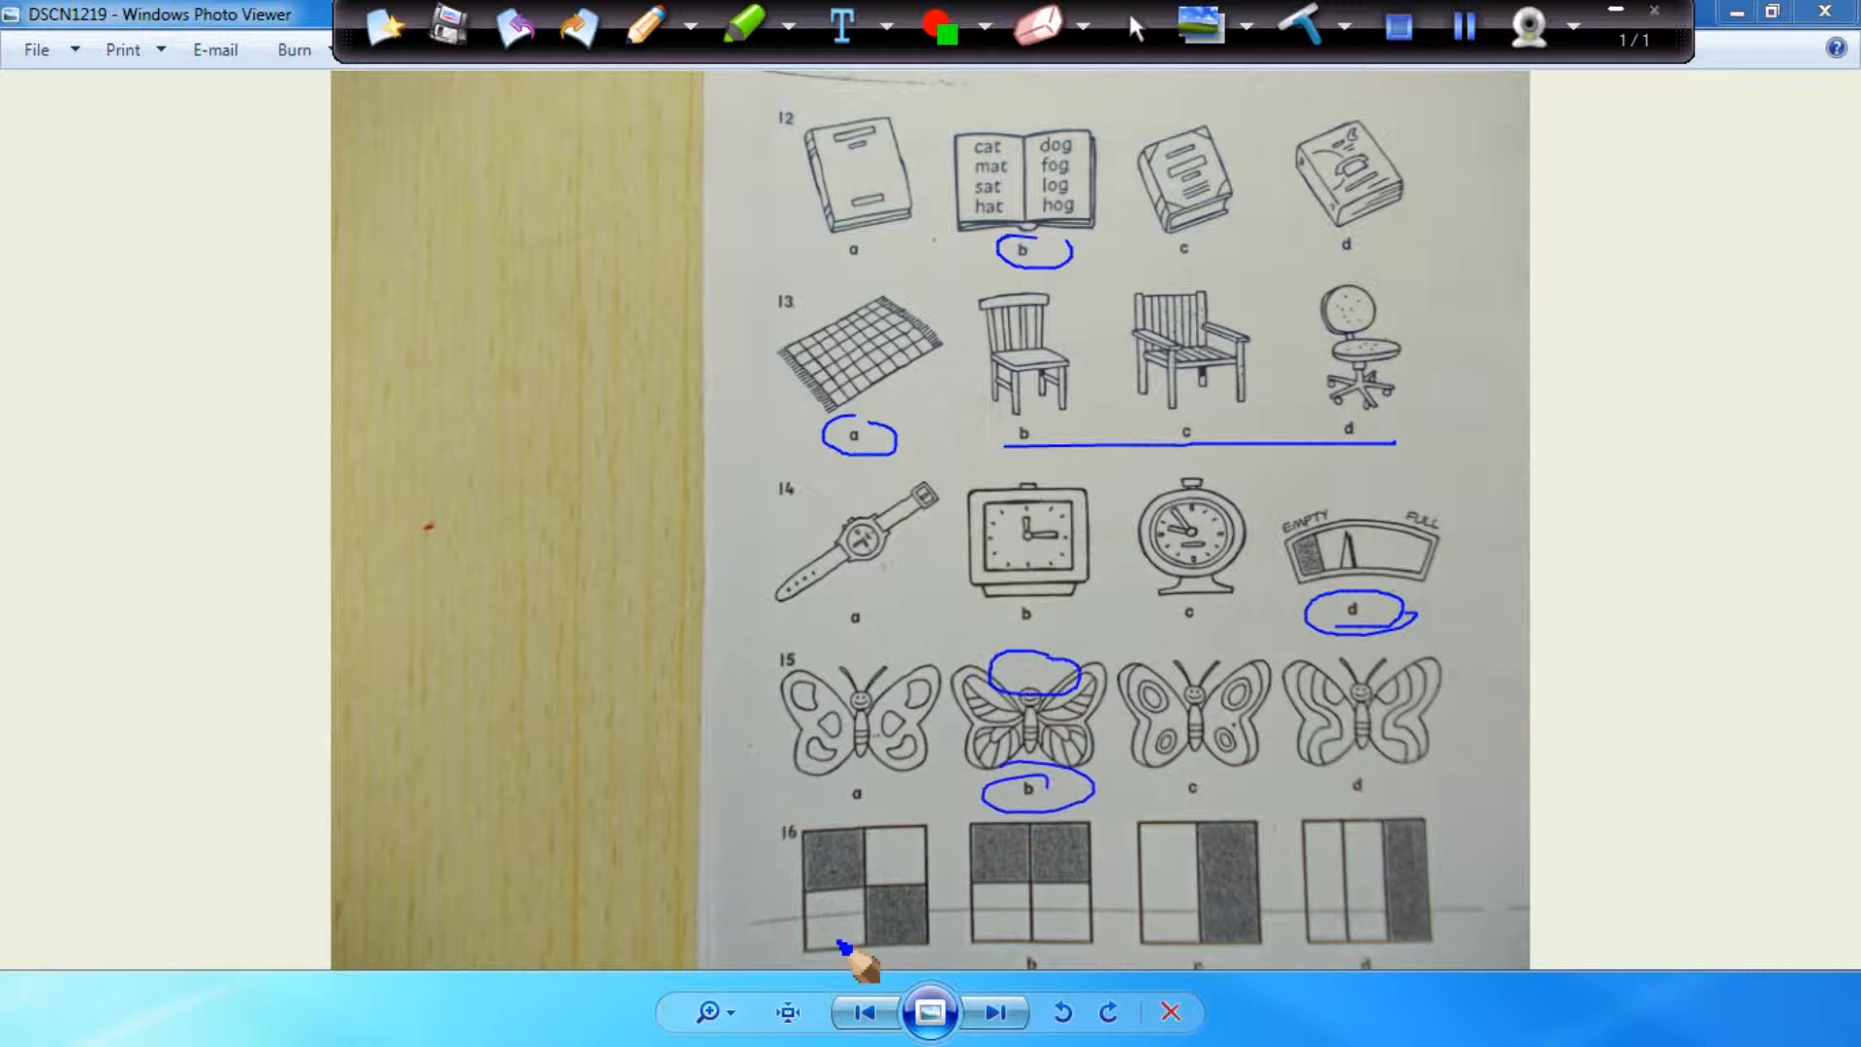
pyautogui.moveTo(1376, 990)
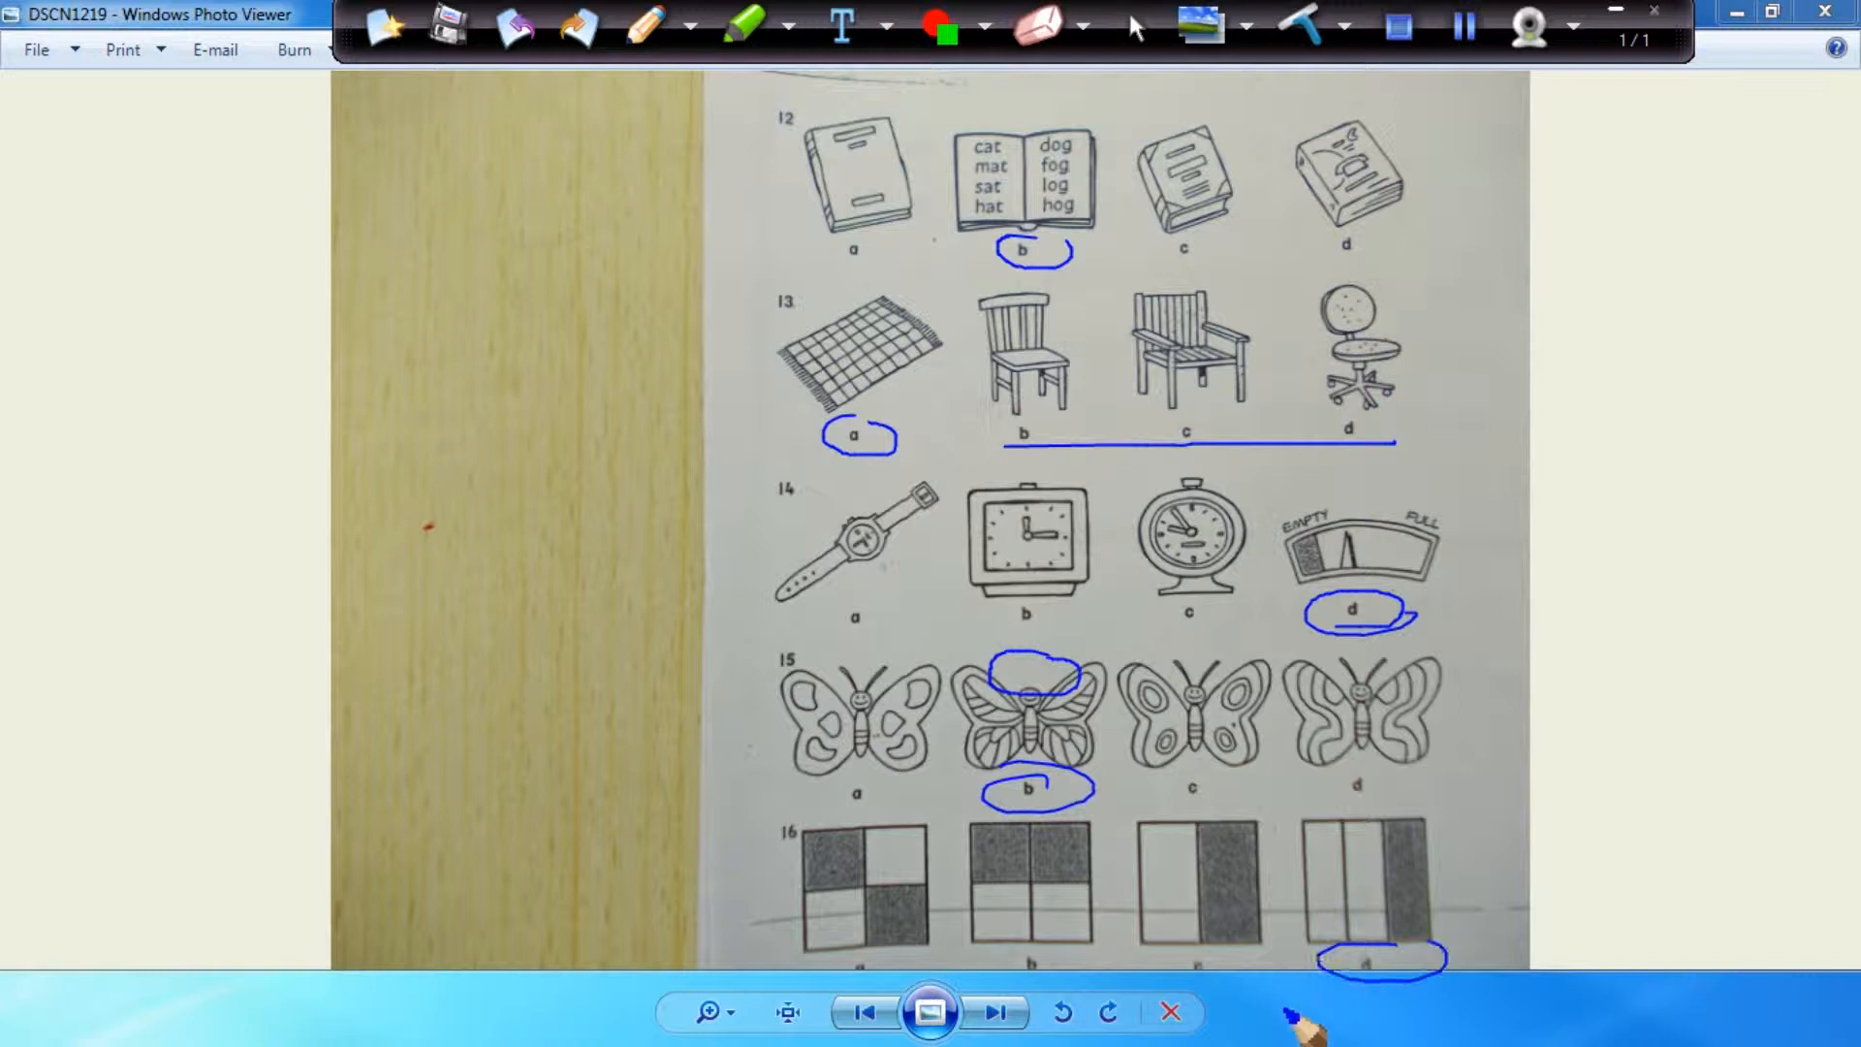
pyautogui.moveTo(1134, 884)
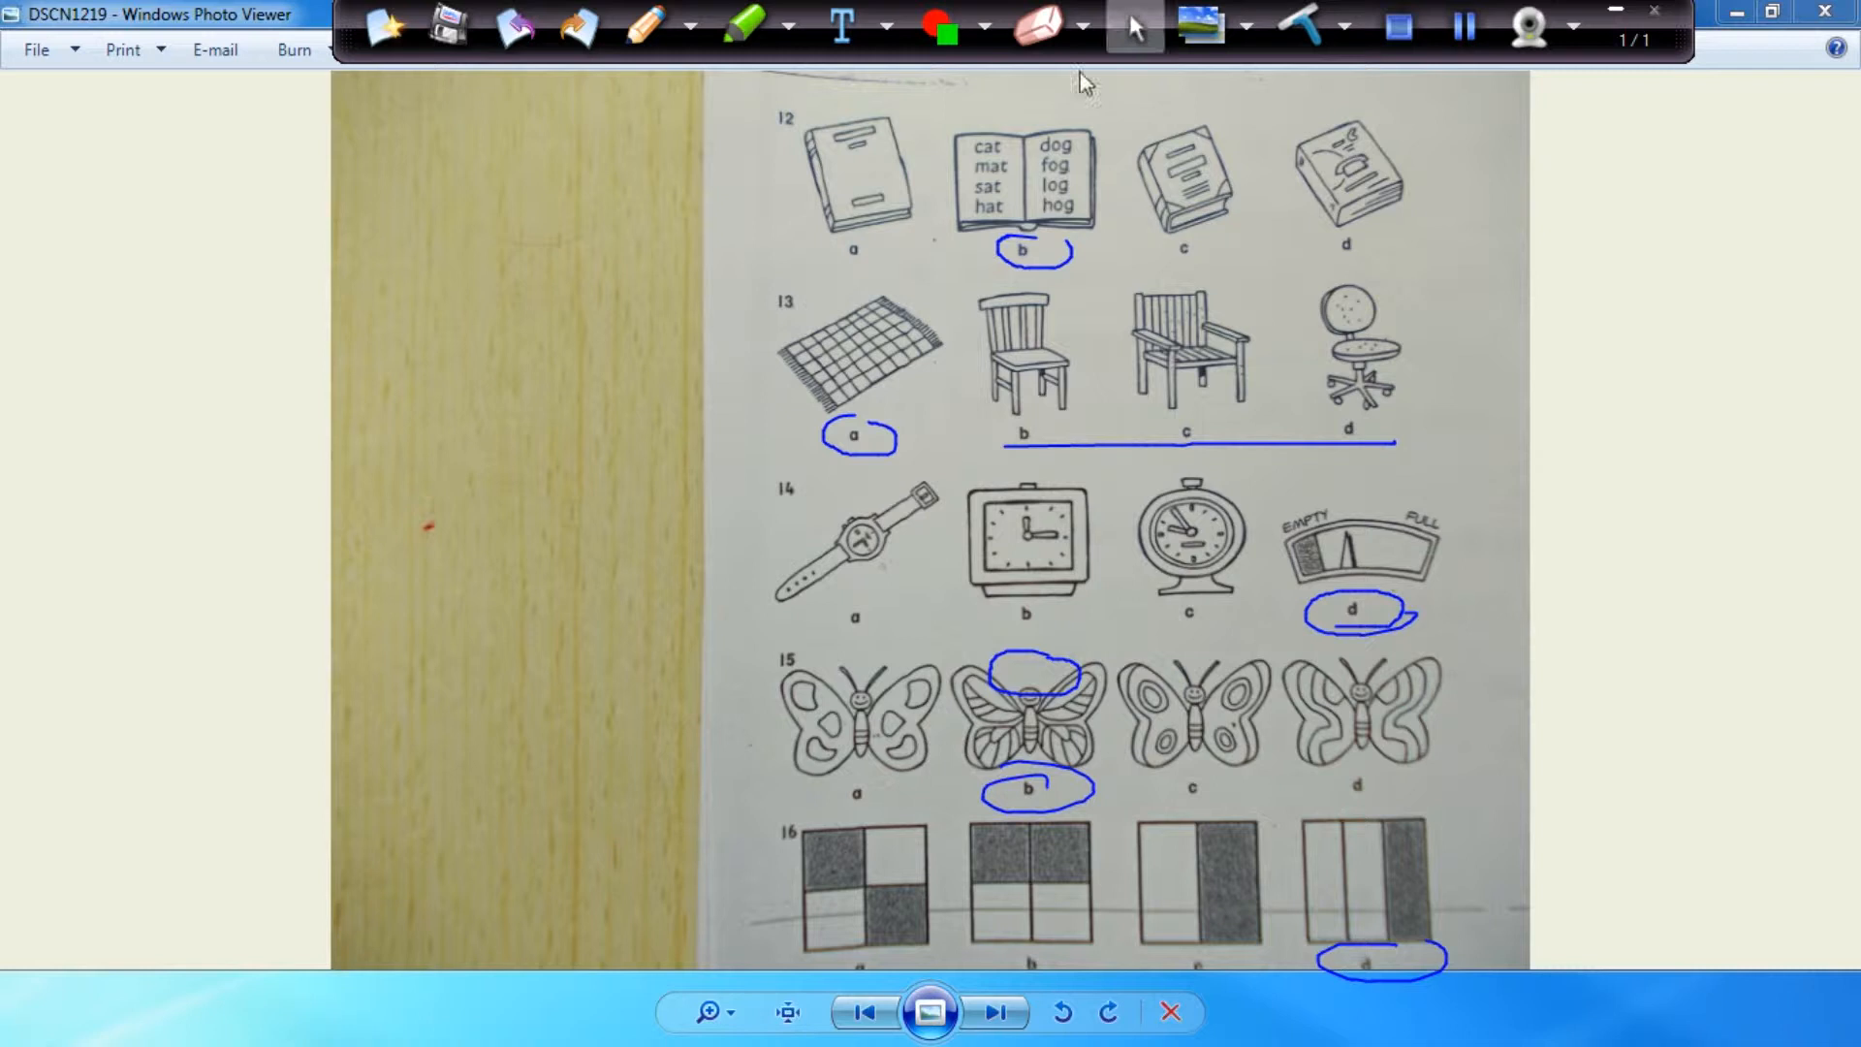
pyautogui.click(995, 1012)
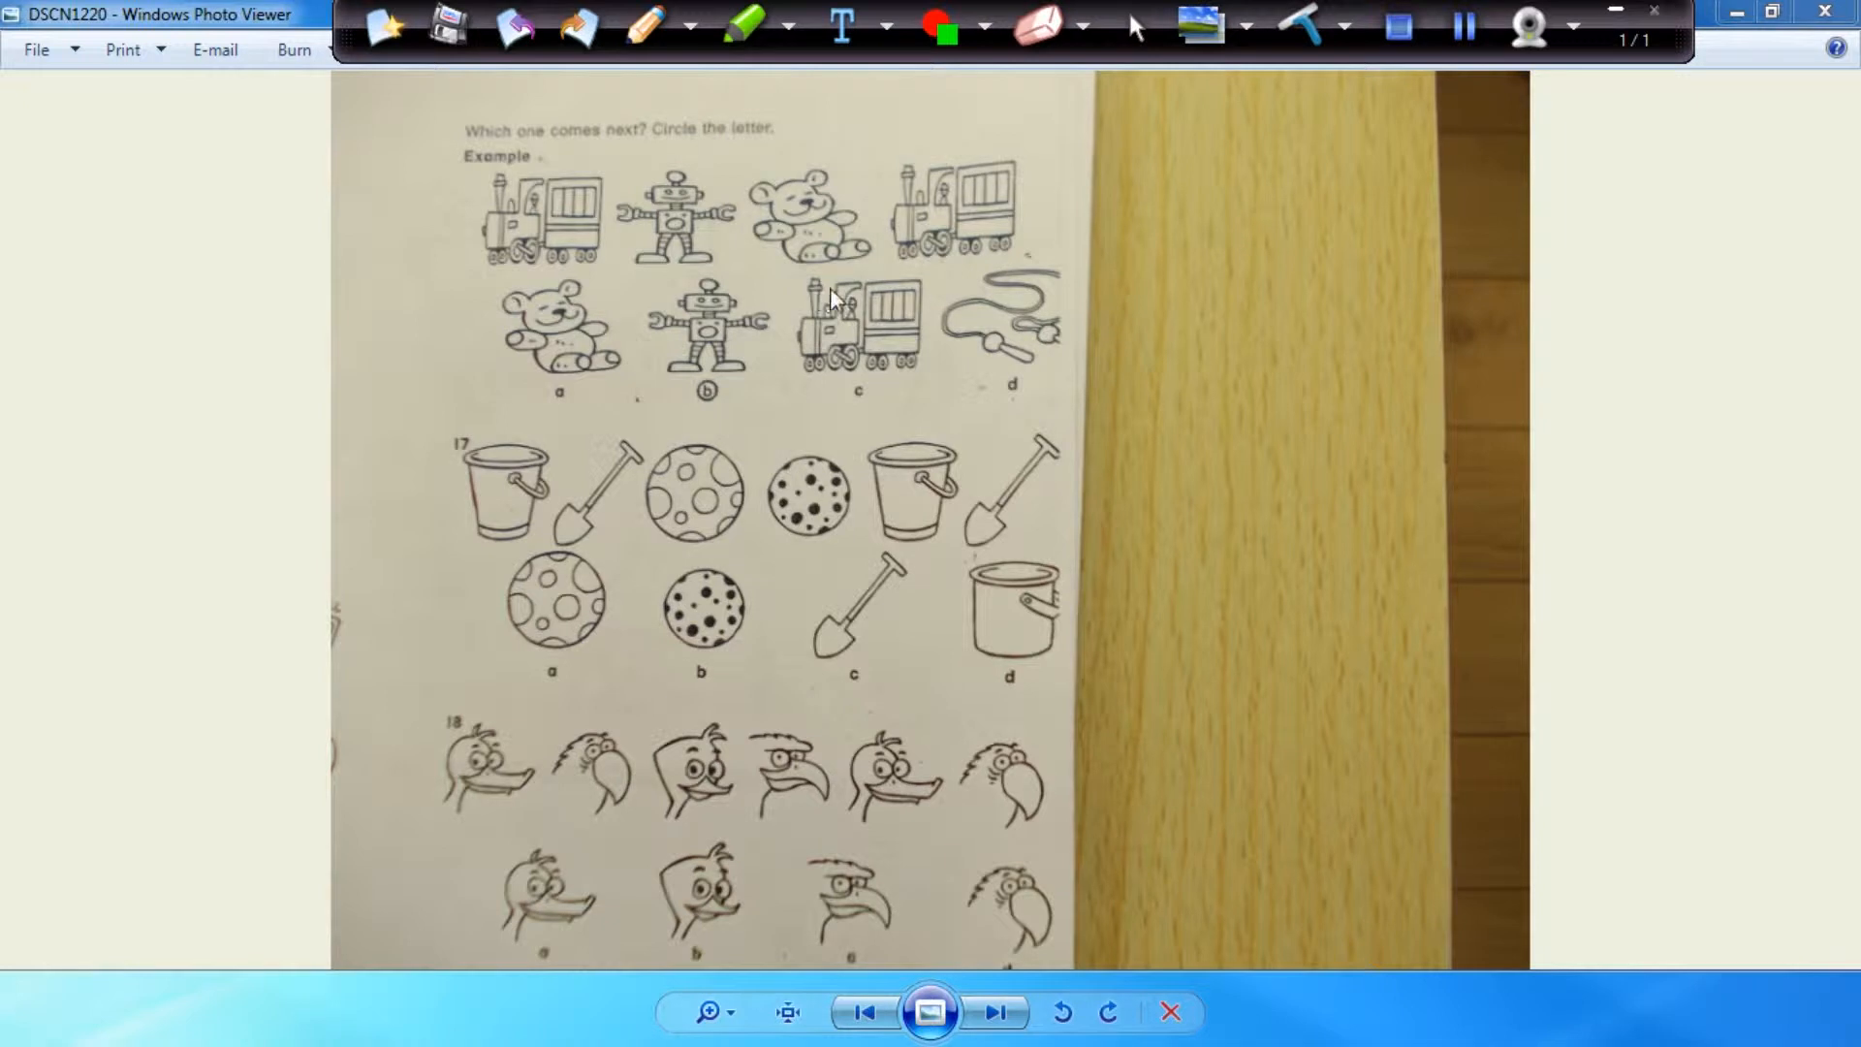
pyautogui.moveTo(553, 33)
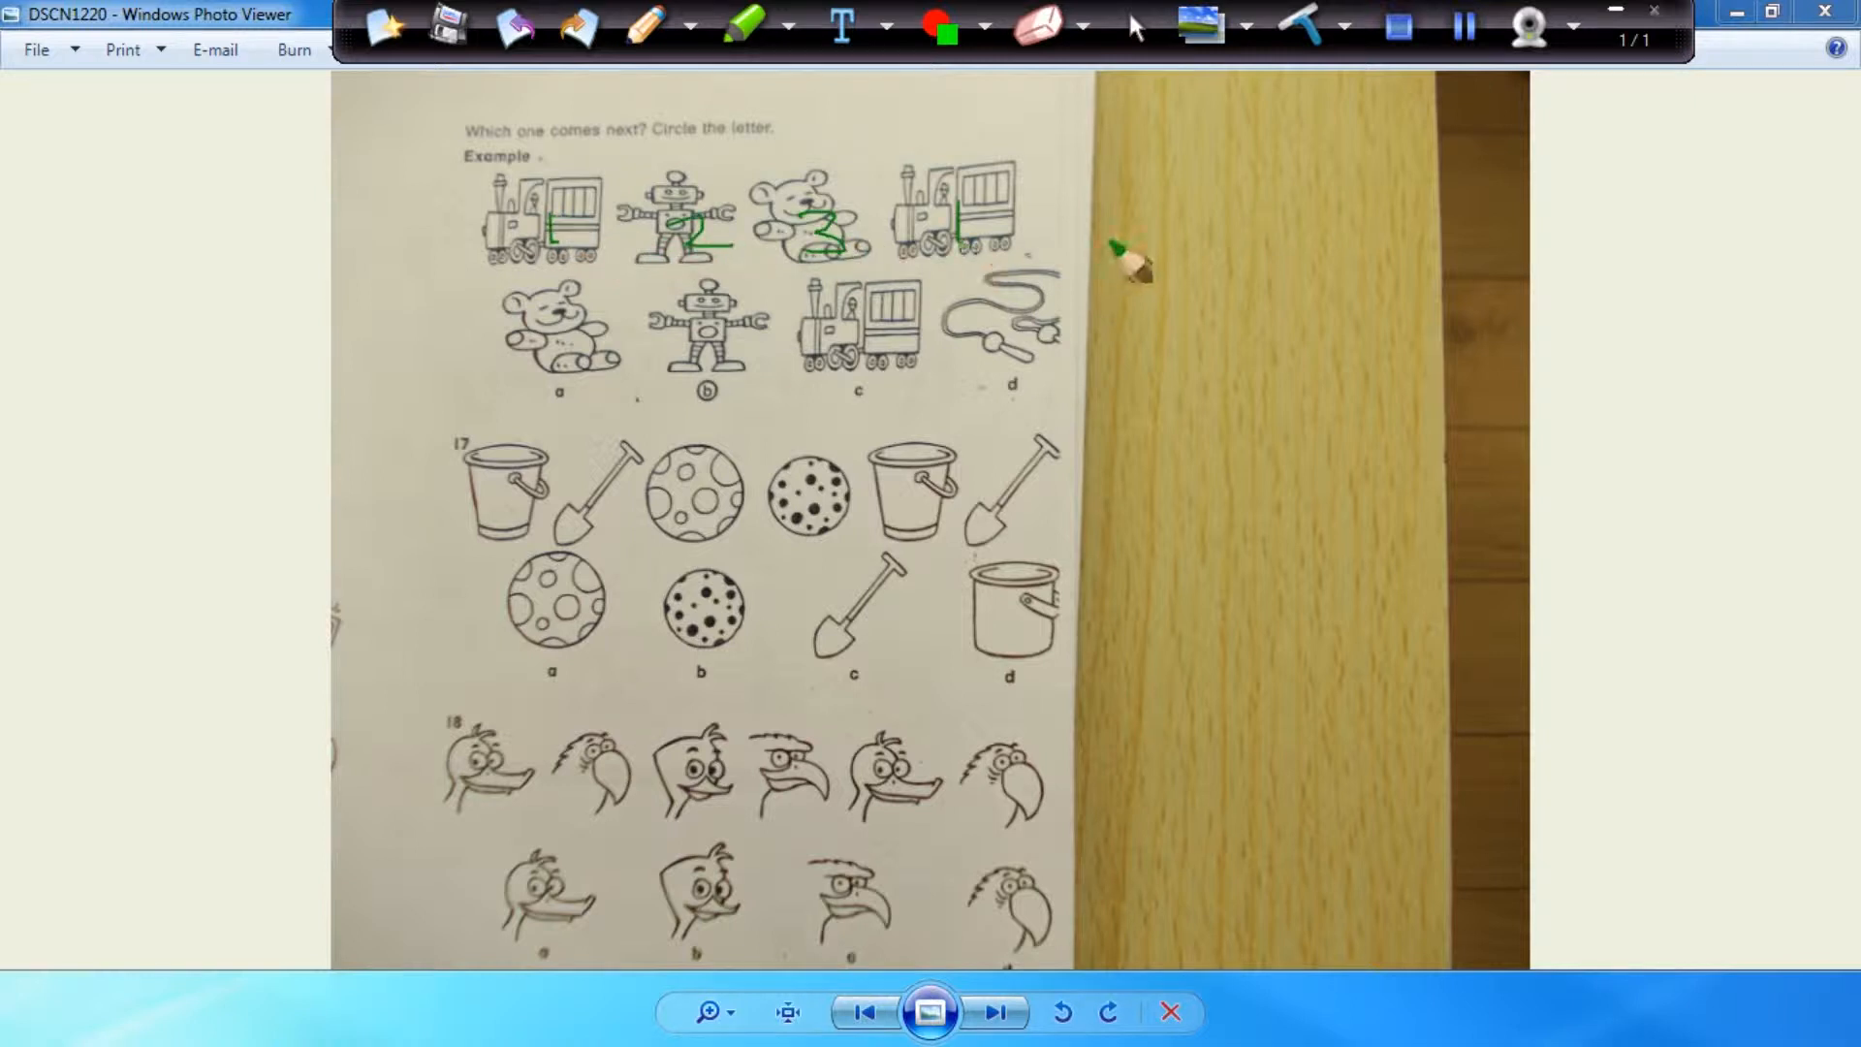
# - In green, circle example answer b, number question 17's sequence and circle its answer a, then switch to blue
pyautogui.moveTo(1068, 225); pyautogui.dragTo(1151, 225)
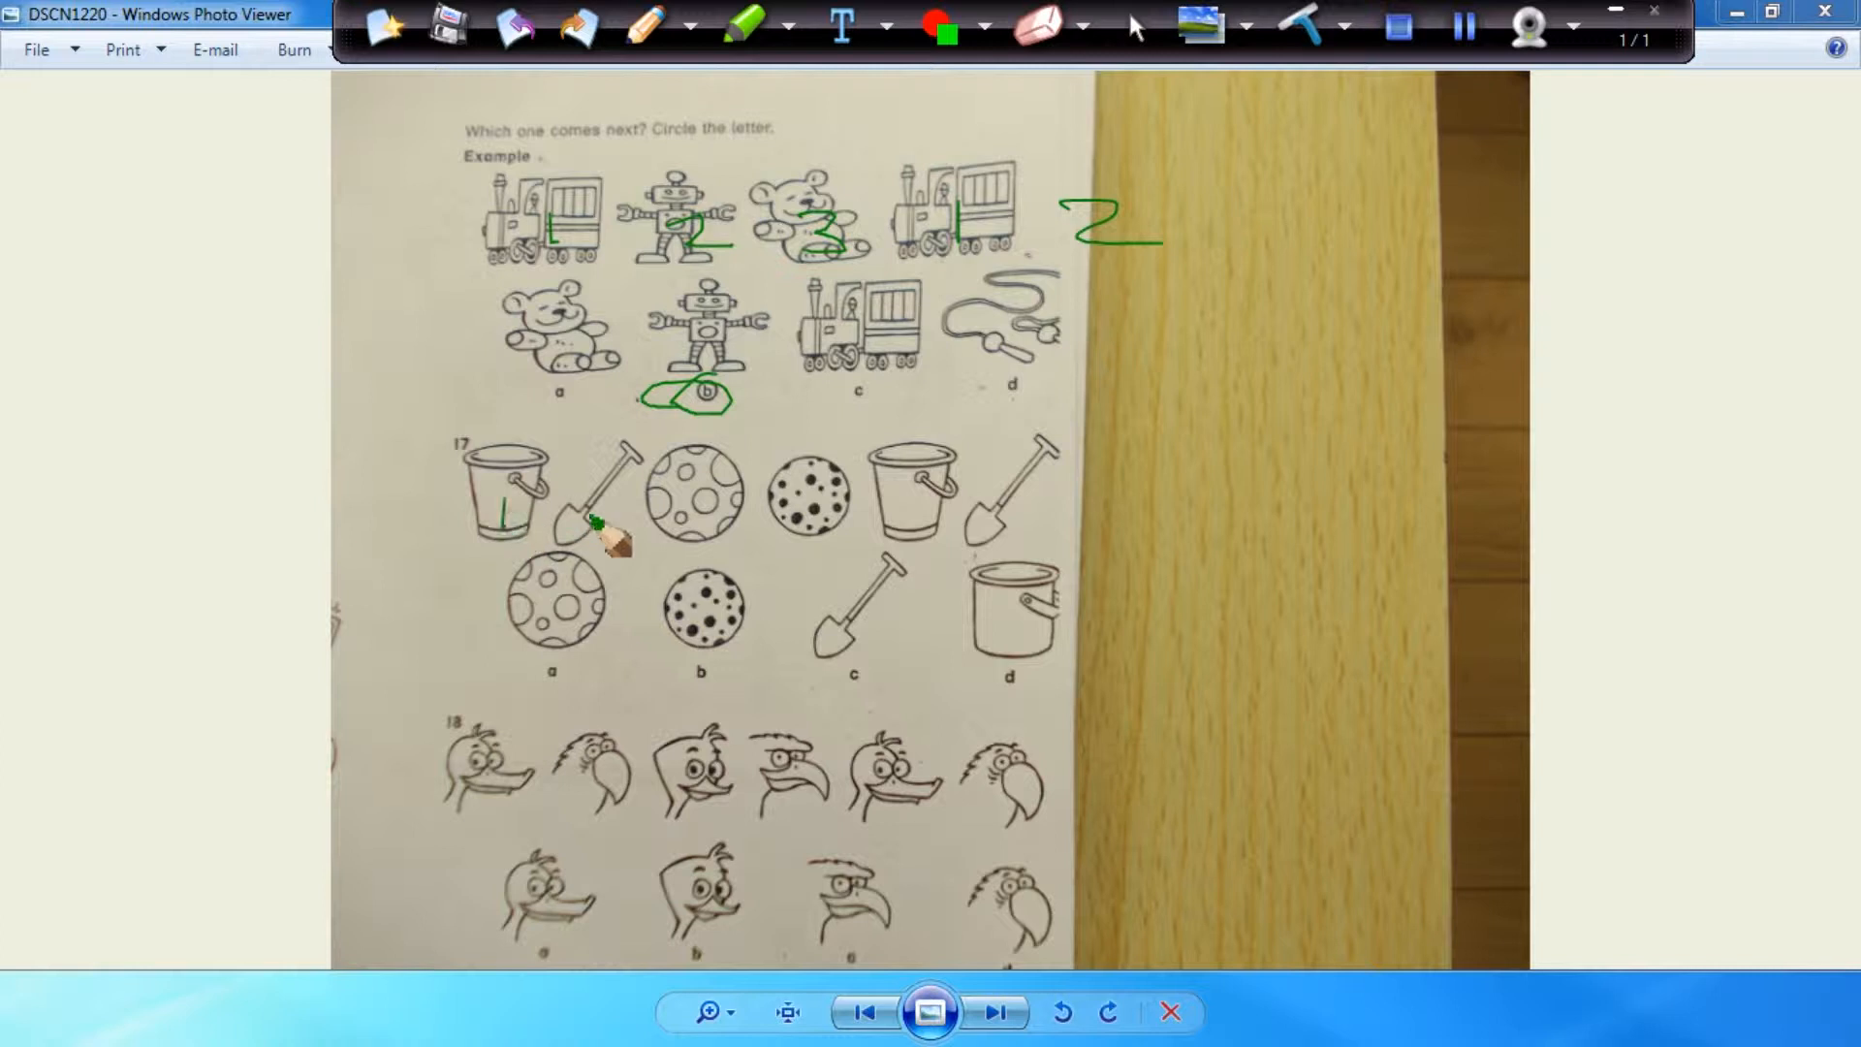
pyautogui.moveTo(582, 522); pyautogui.dragTo(818, 498)
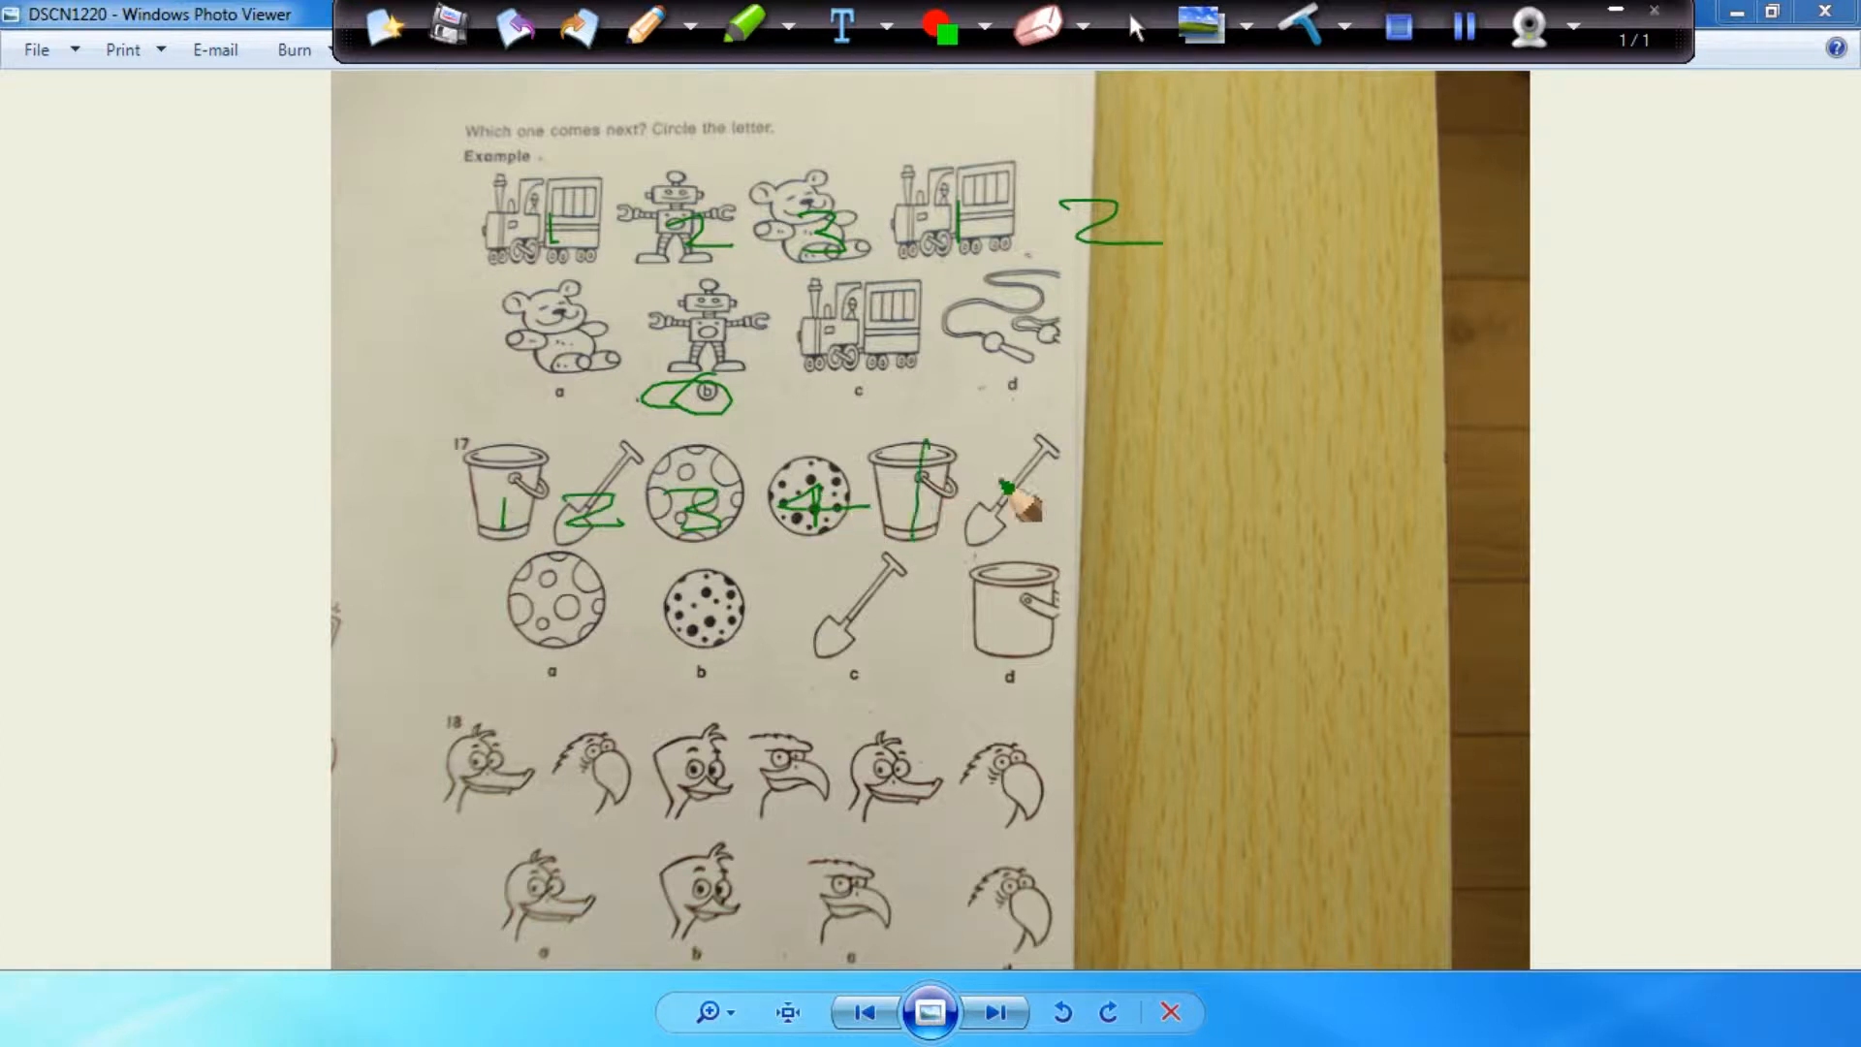
pyautogui.moveTo(1033, 475); pyautogui.dragTo(1364, 498)
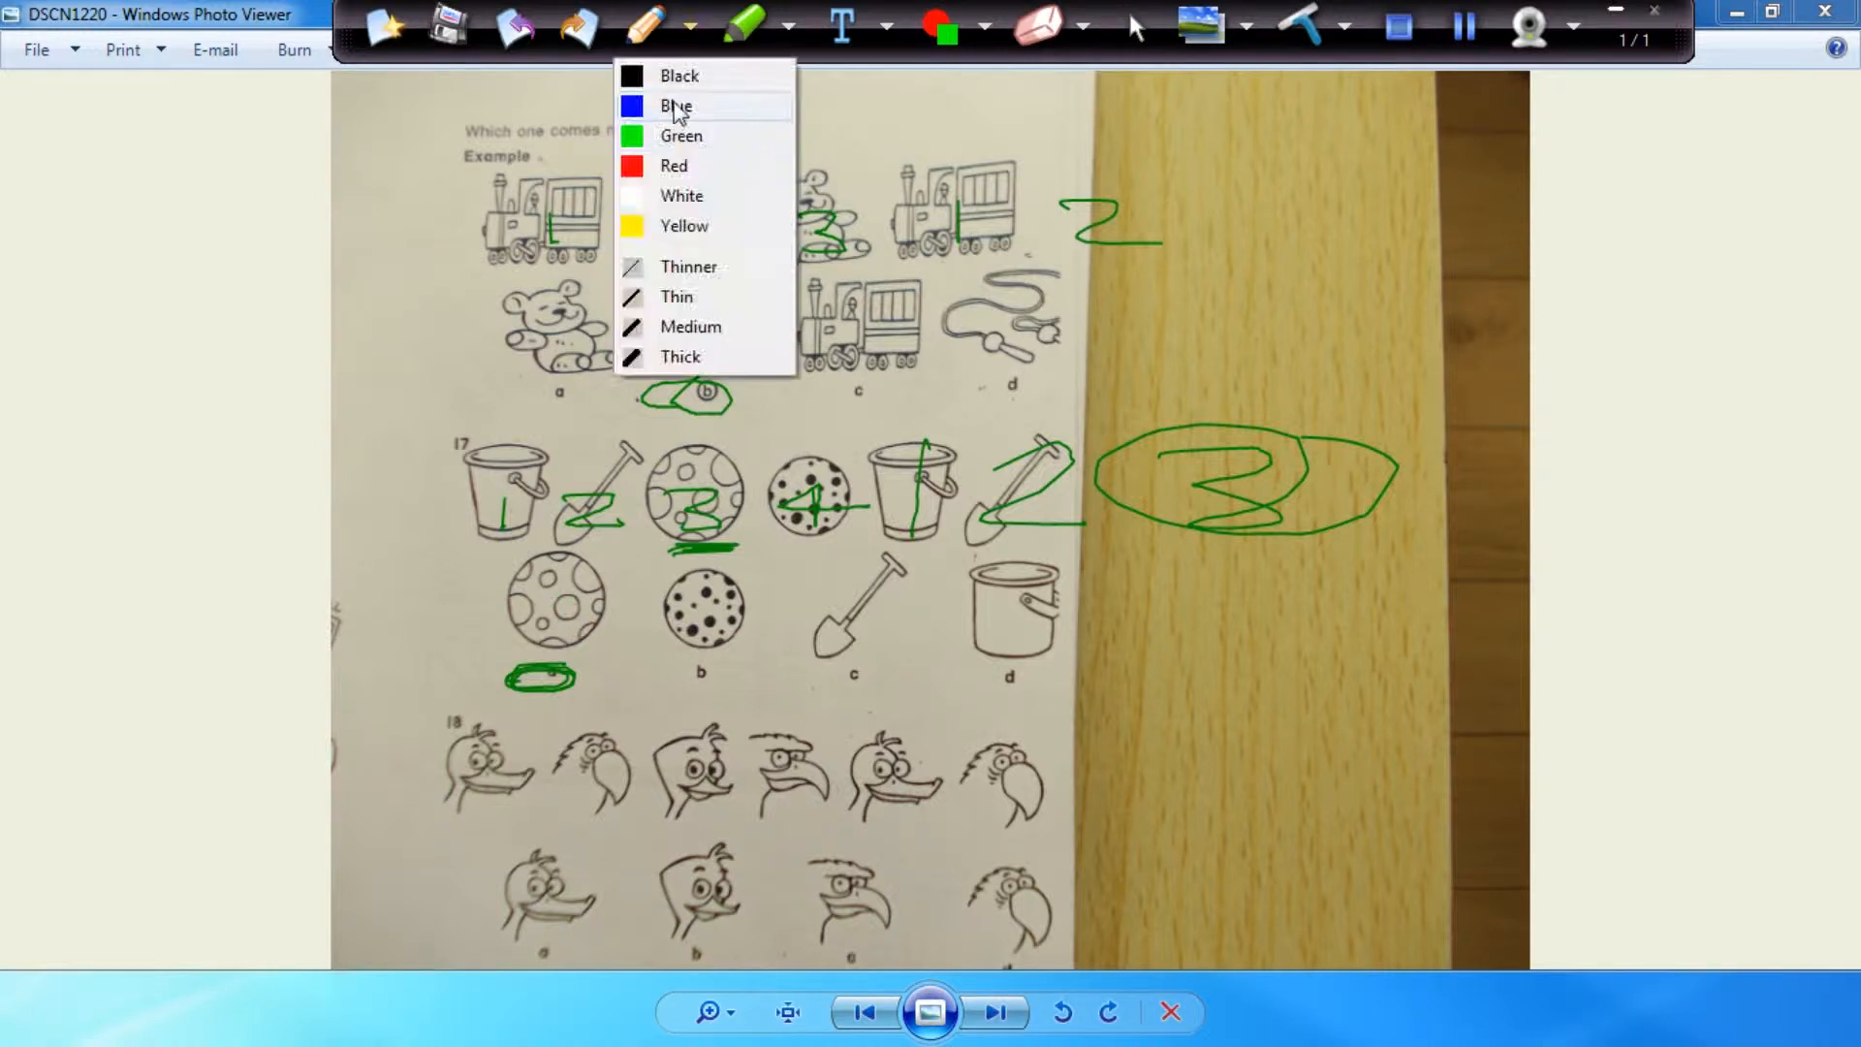
pyautogui.click(674, 104)
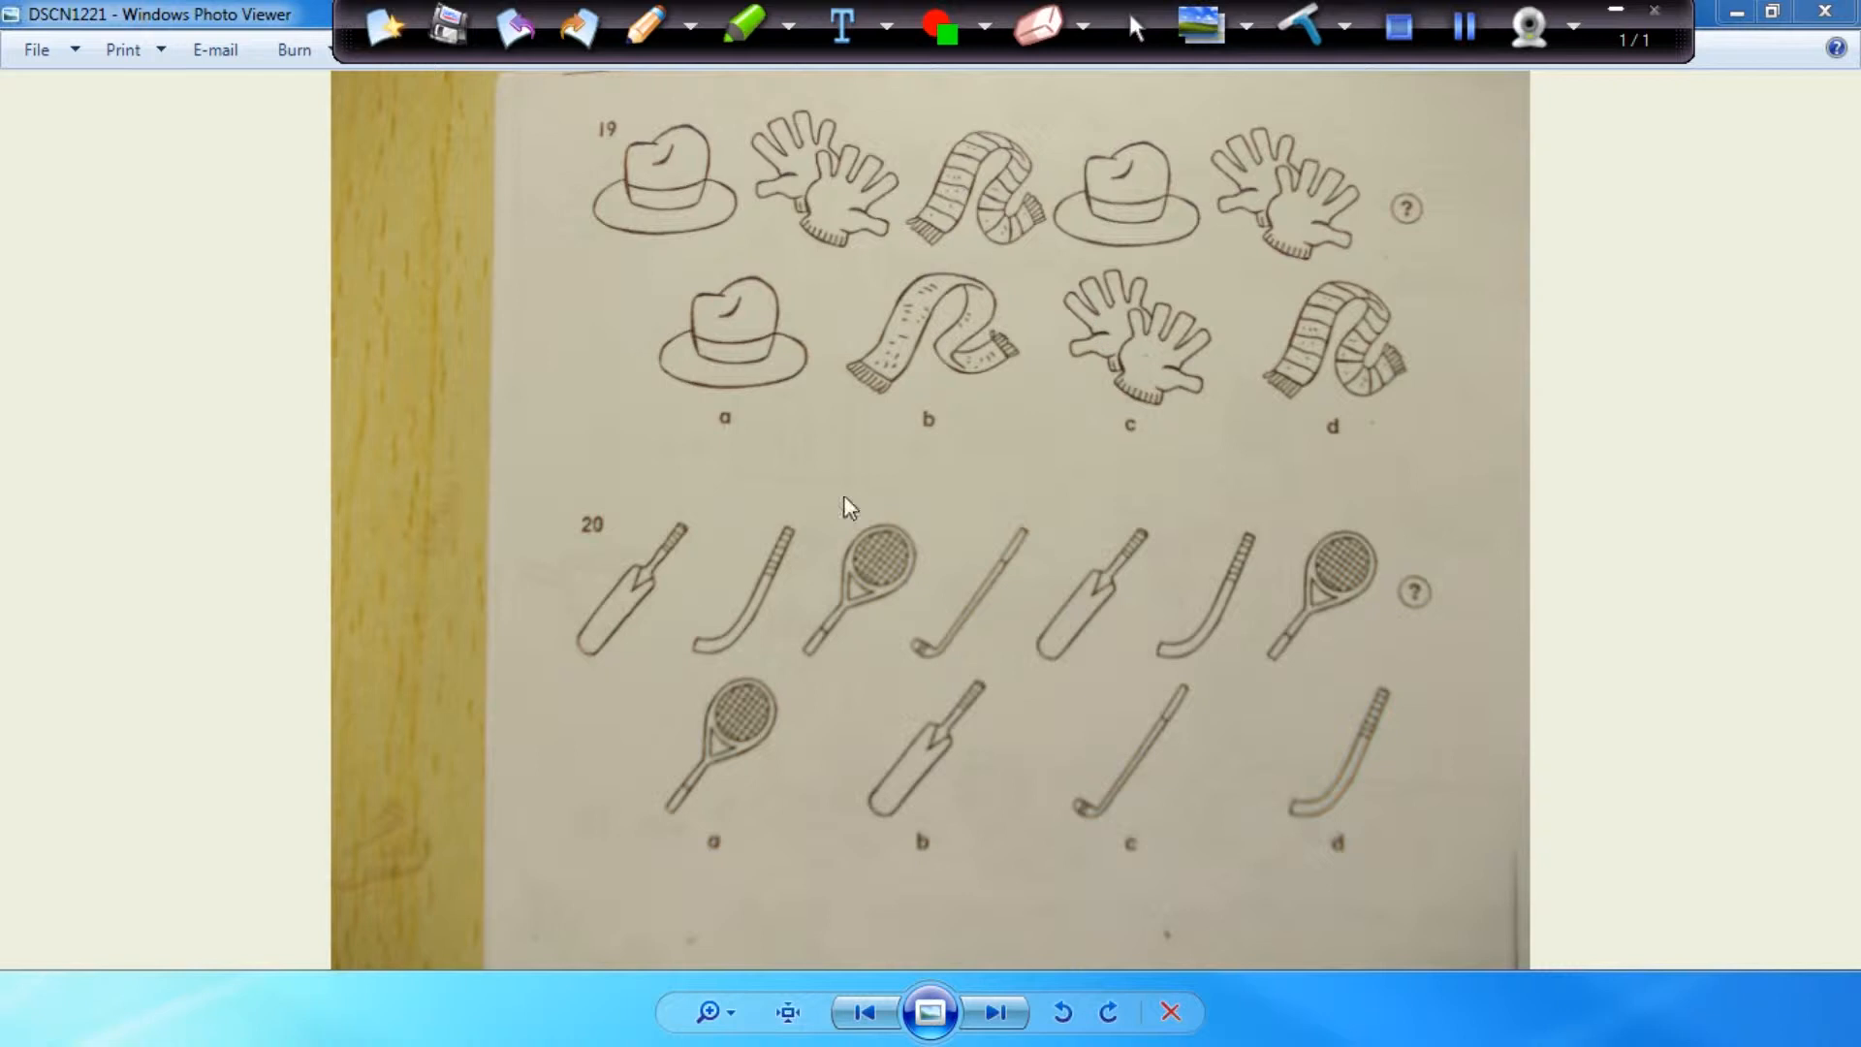
pyautogui.moveTo(622, 33)
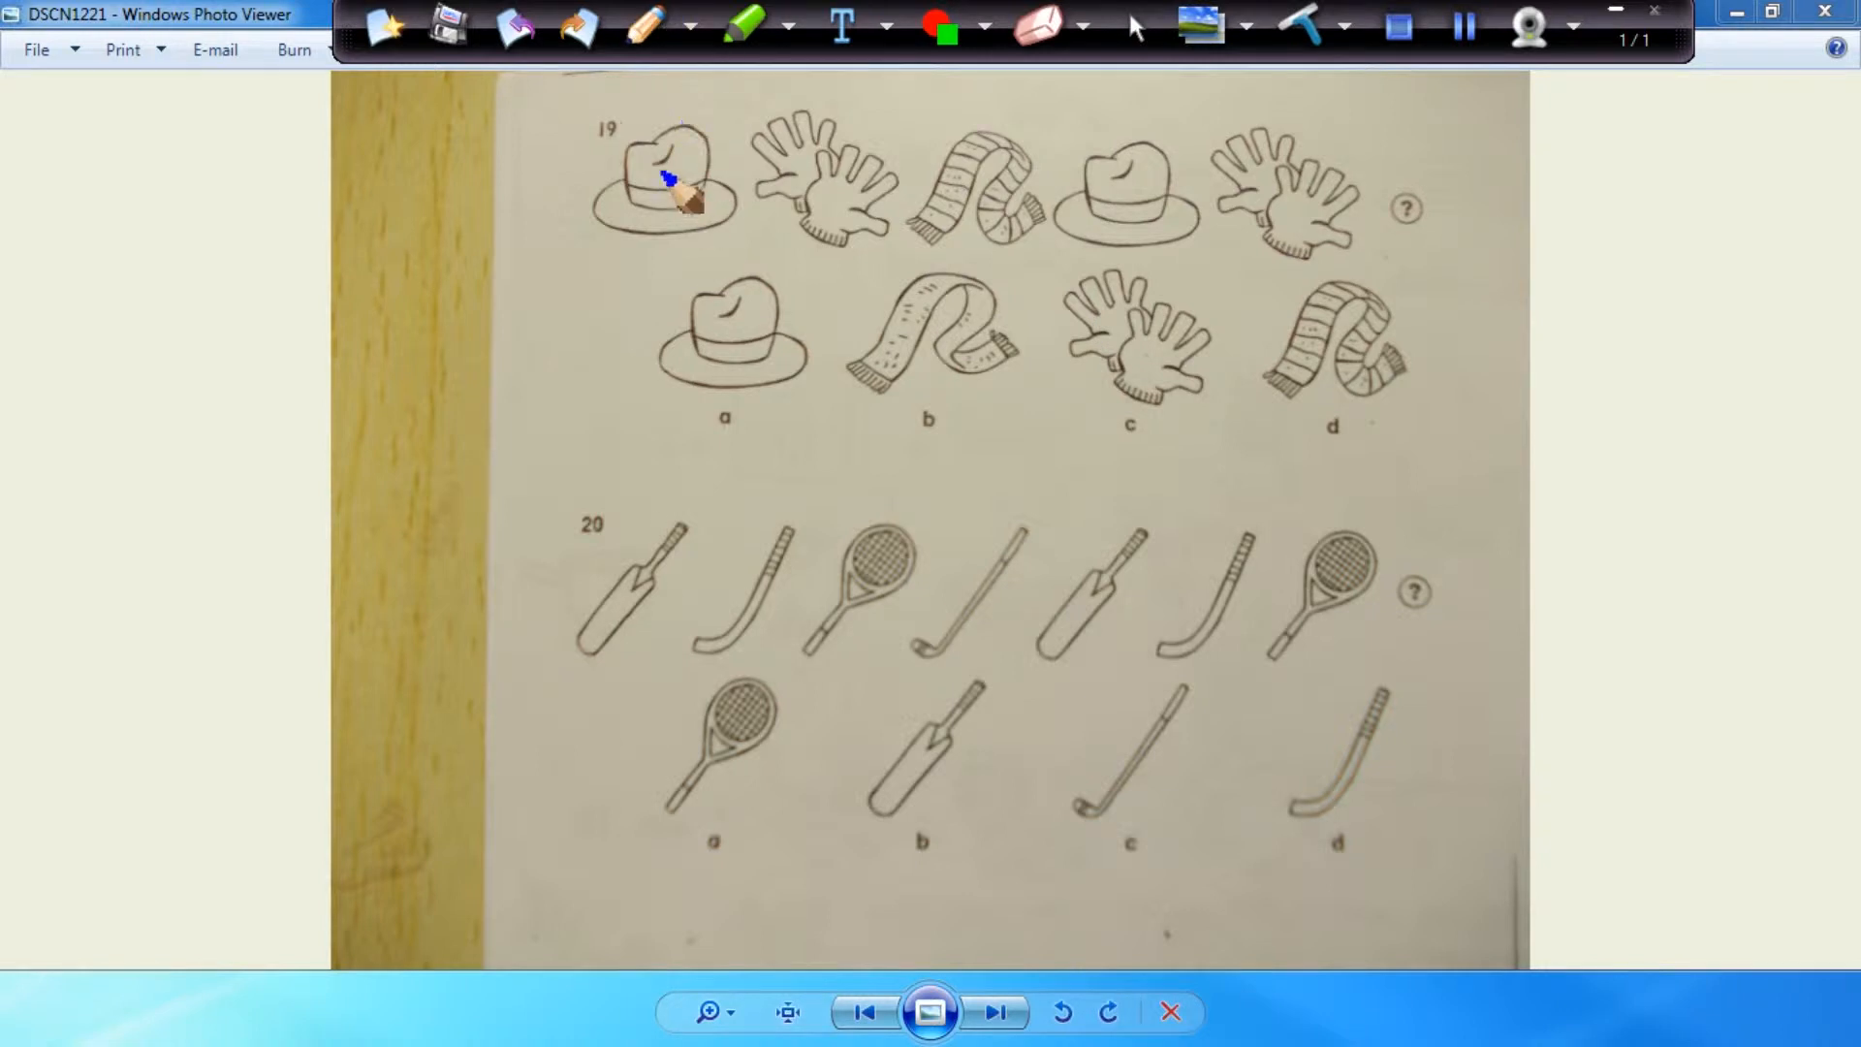
pyautogui.moveTo(665, 179); pyautogui.dragTo(1014, 213)
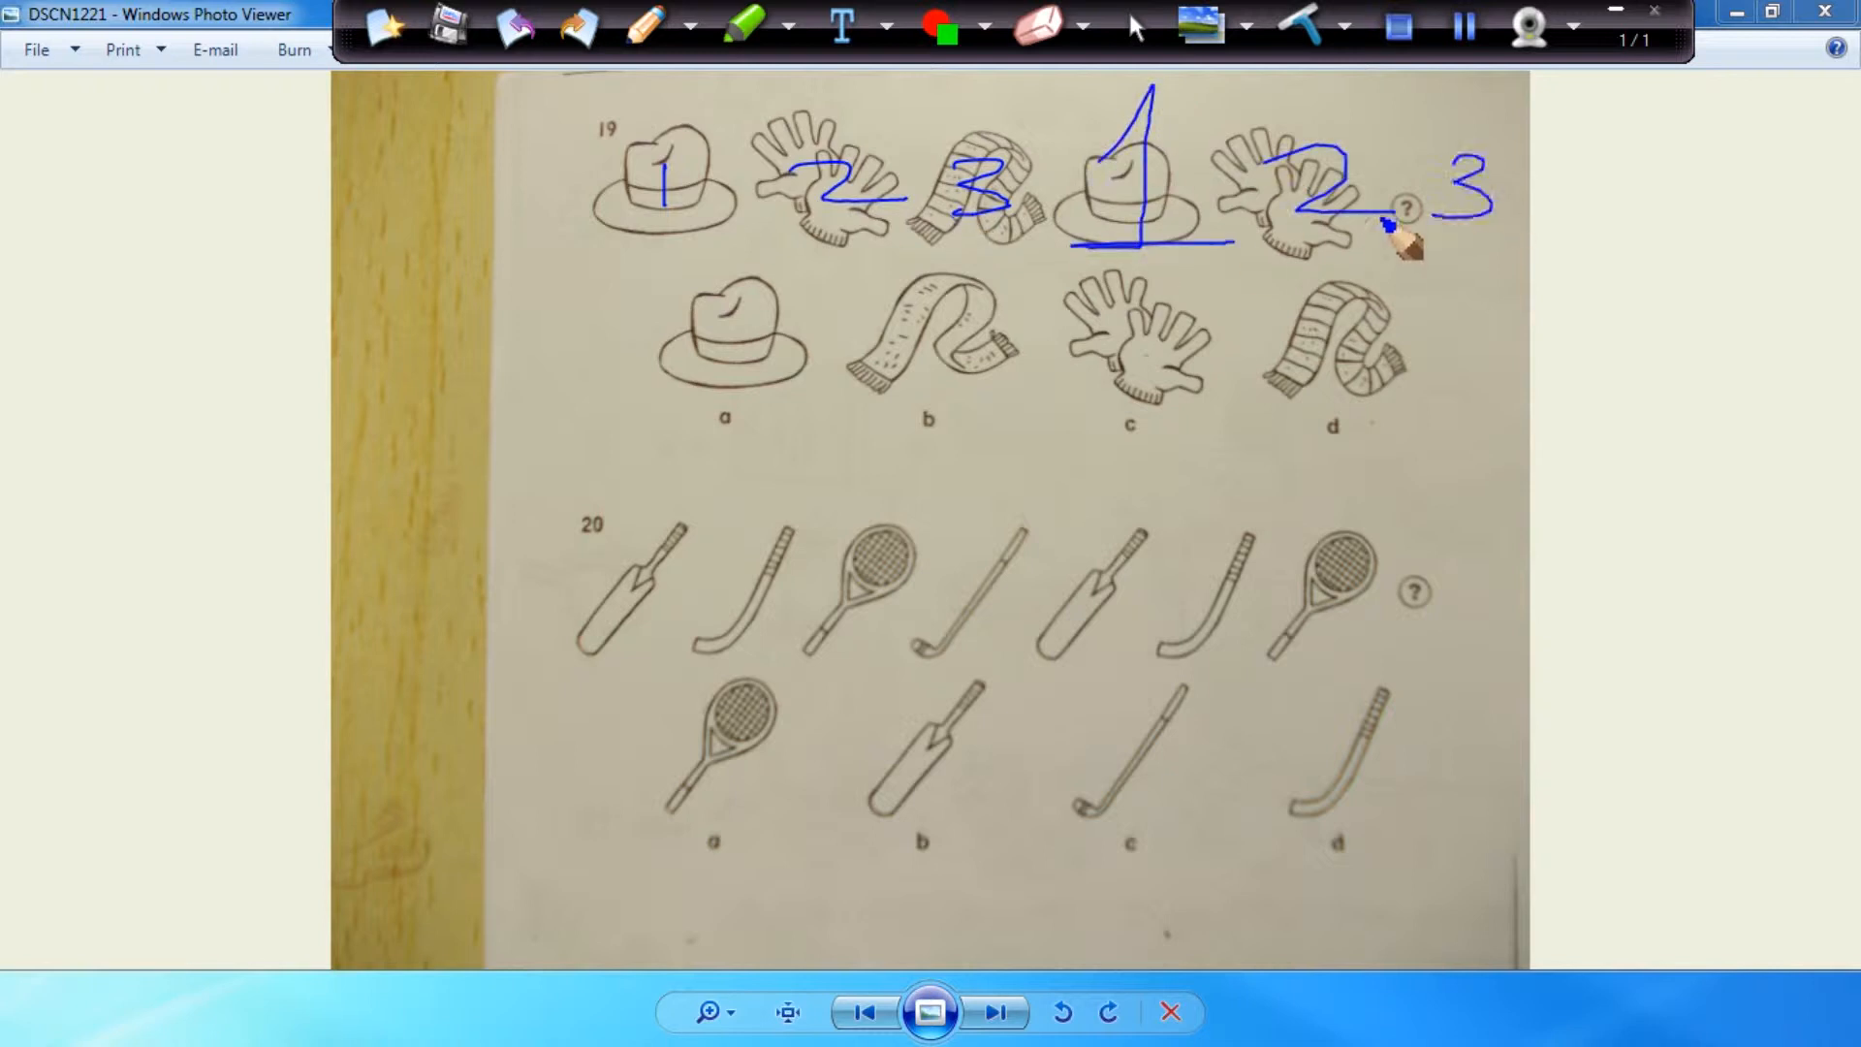
pyautogui.moveTo(1246, 426); pyautogui.dragTo(1418, 458)
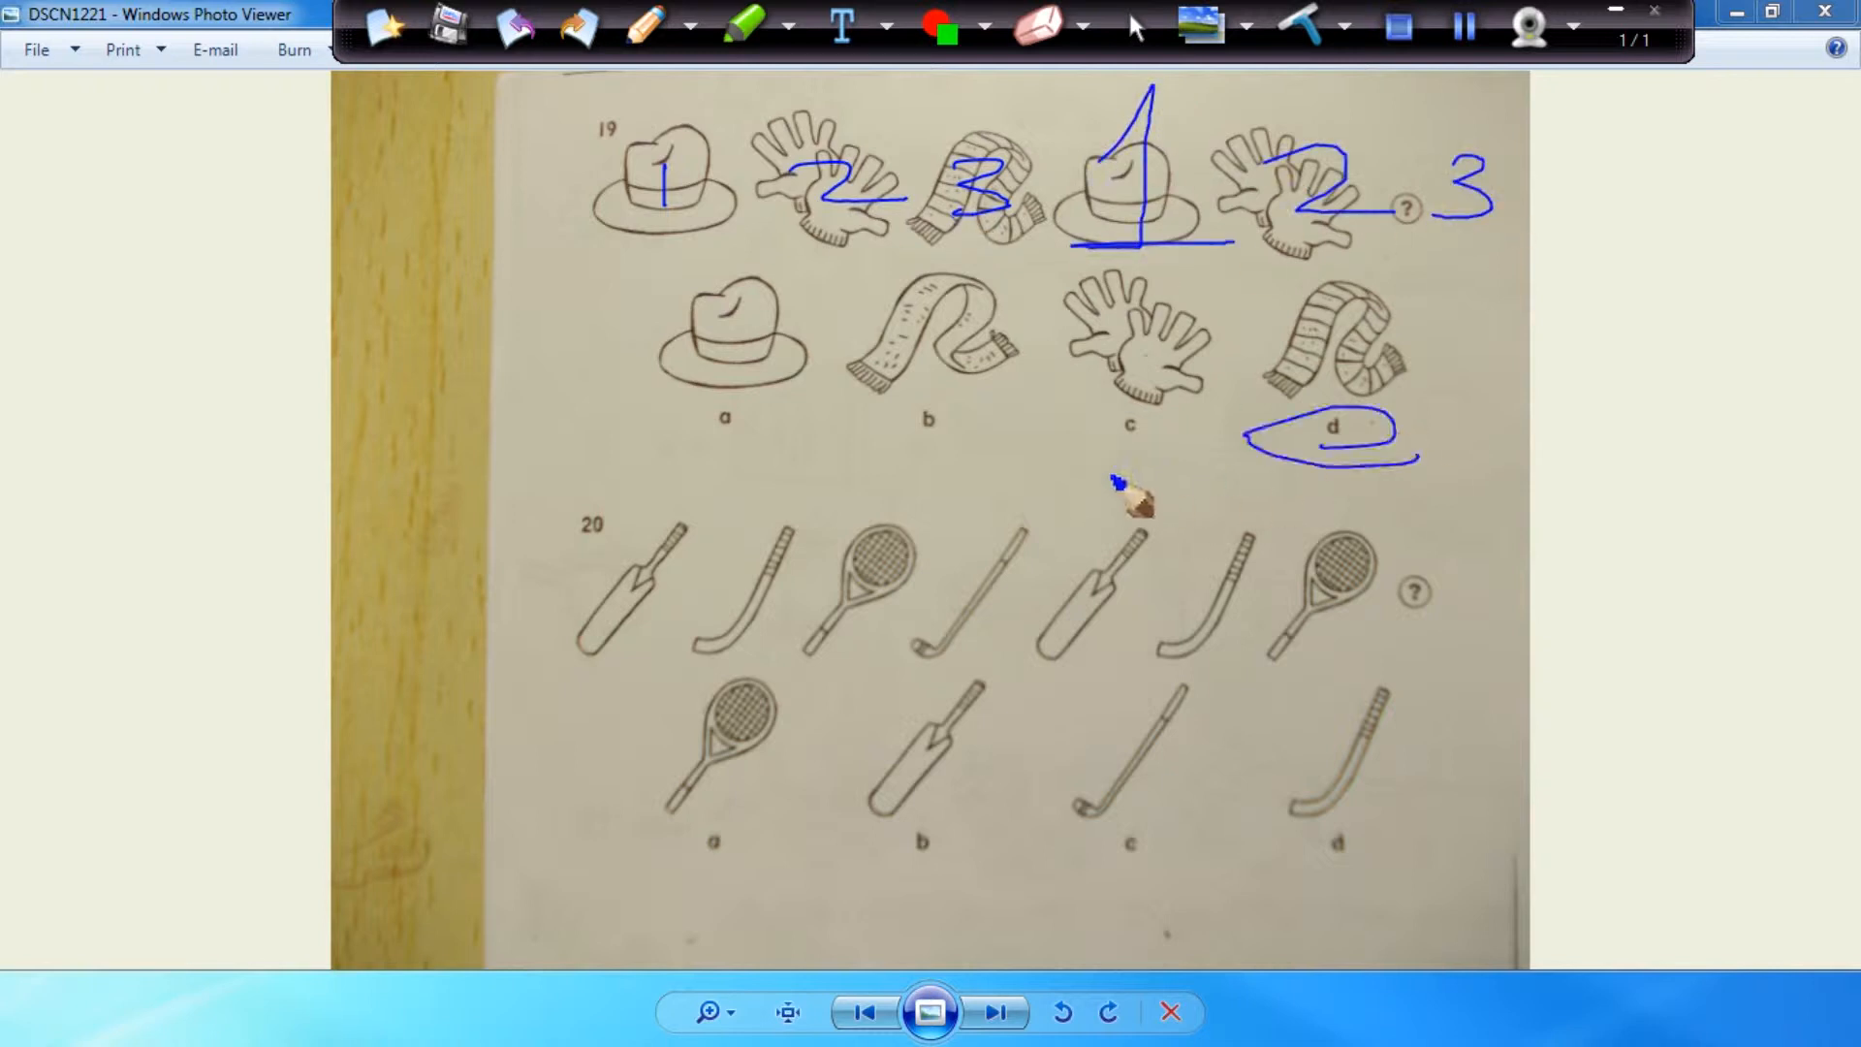
pyautogui.moveTo(653, 594)
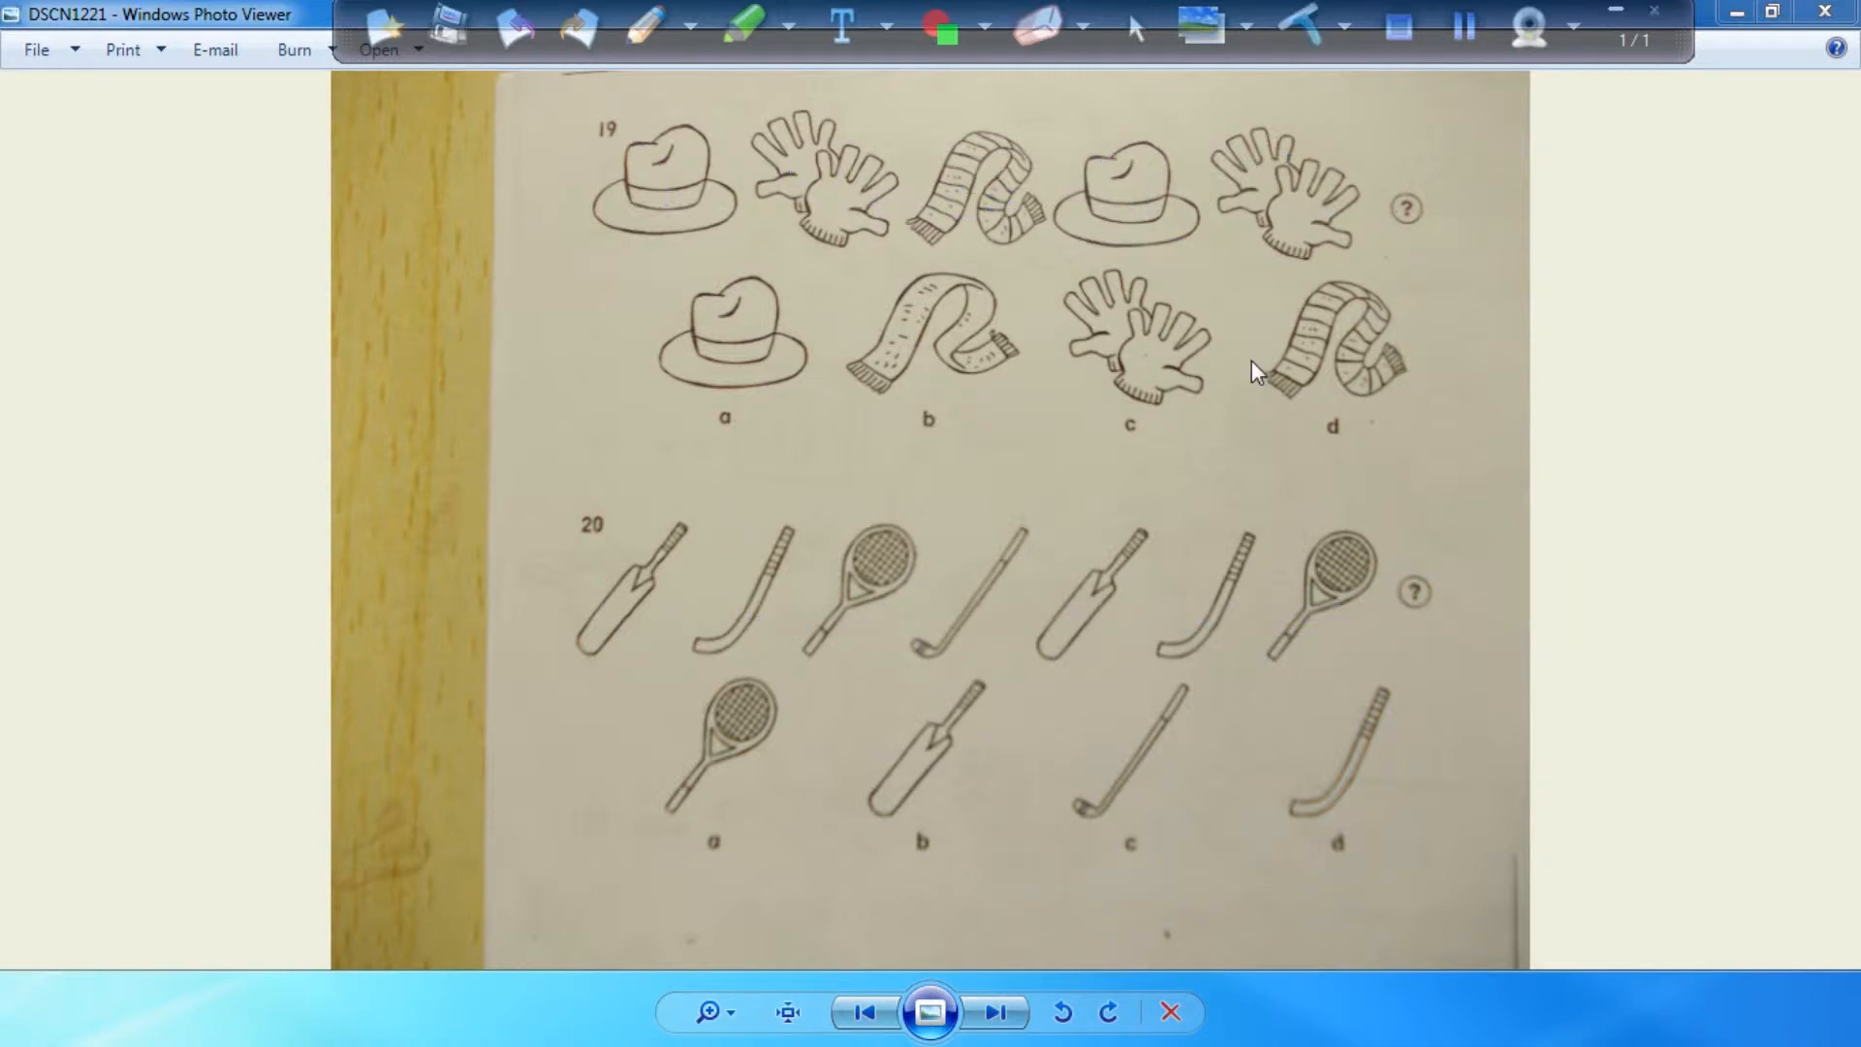
# - Advance through the worksheet photos to reach the question 23 page
pyautogui.click(994, 1012)
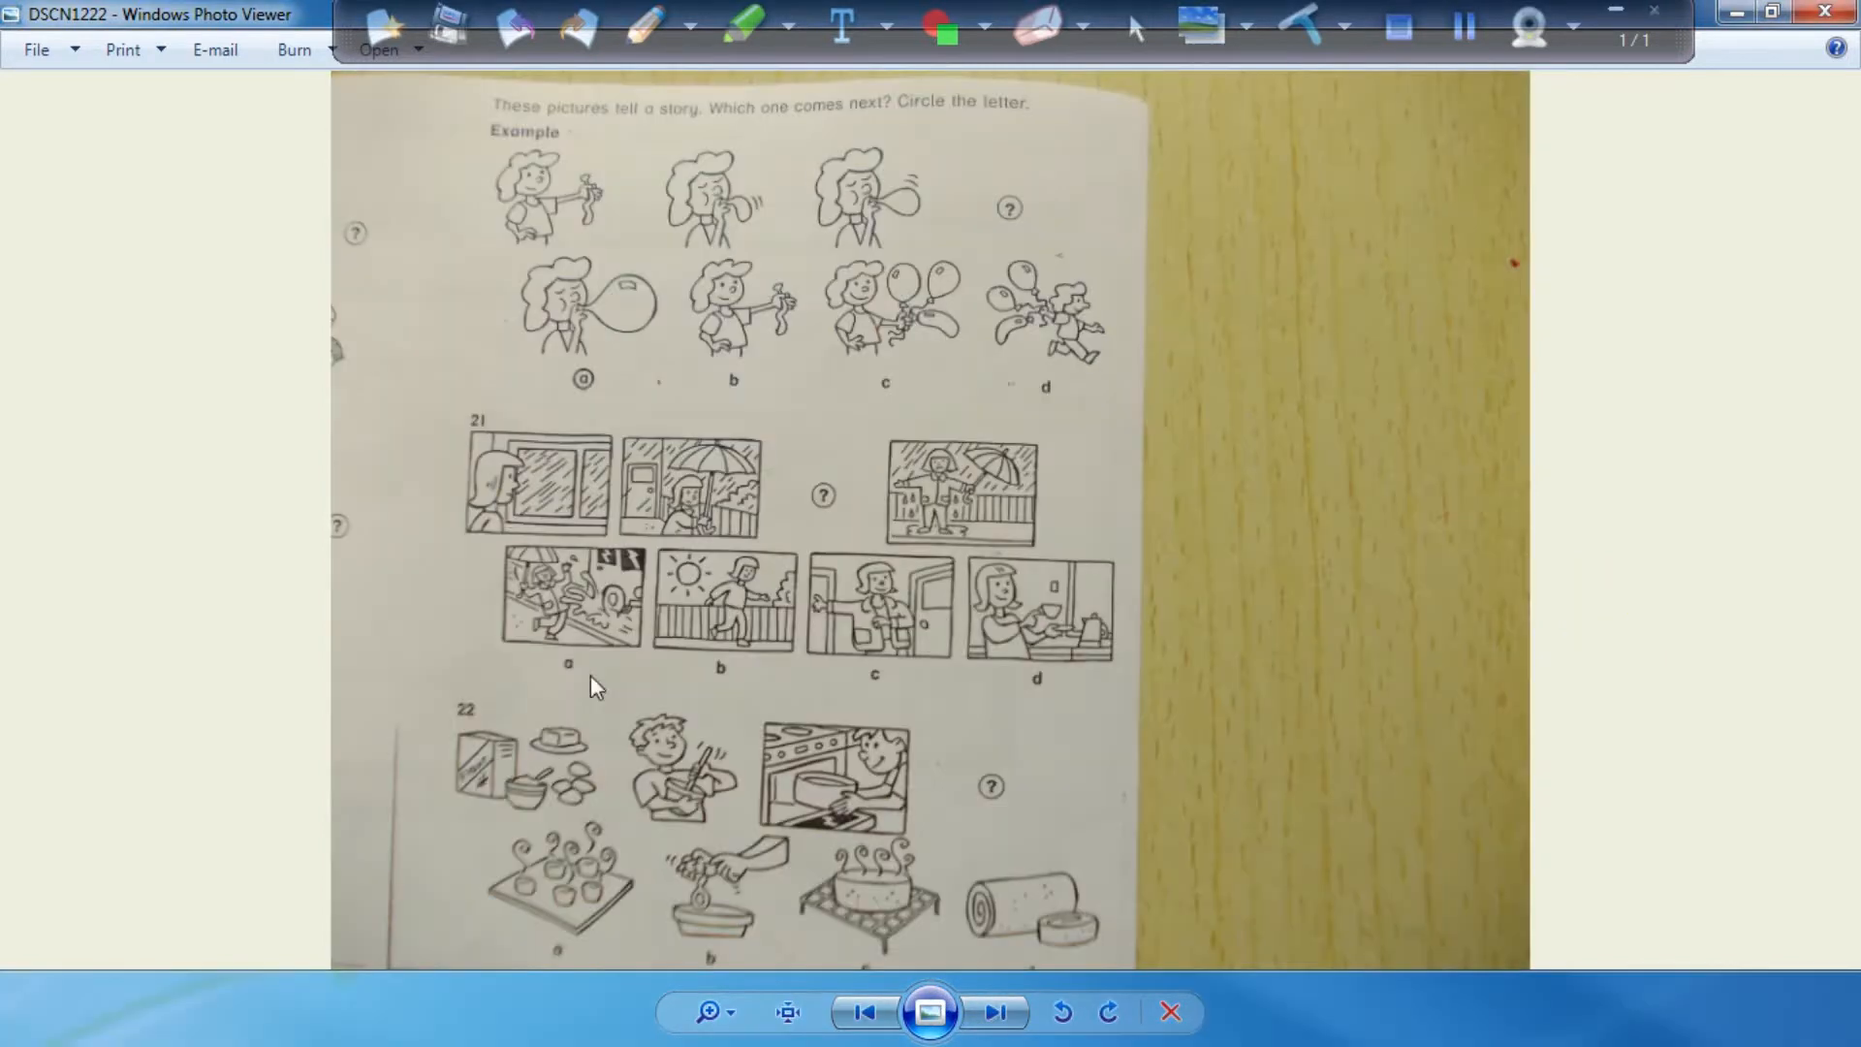
pyautogui.moveTo(415, 325)
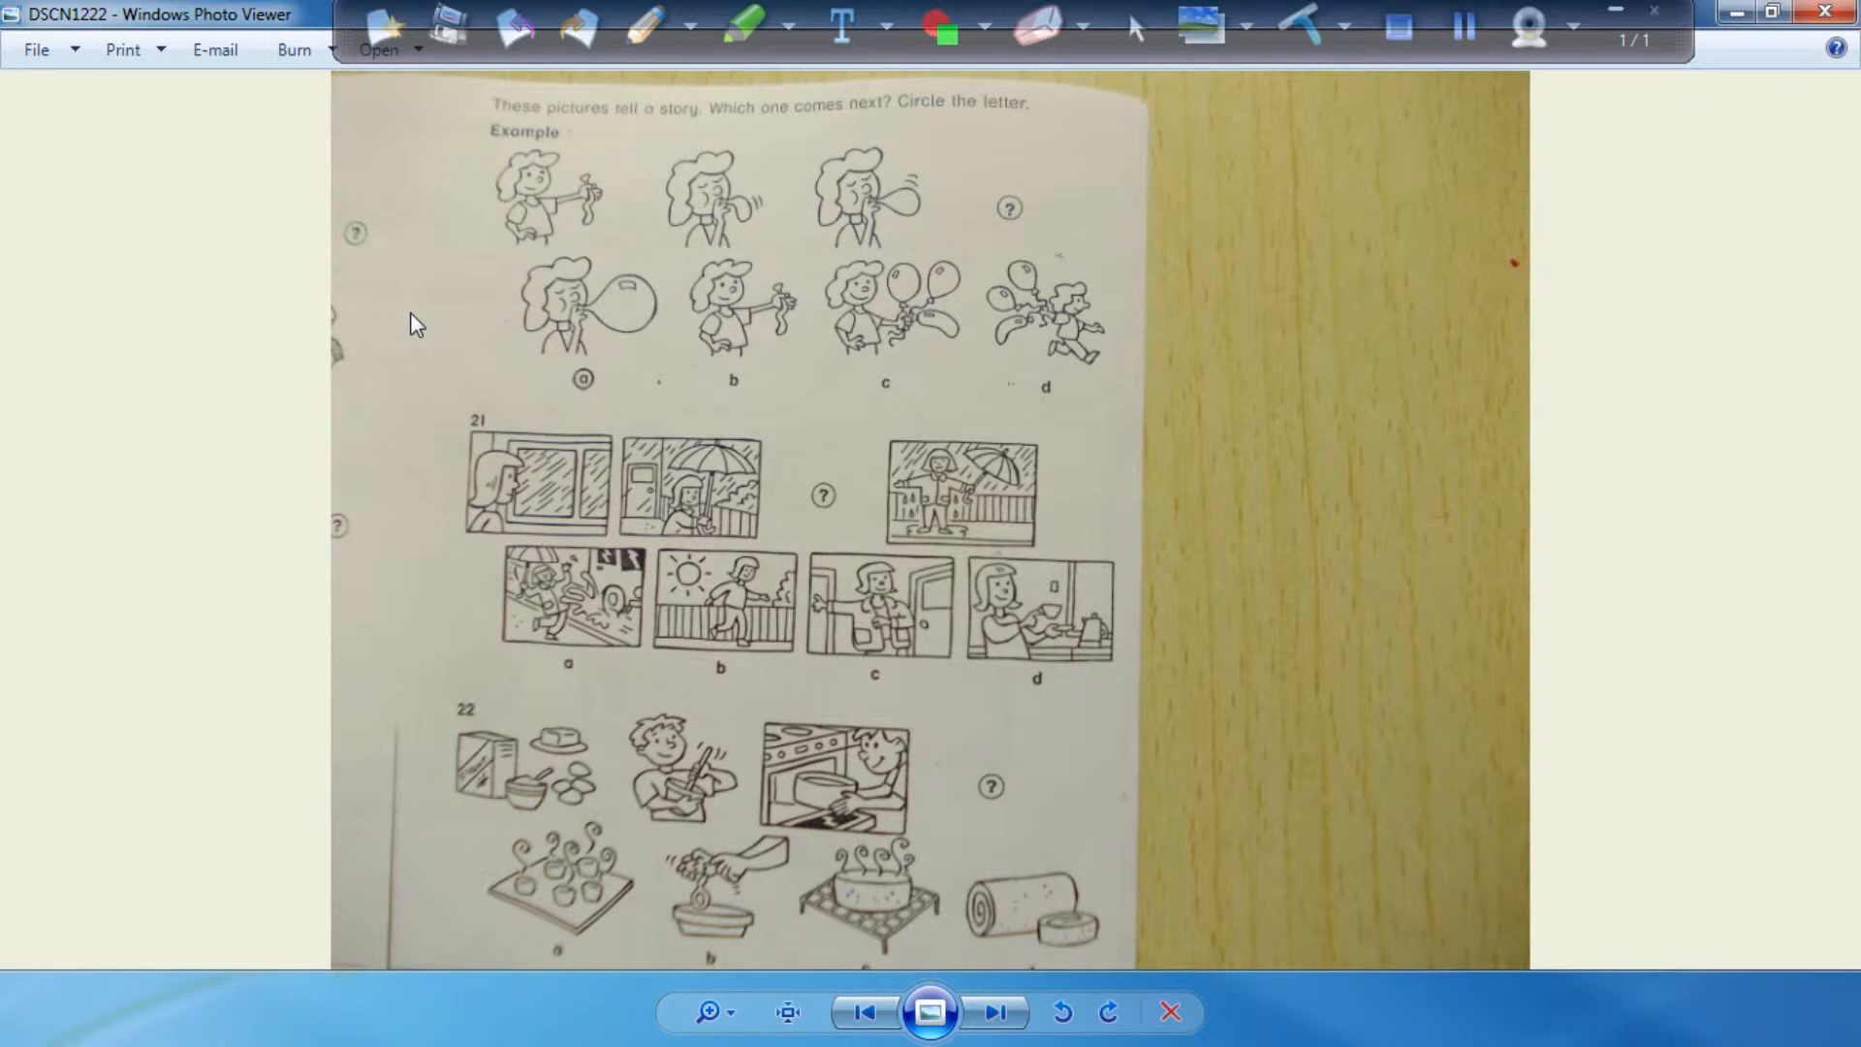
pyautogui.moveTo(839, 112)
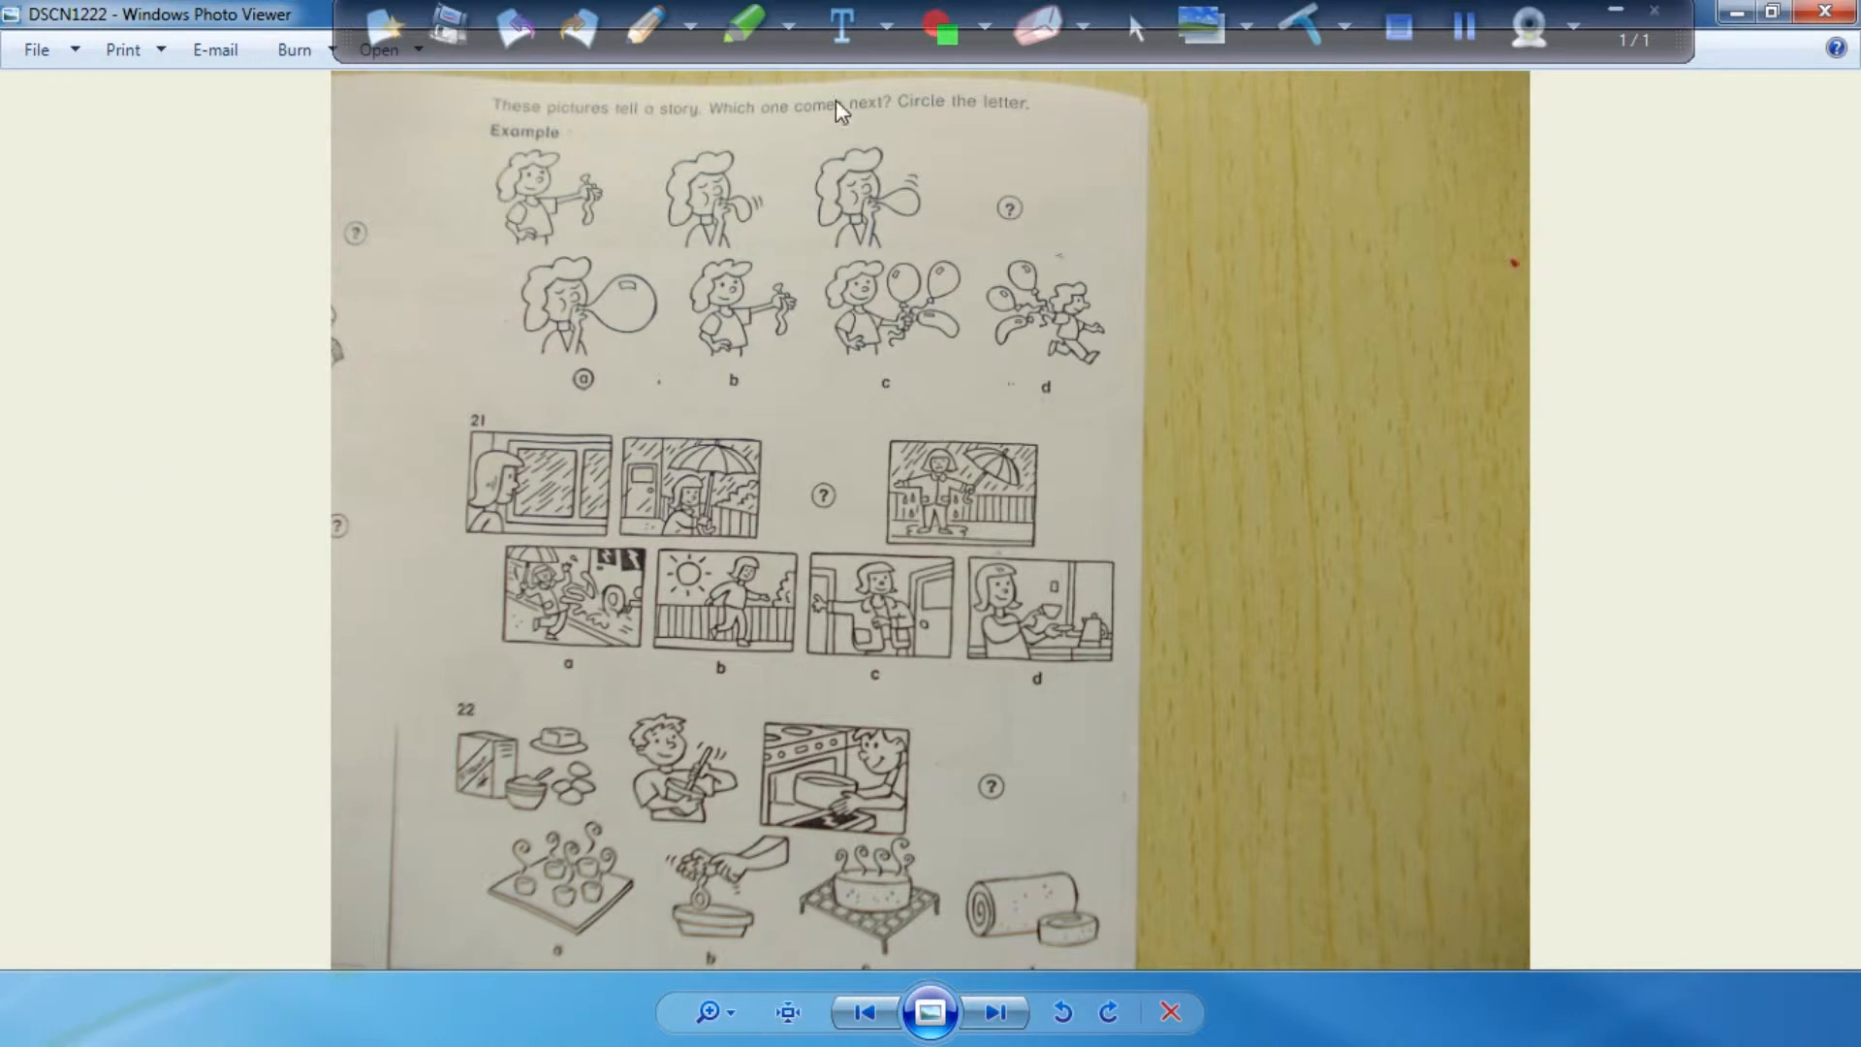
pyautogui.moveTo(671, 130)
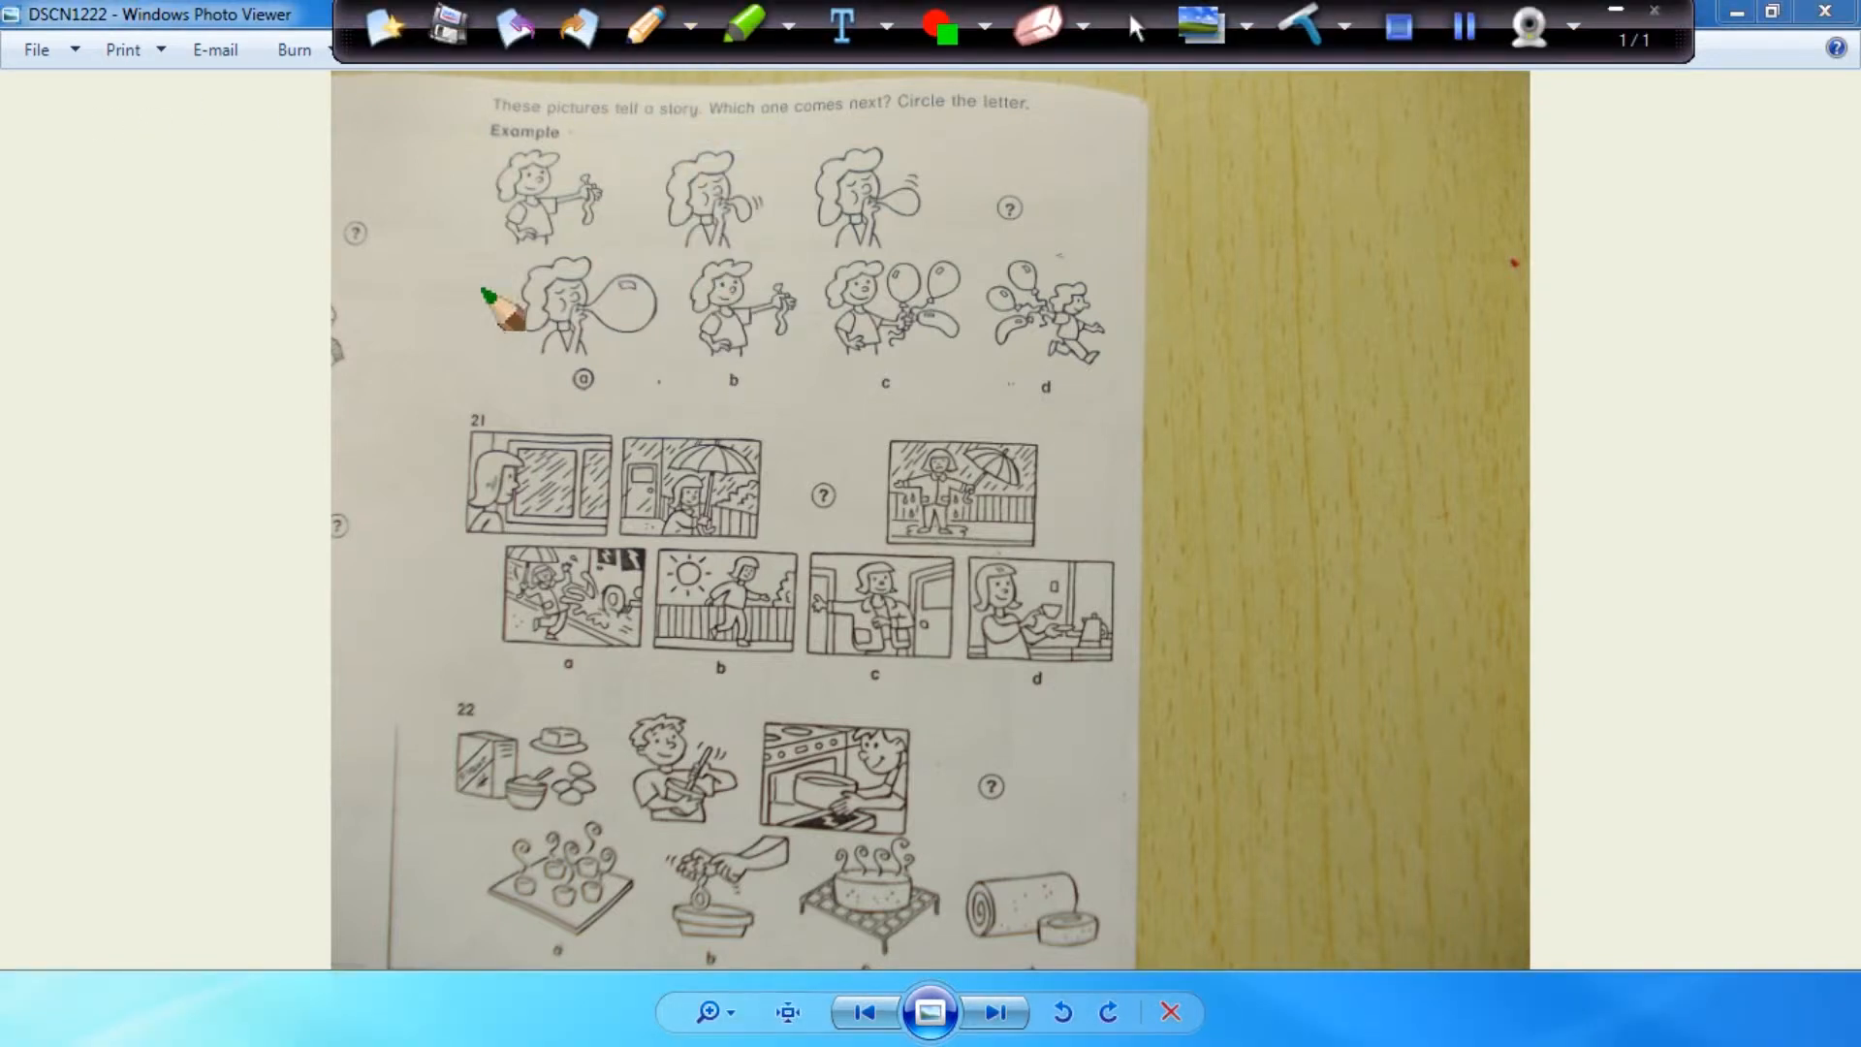
pyautogui.moveTo(593, 510)
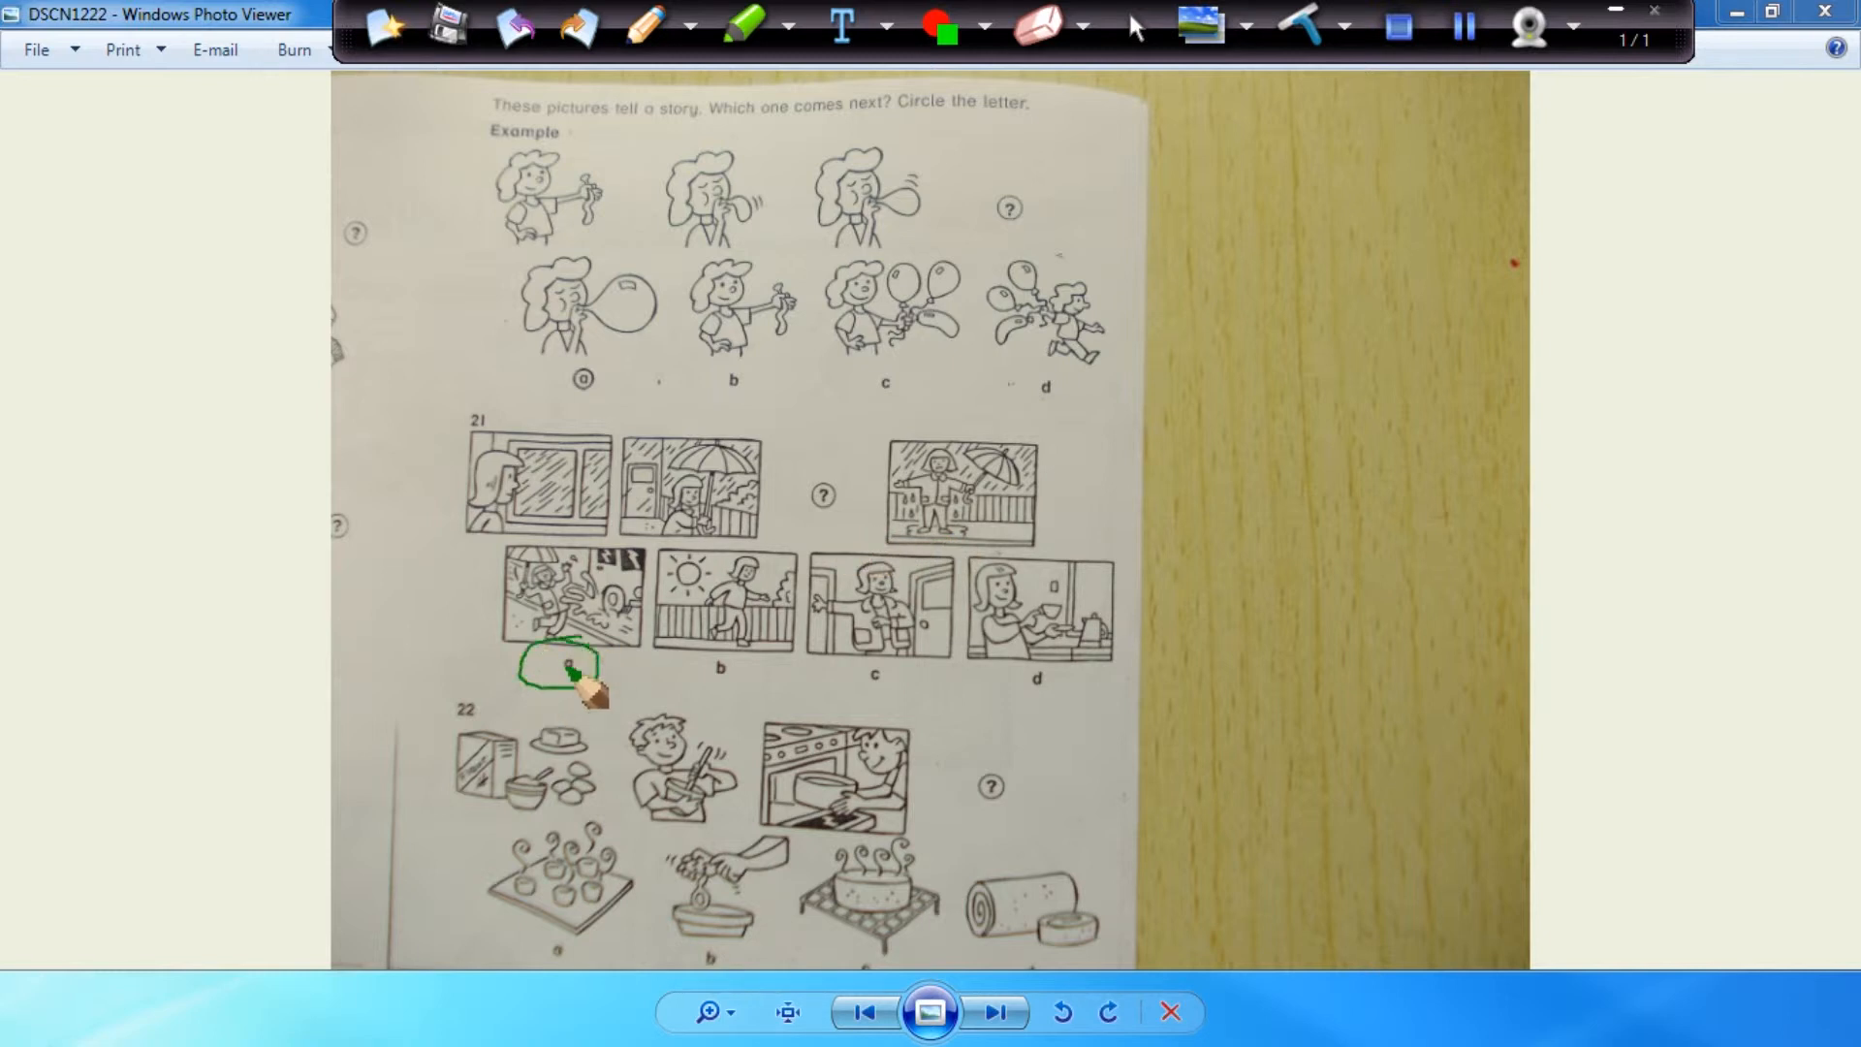
pyautogui.moveTo(510, 838)
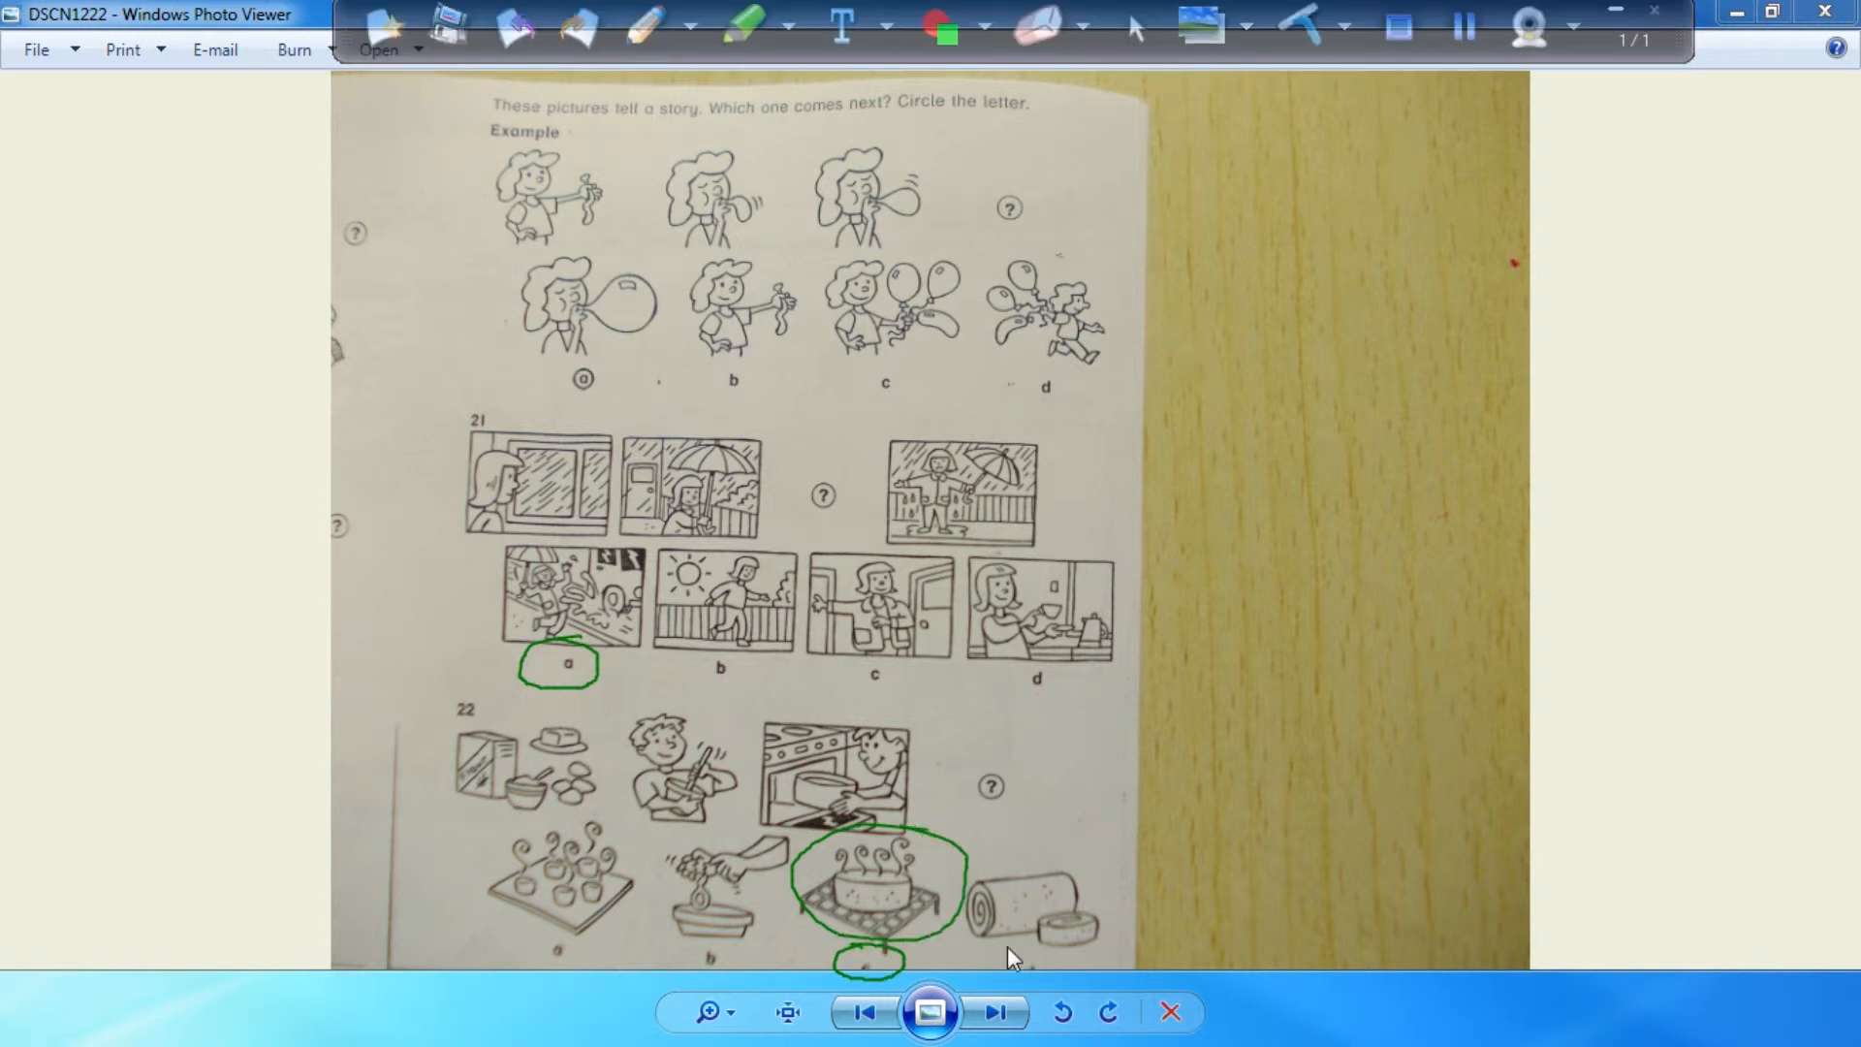
pyautogui.click(995, 1012)
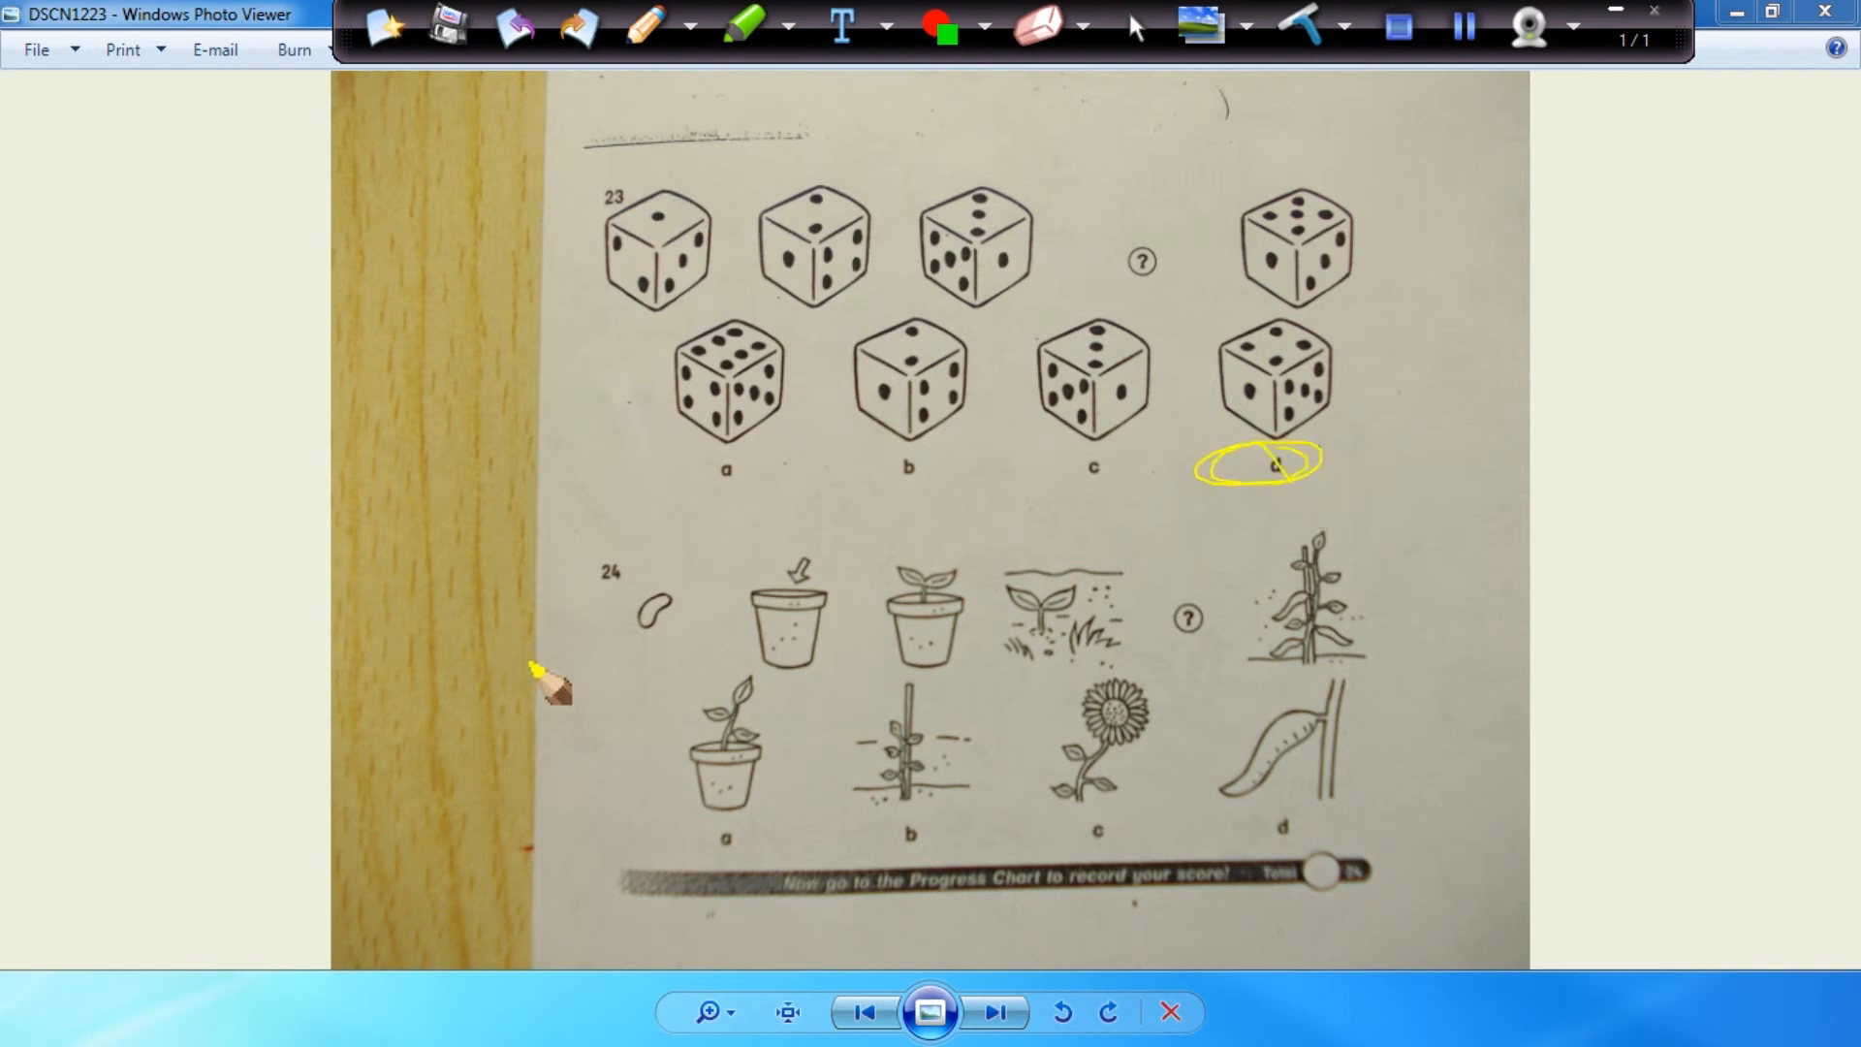
pyautogui.moveTo(832, 642)
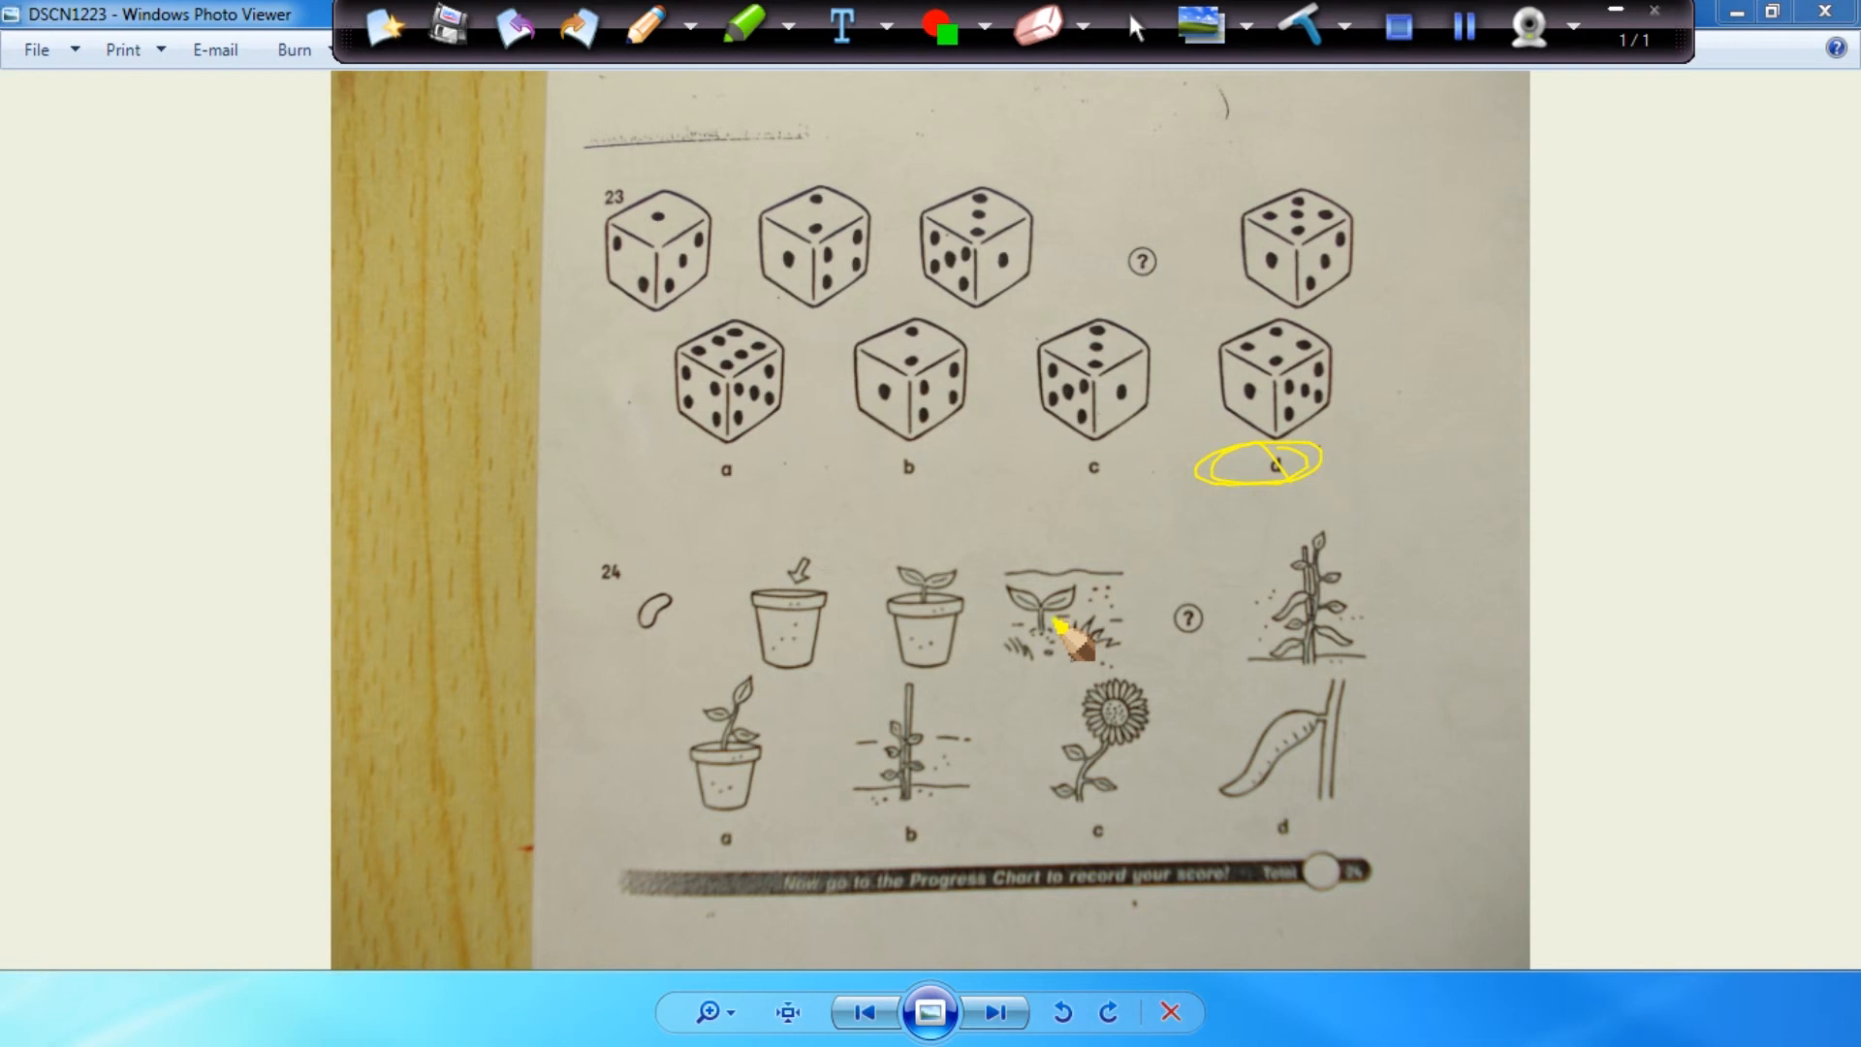
pyautogui.moveTo(1186, 671)
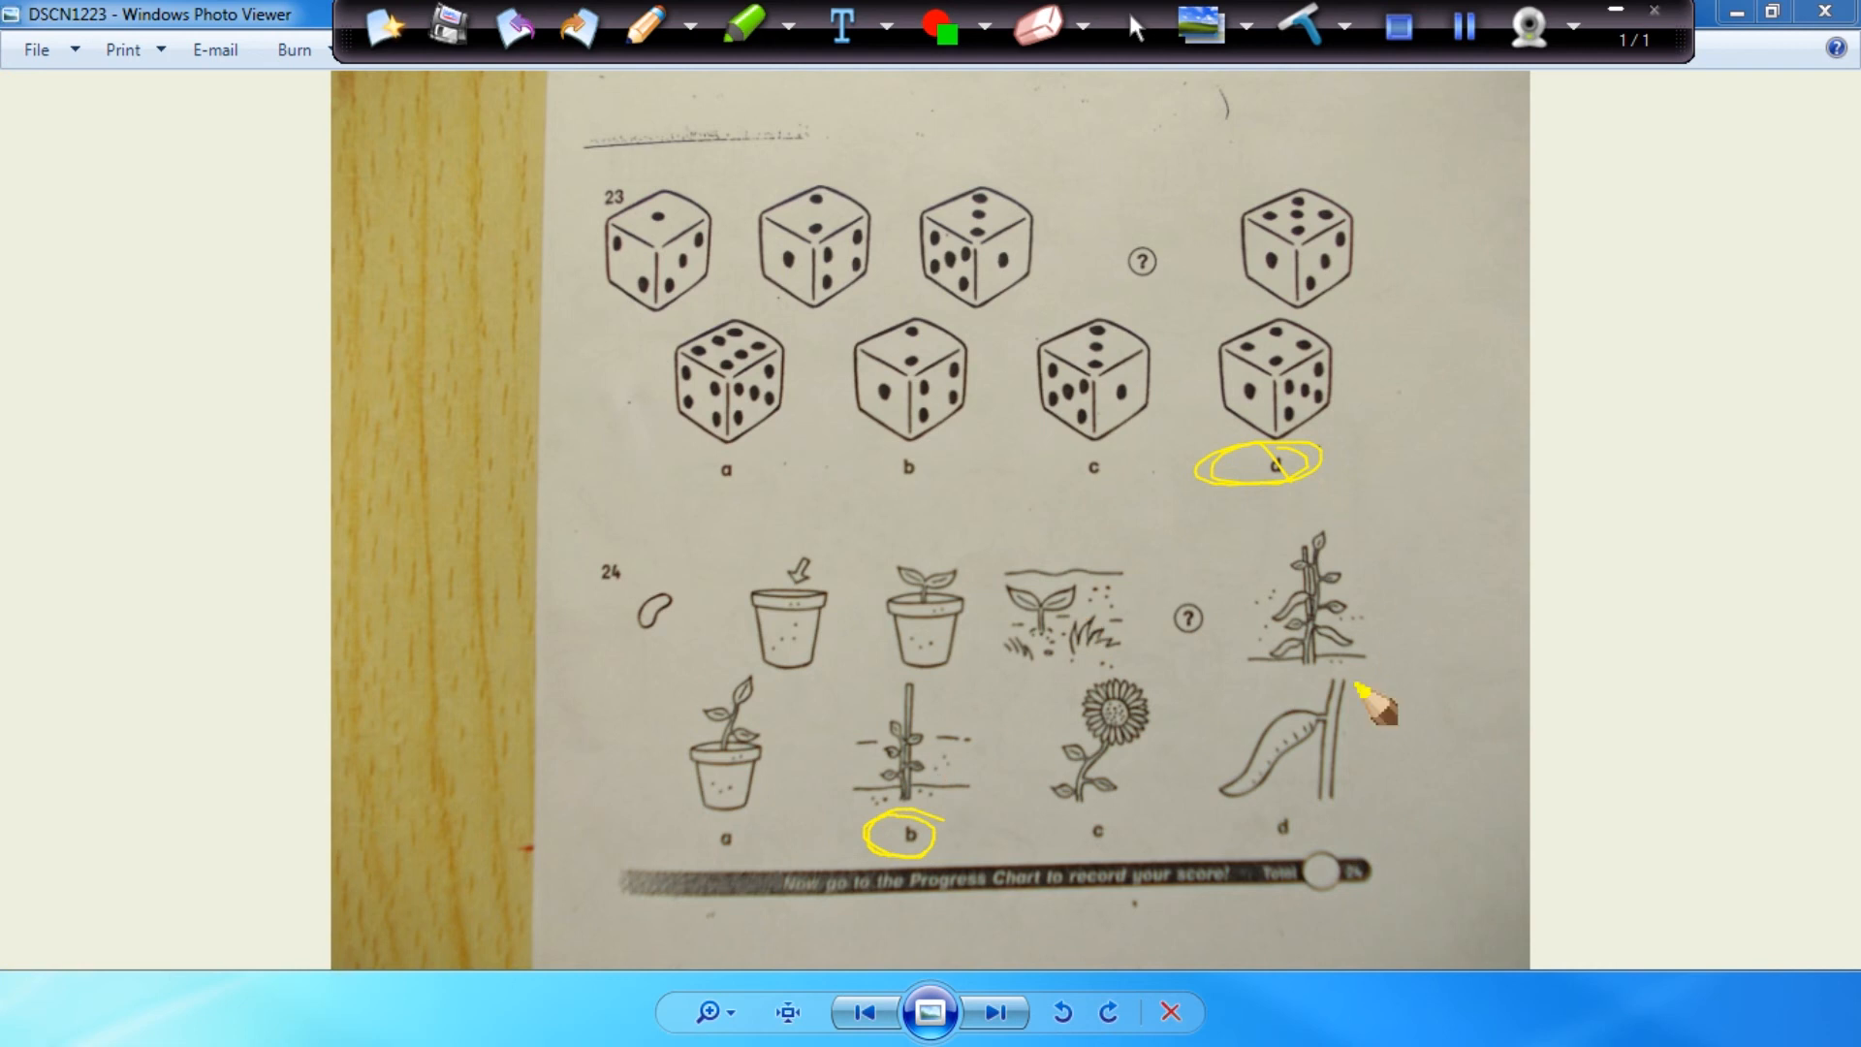
pyautogui.moveTo(783, 826)
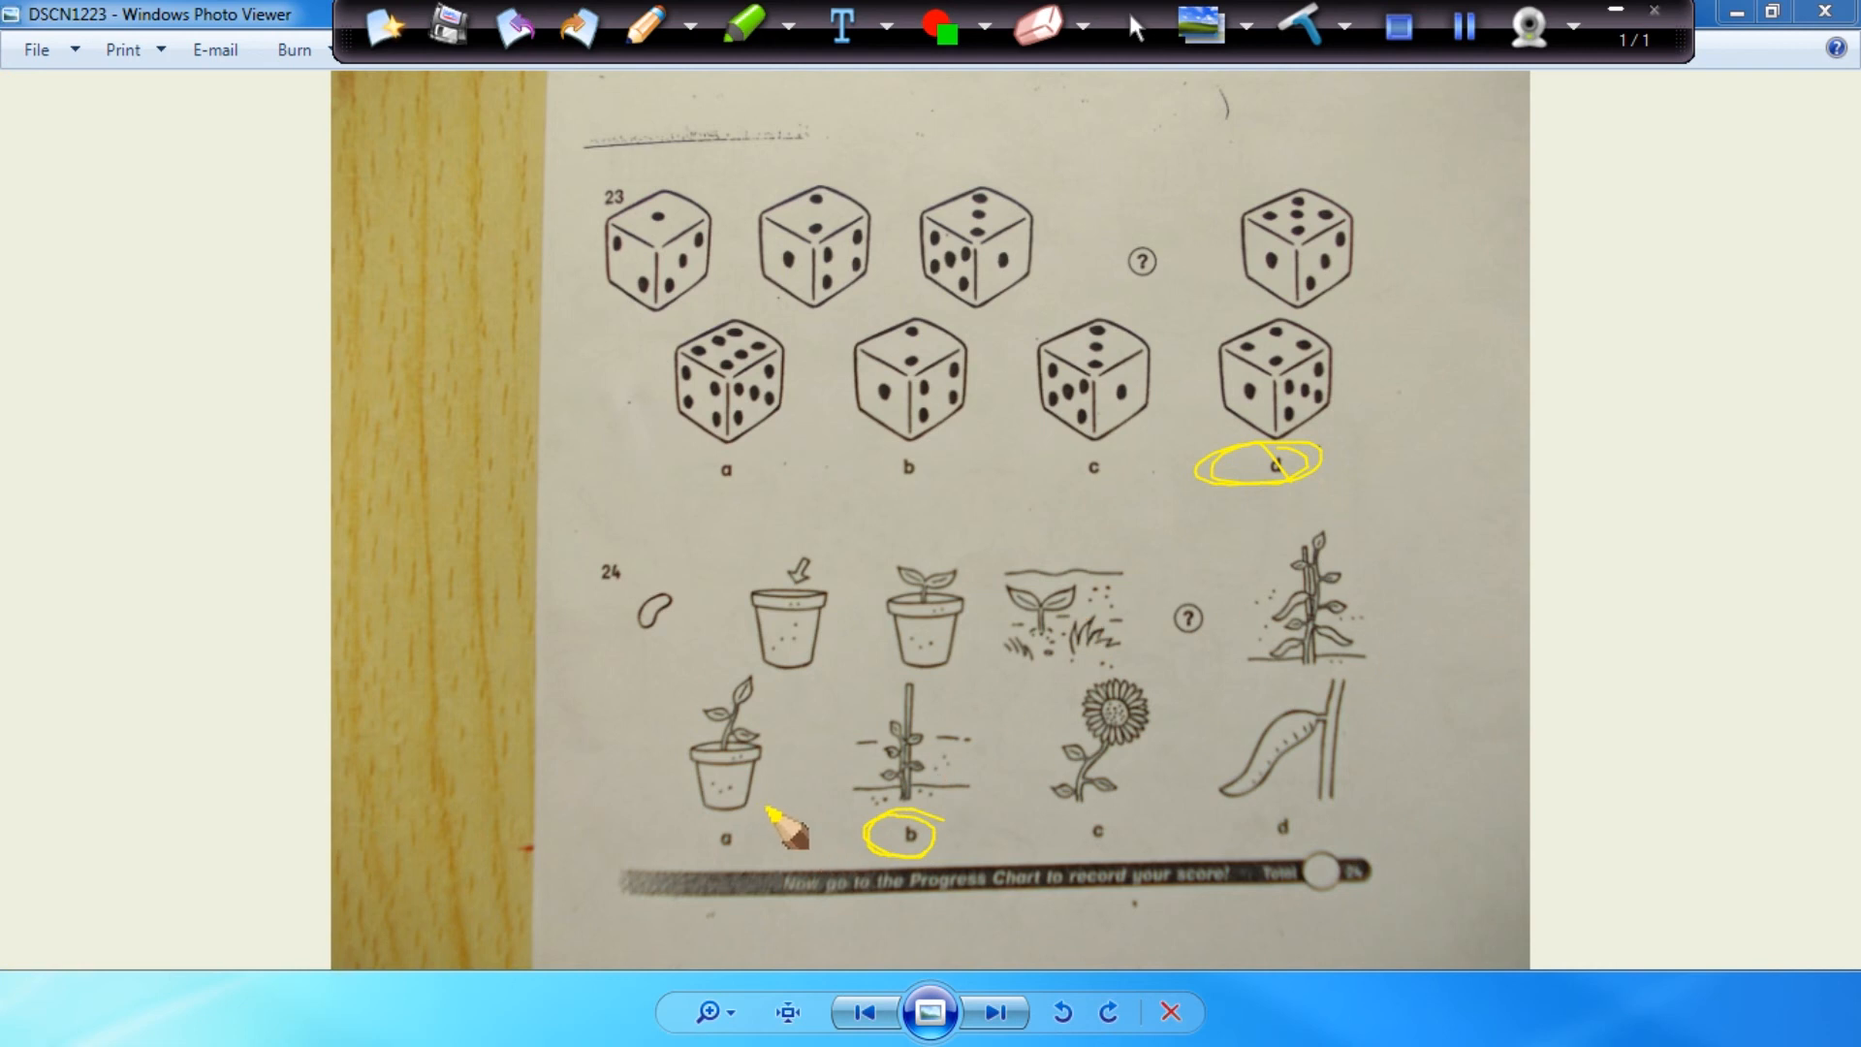
pyautogui.moveTo(671, 812)
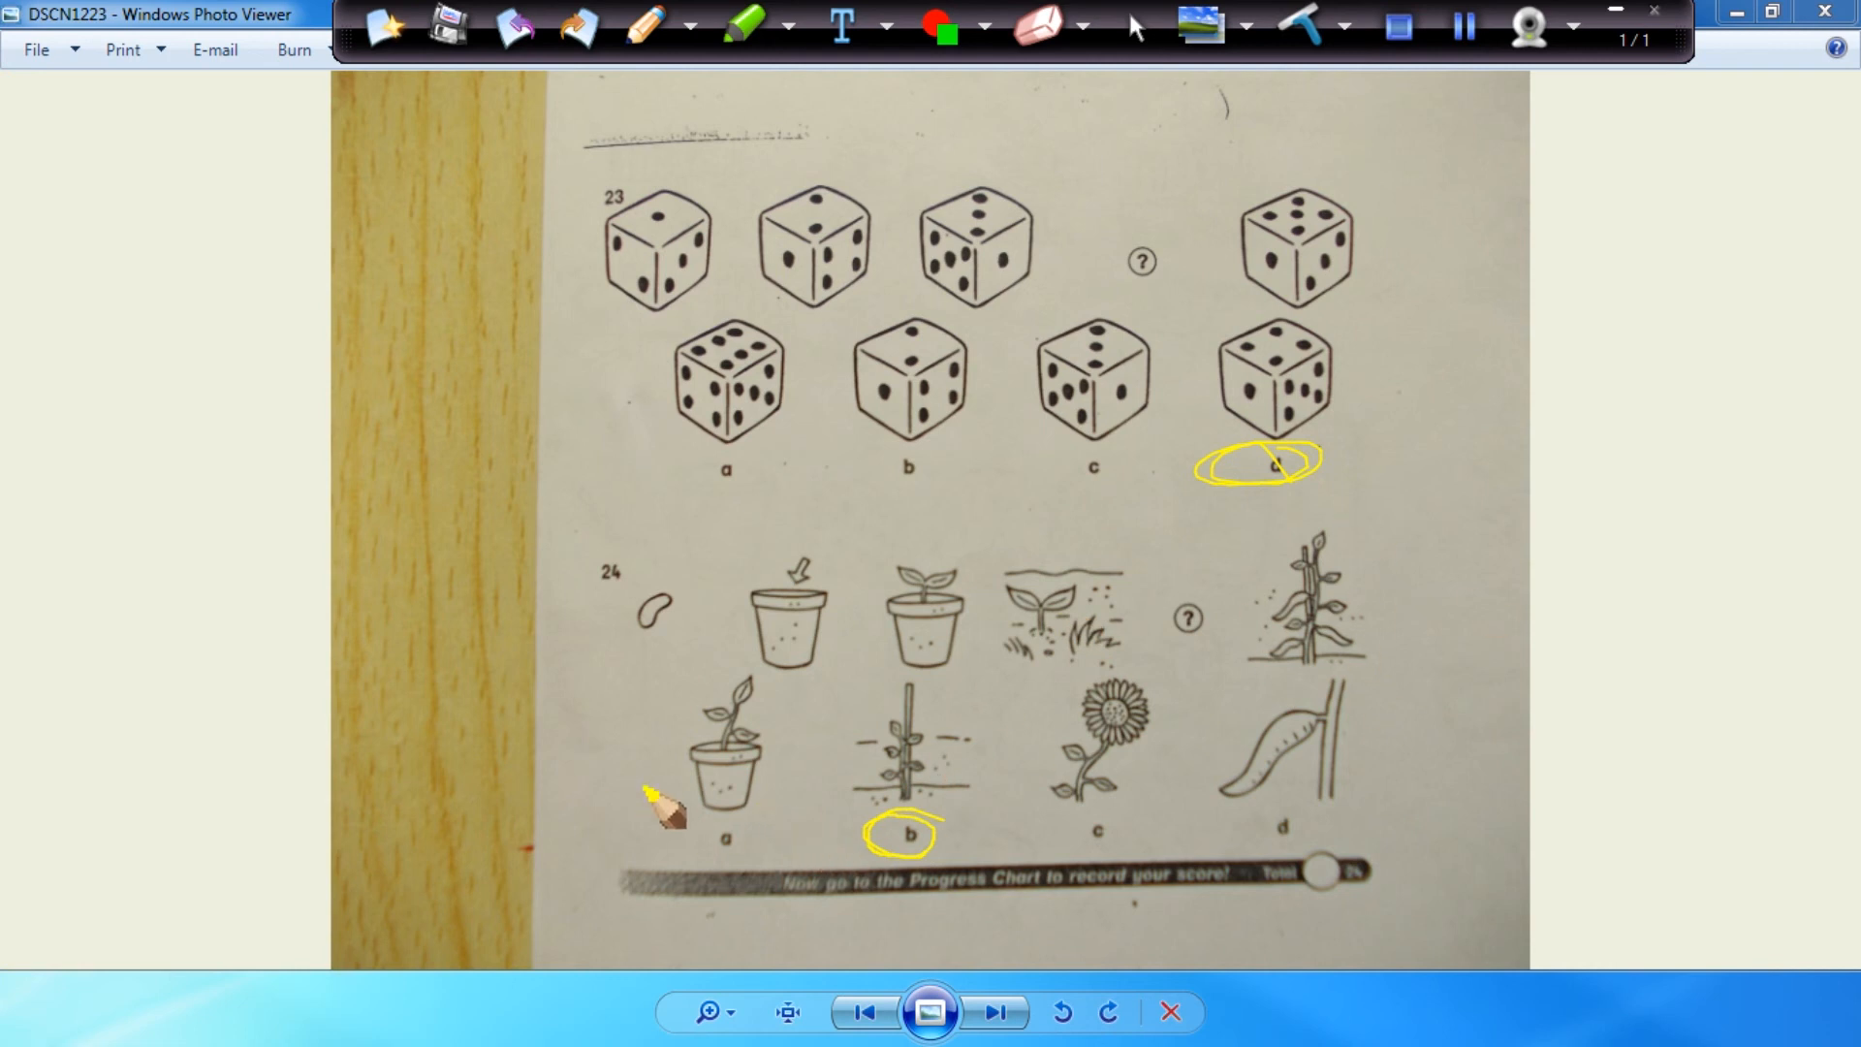
pyautogui.moveTo(1241, 95)
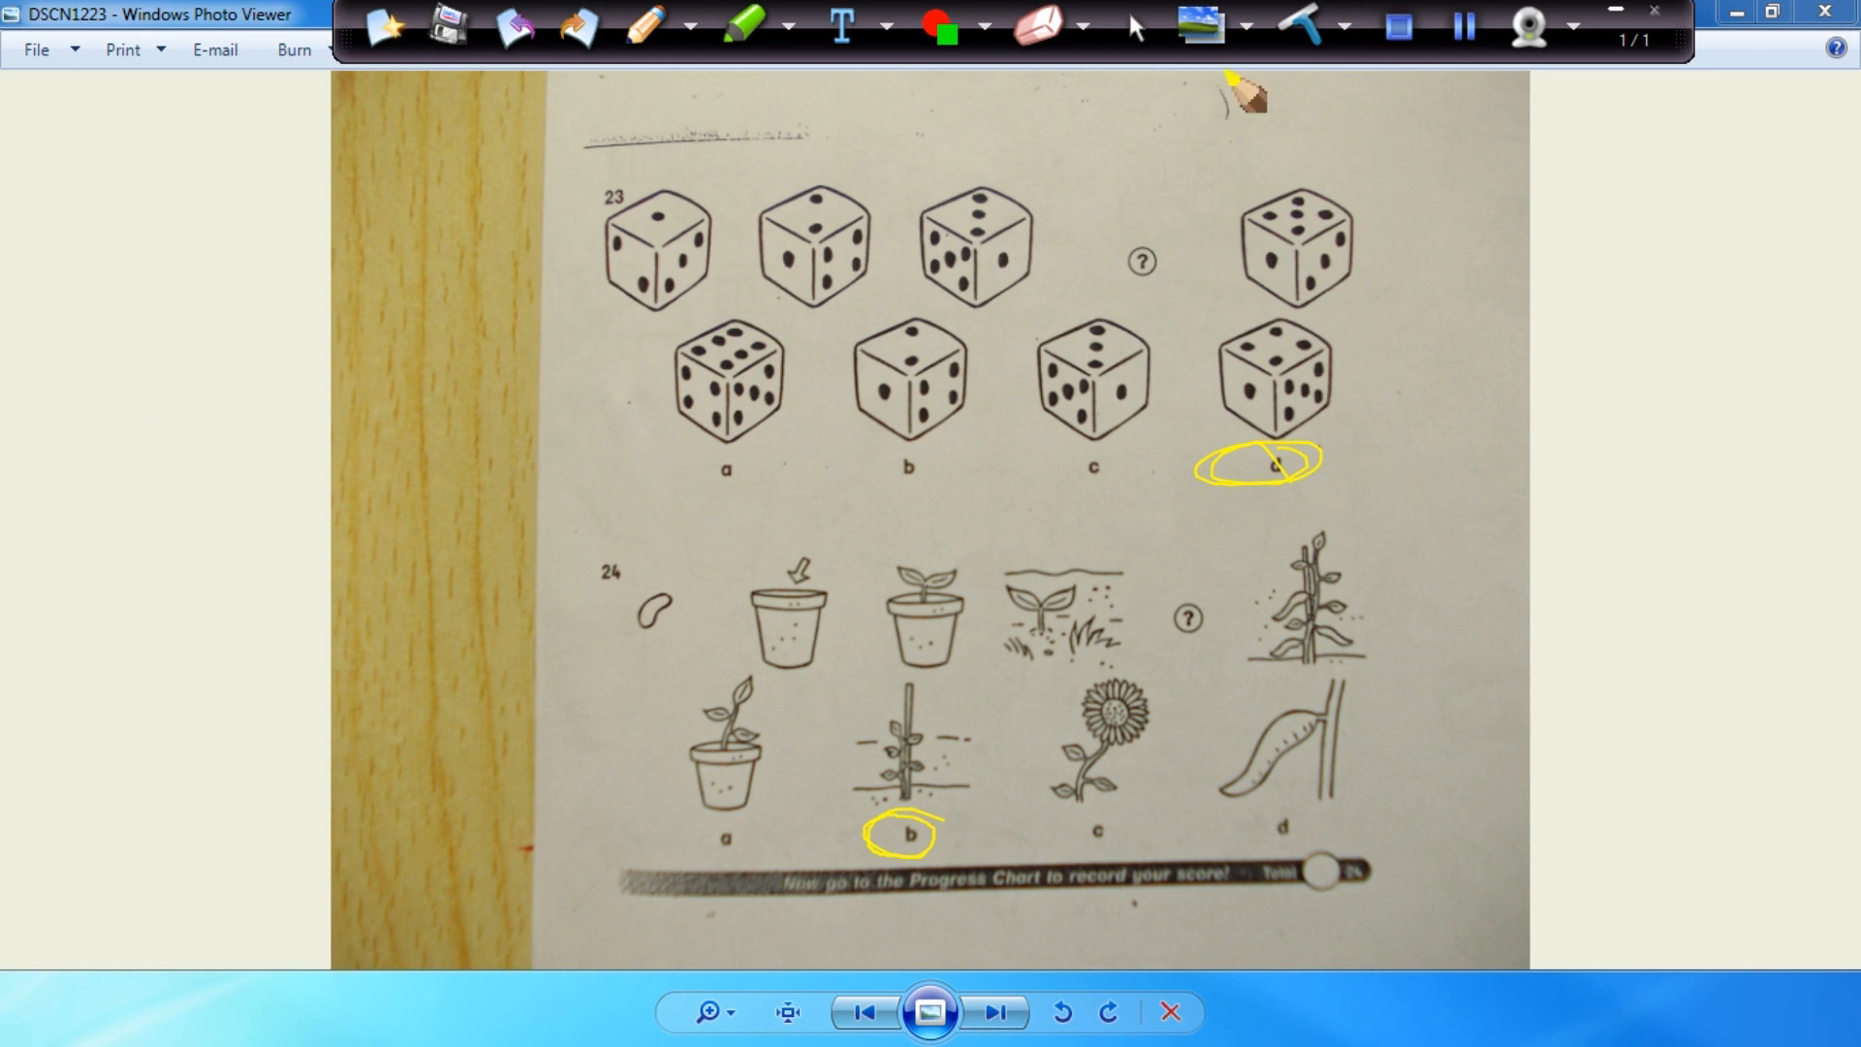